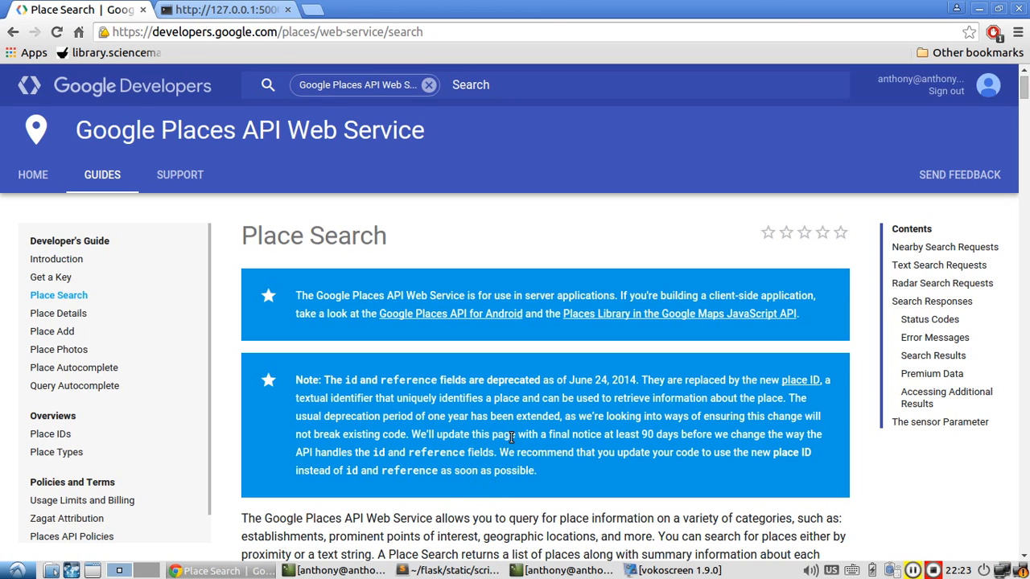
mouse_move(510, 449)
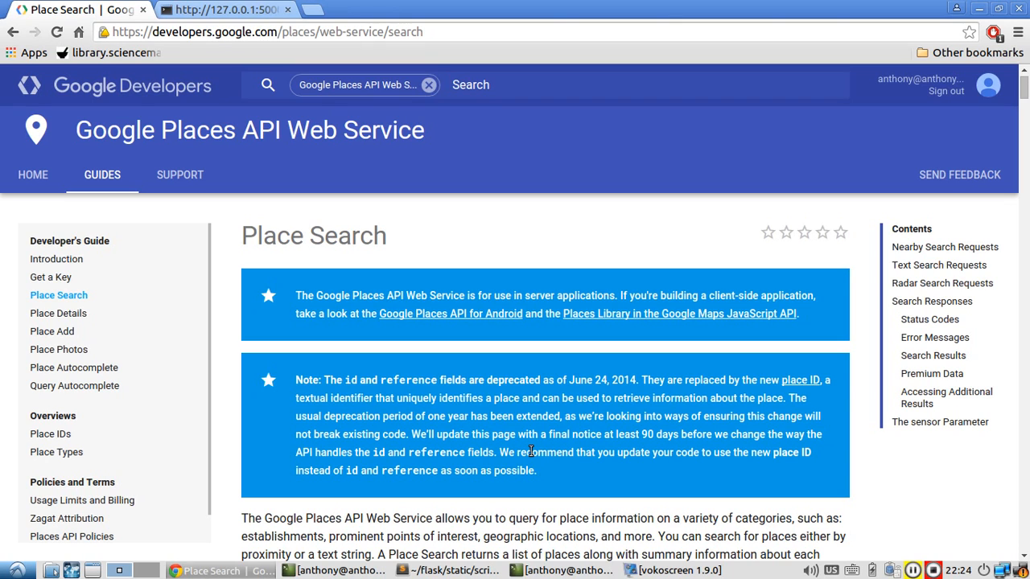
mouse_move(528, 434)
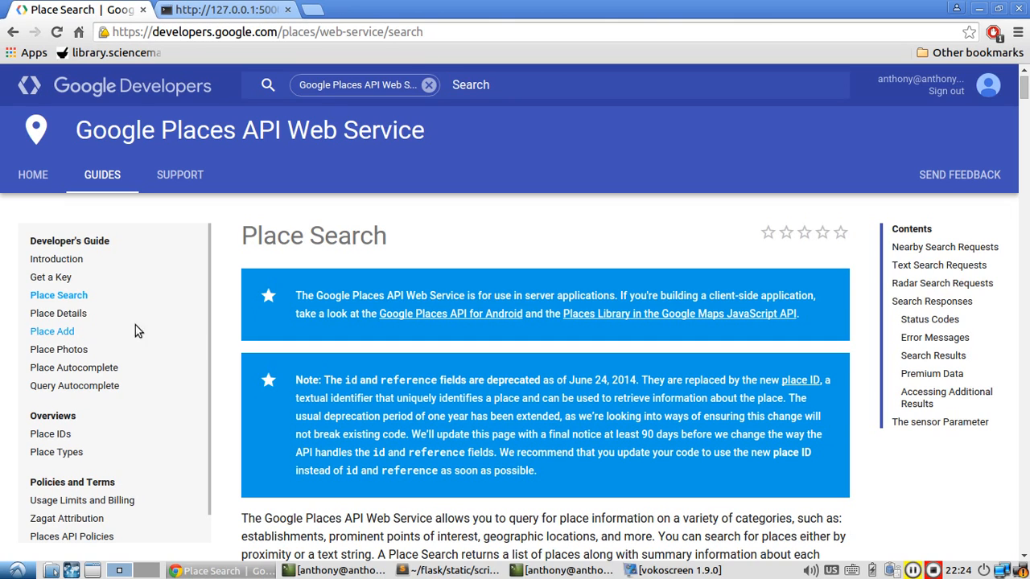
mouse_move(58, 312)
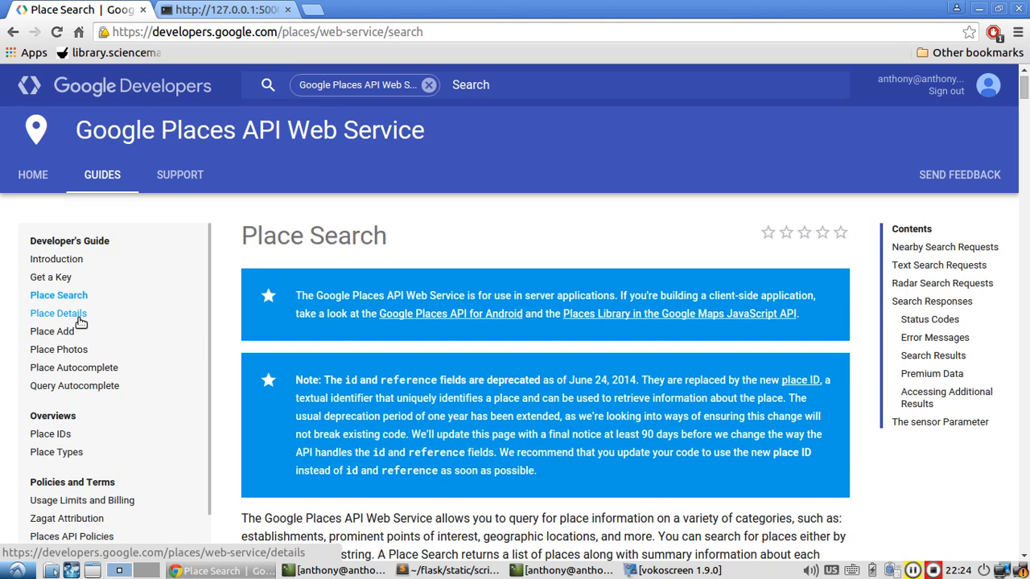
Visit the Place Details guide and return to the Place Search guide
left_click(58, 312)
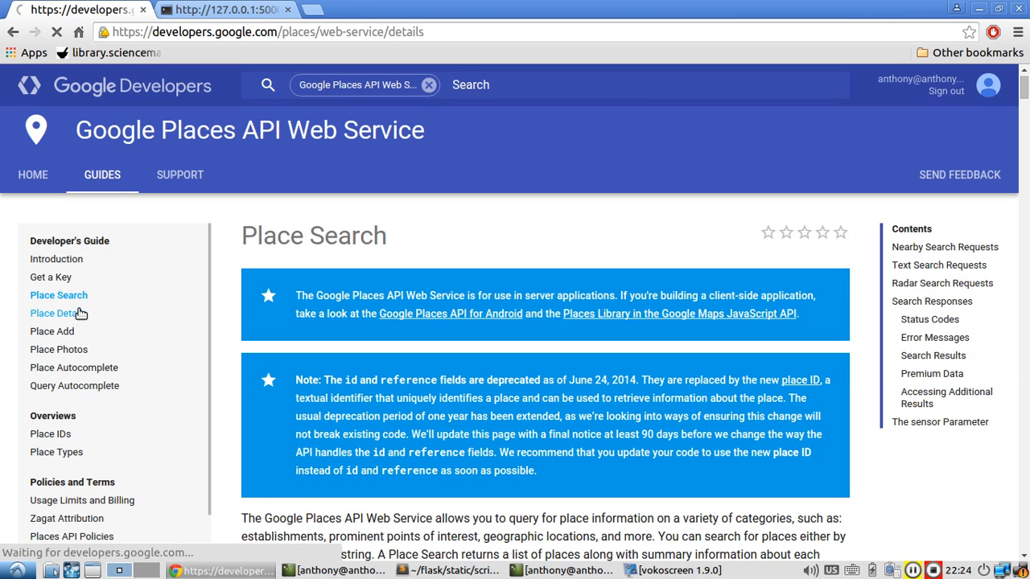
left_click(58, 313)
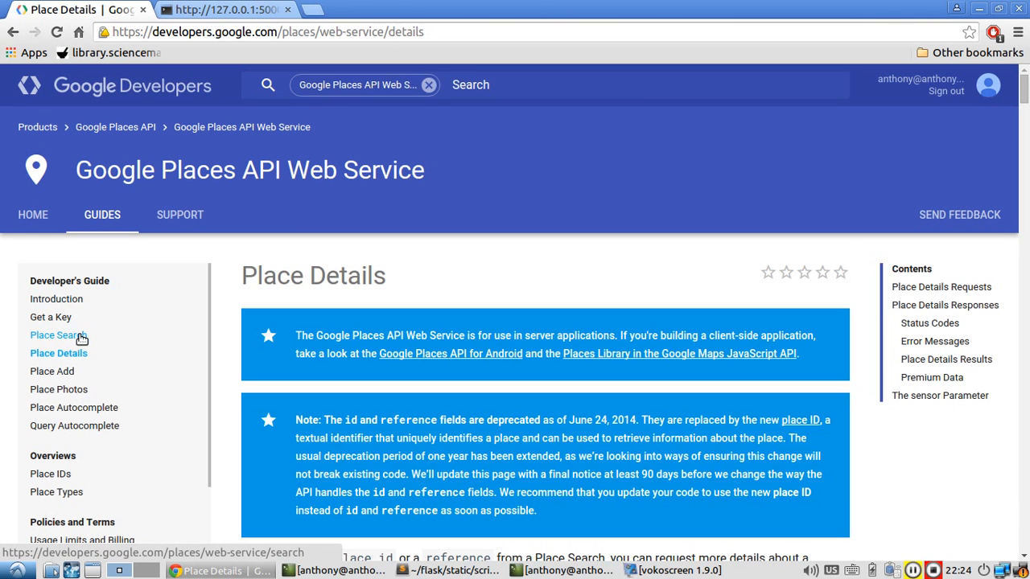
left_click(58, 335)
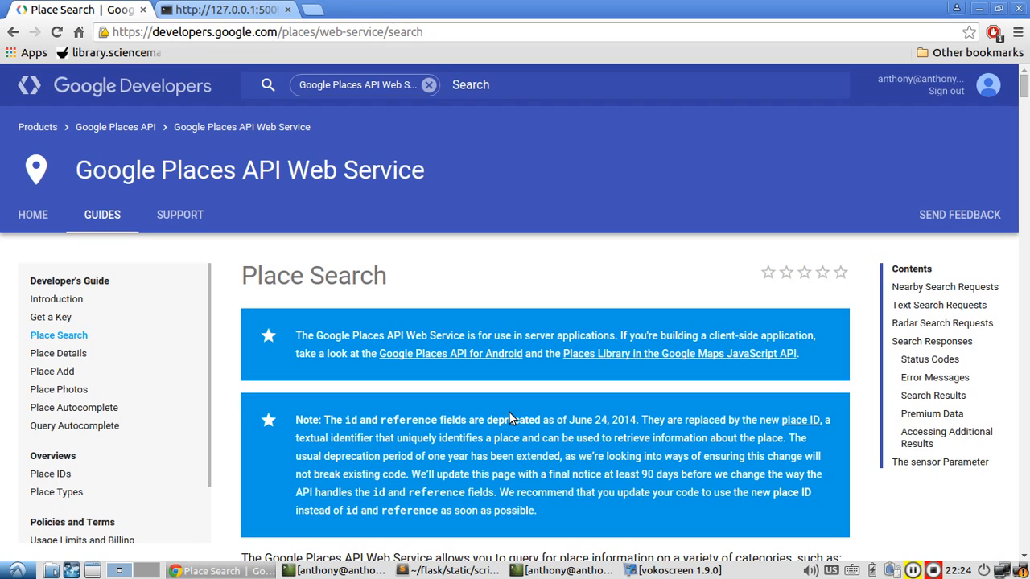
mouse_move(51, 317)
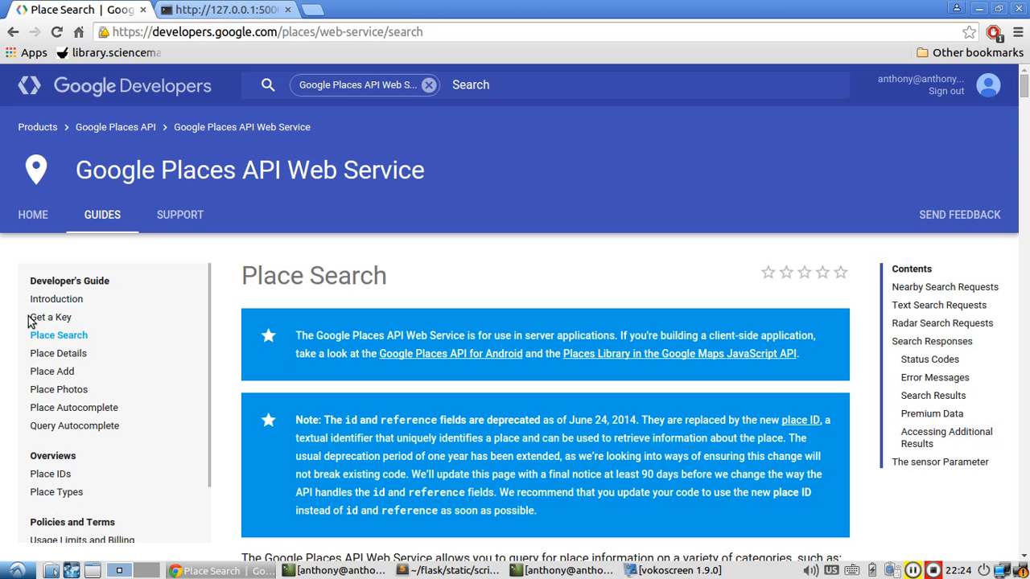
Go to the Get a Key page for the Places API Web Service
left_click(50, 317)
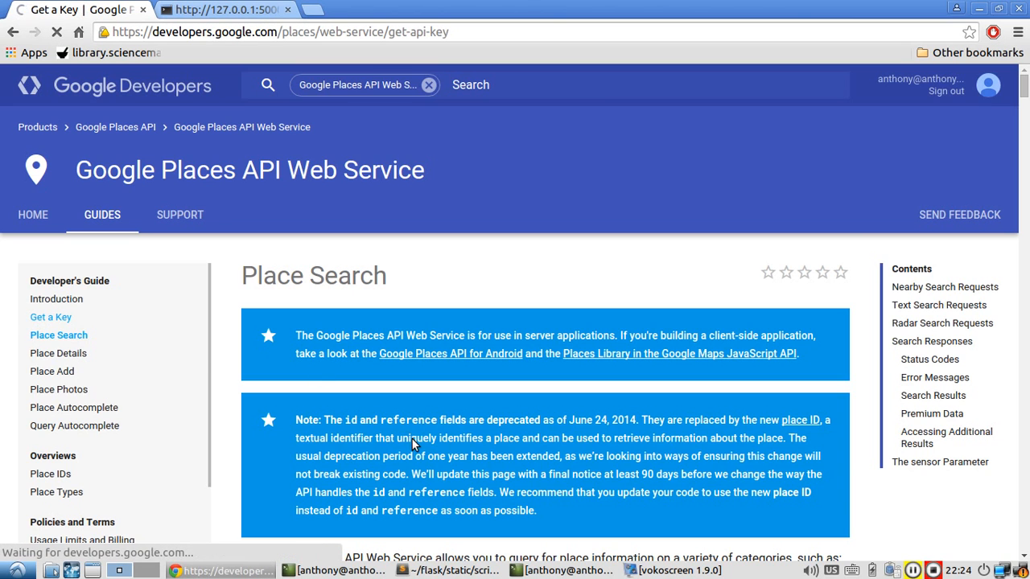
left_click(51, 315)
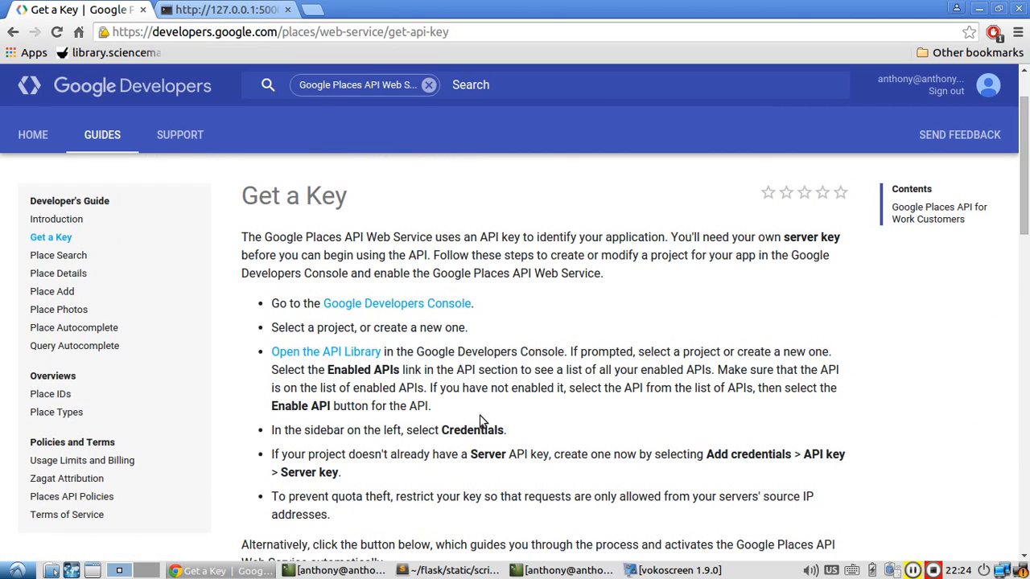
left_click(447, 569)
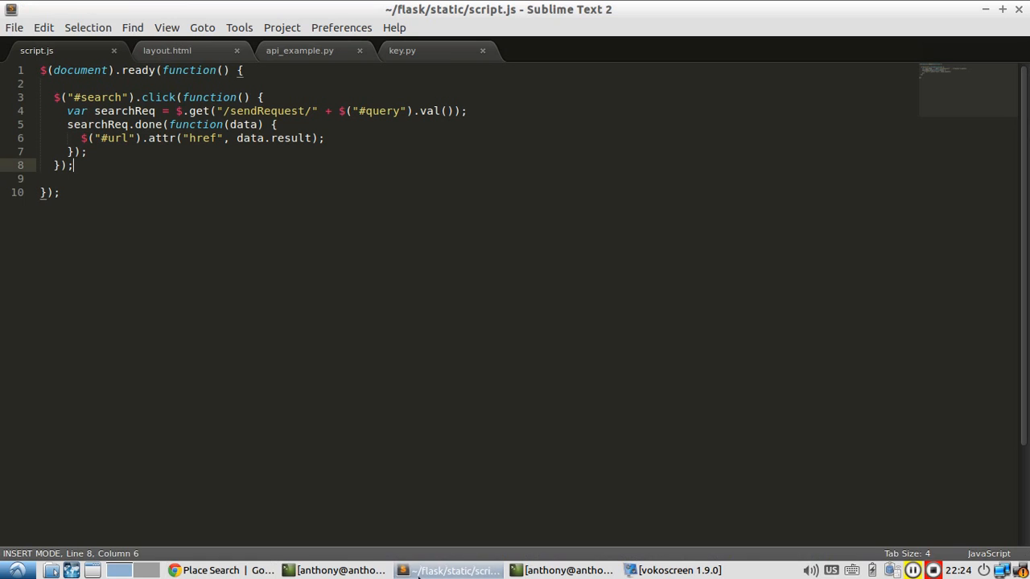
left_click(402, 50)
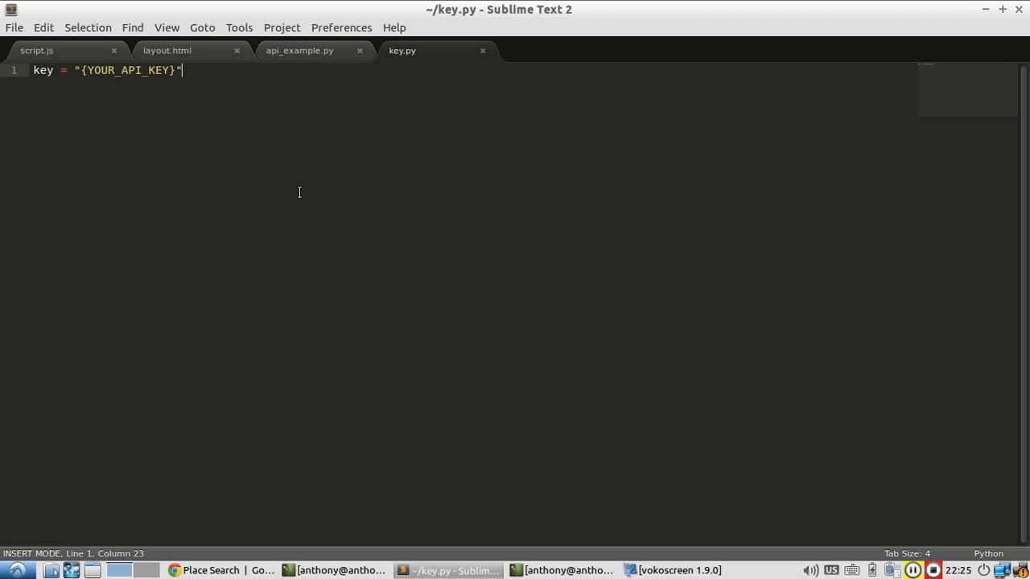
mouse_move(359, 156)
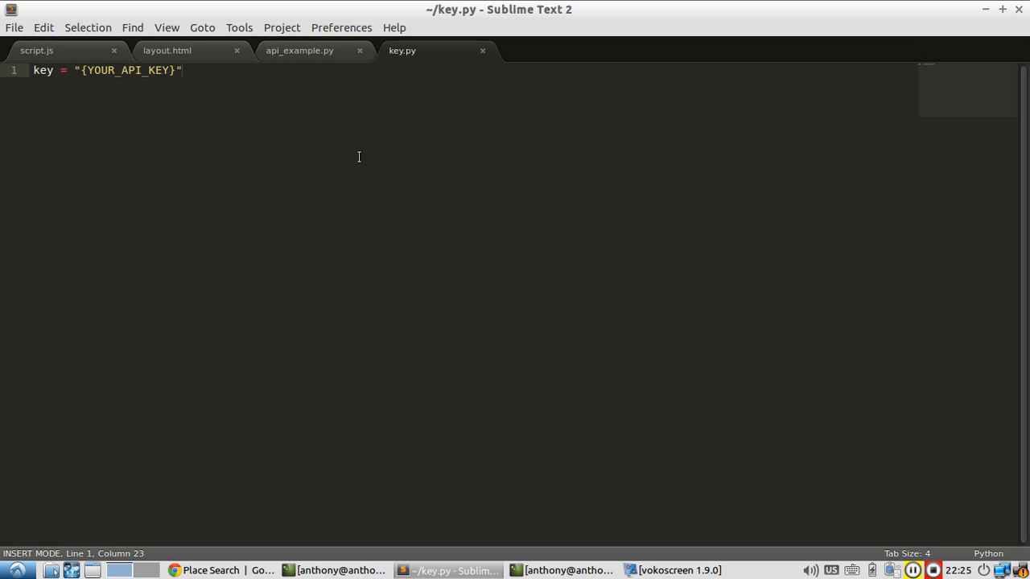
mouse_move(161, 116)
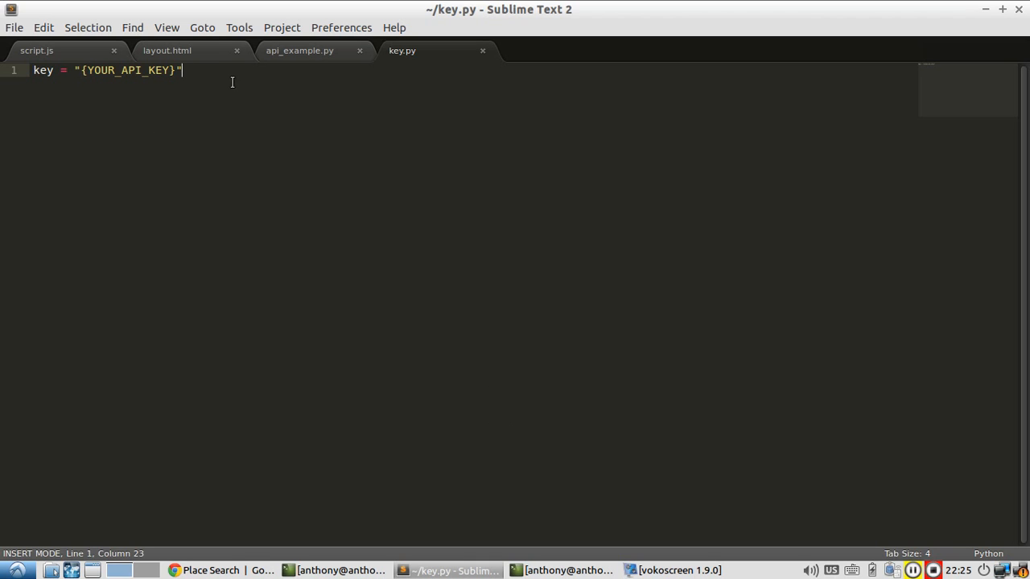
mouse_move(313, 61)
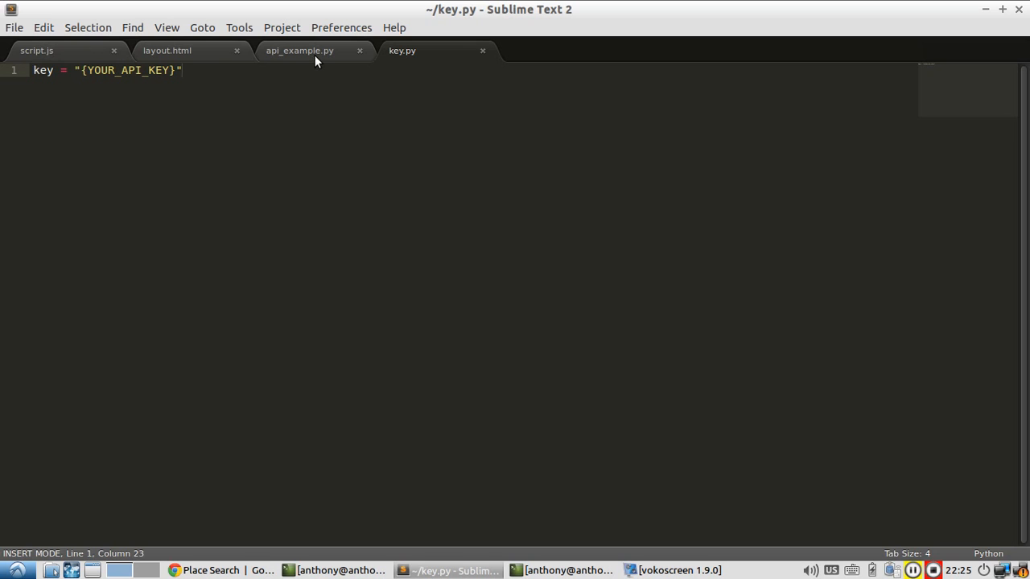
left_click(299, 50)
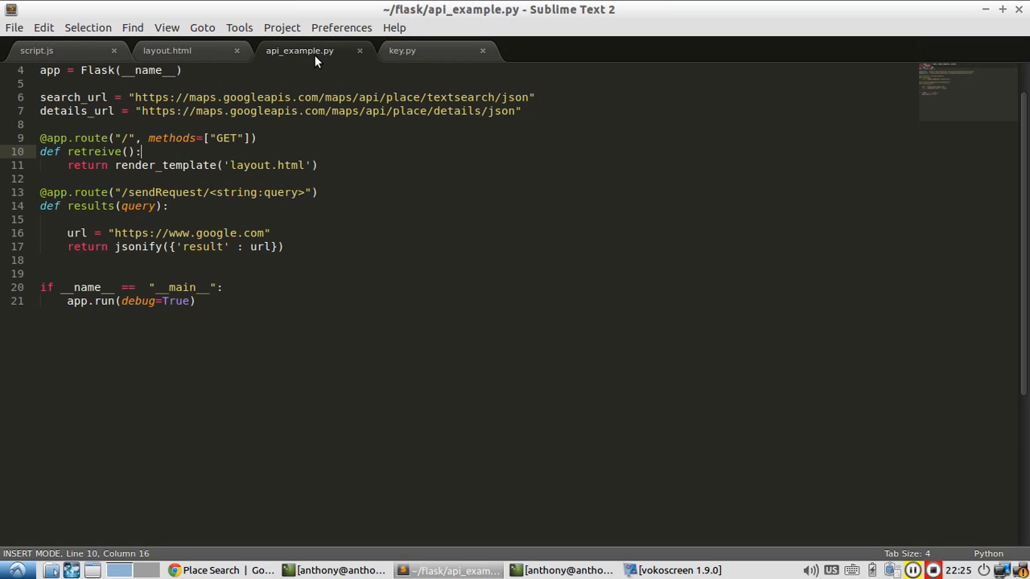
left_click(168, 50)
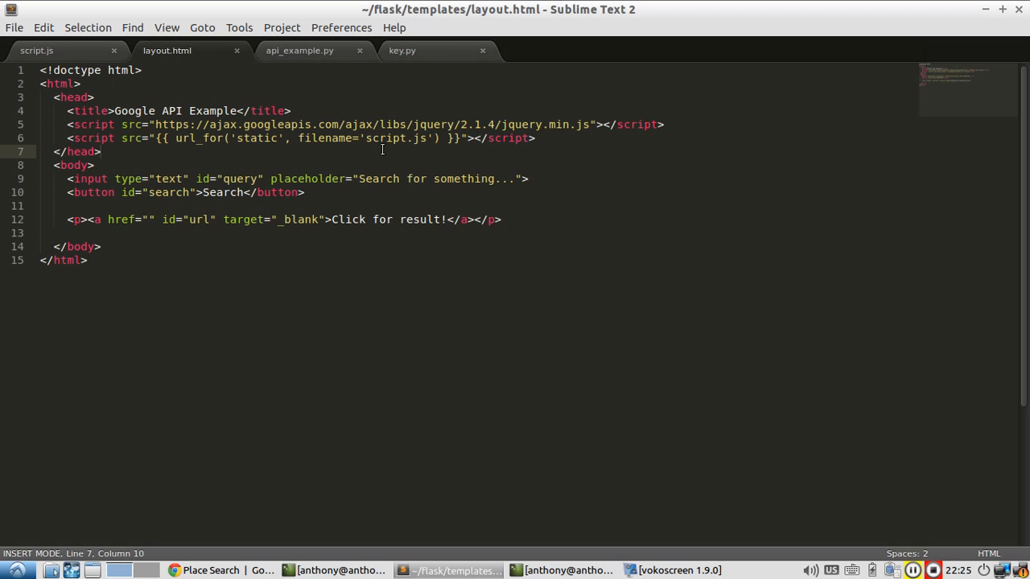
mouse_move(464, 194)
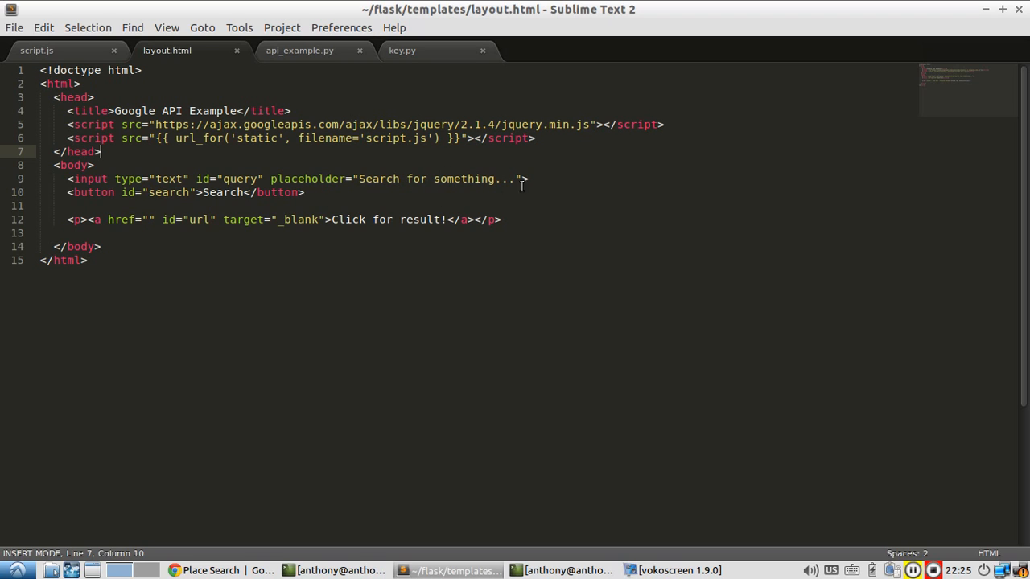
mouse_move(216, 195)
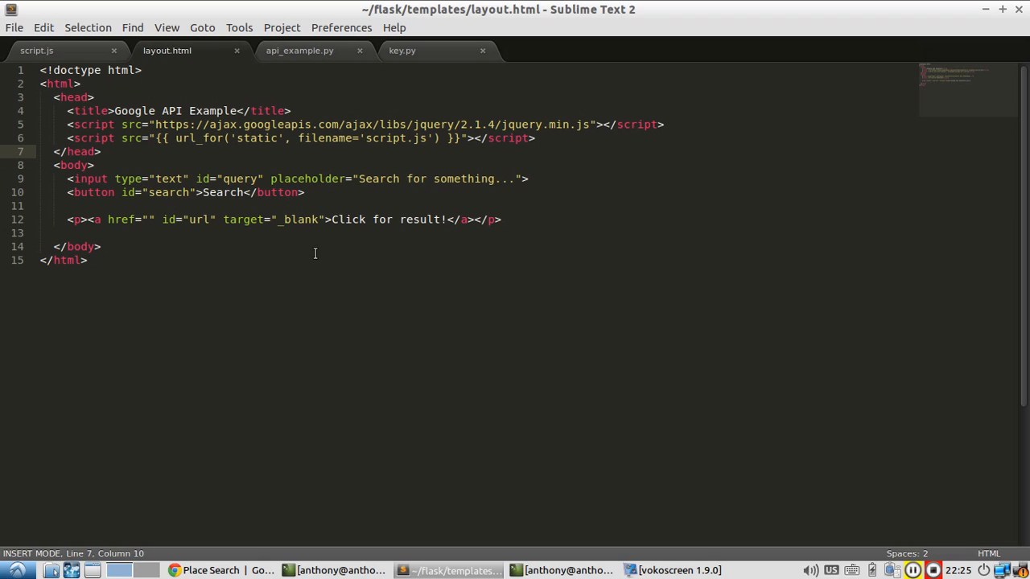
left_click(35, 50)
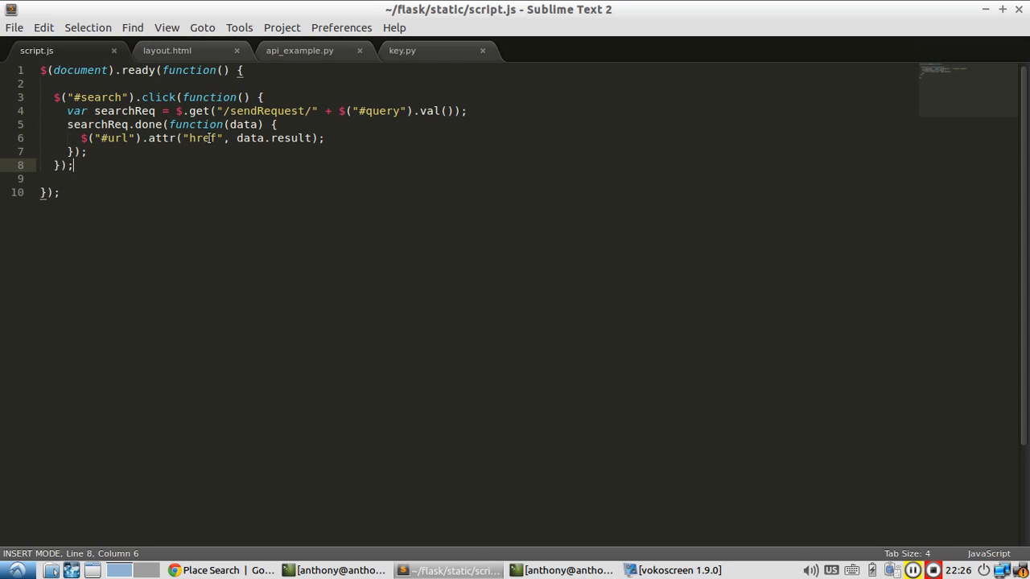
Review api_example.py alongside script.js and key.py, ending back on api_example.py
left_click(300, 50)
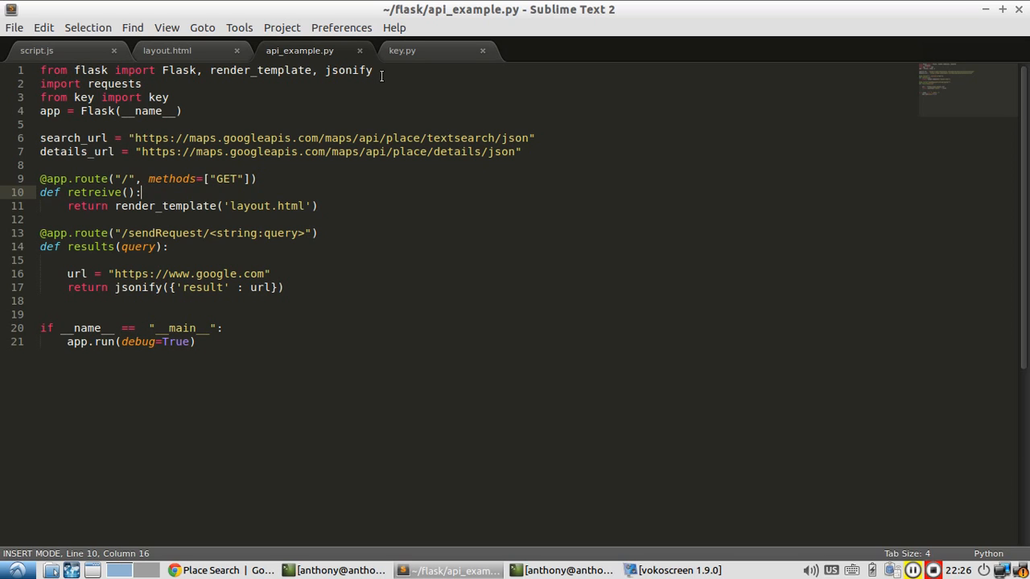
left_click(373, 71)
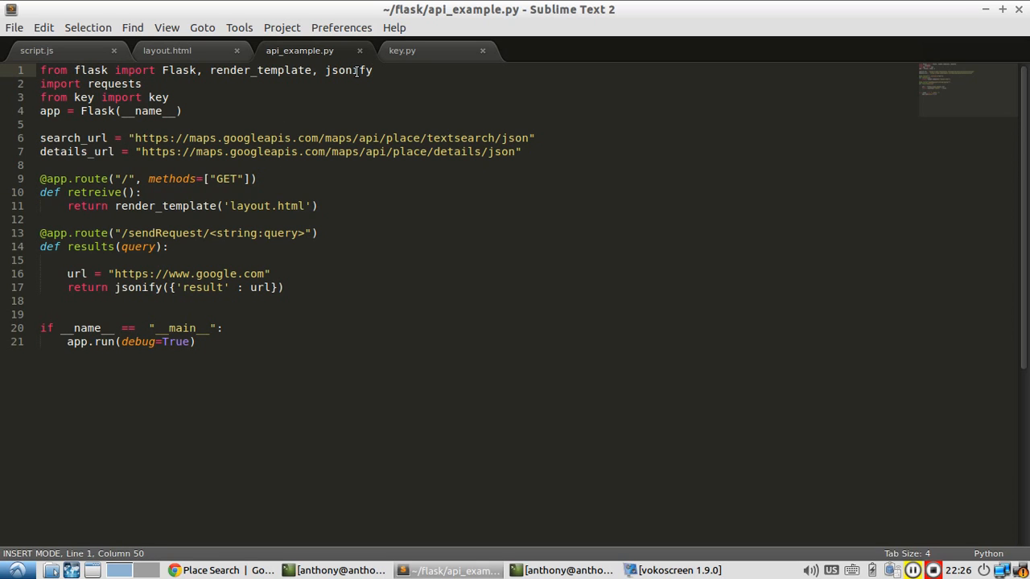
left_click(35, 50)
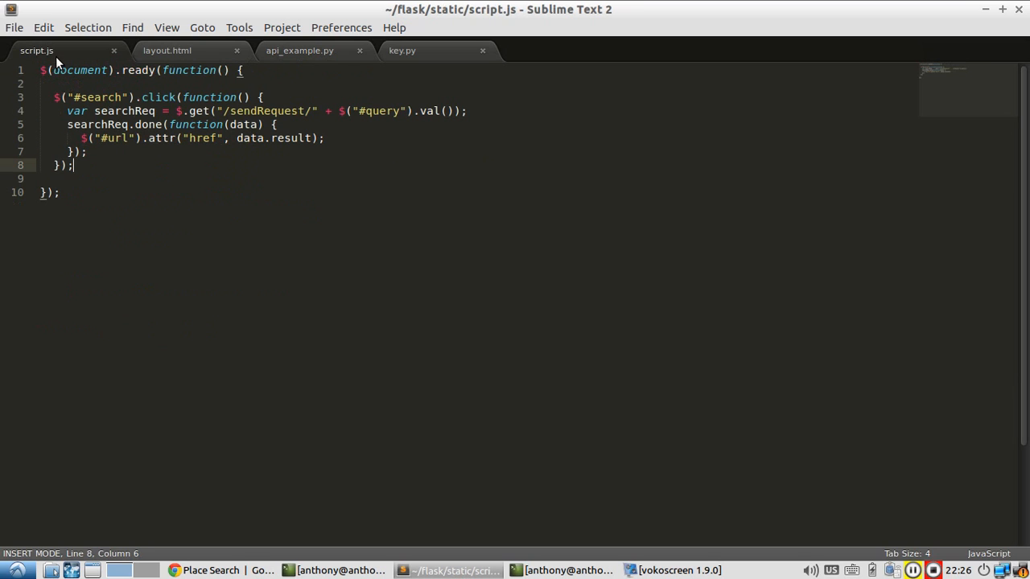
left_click(299, 50)
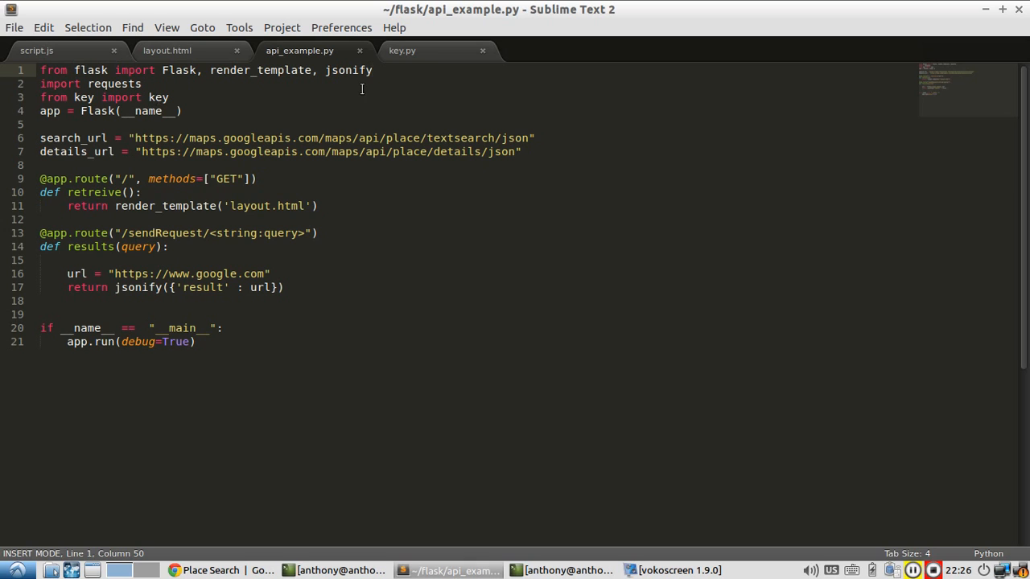
left_click(402, 50)
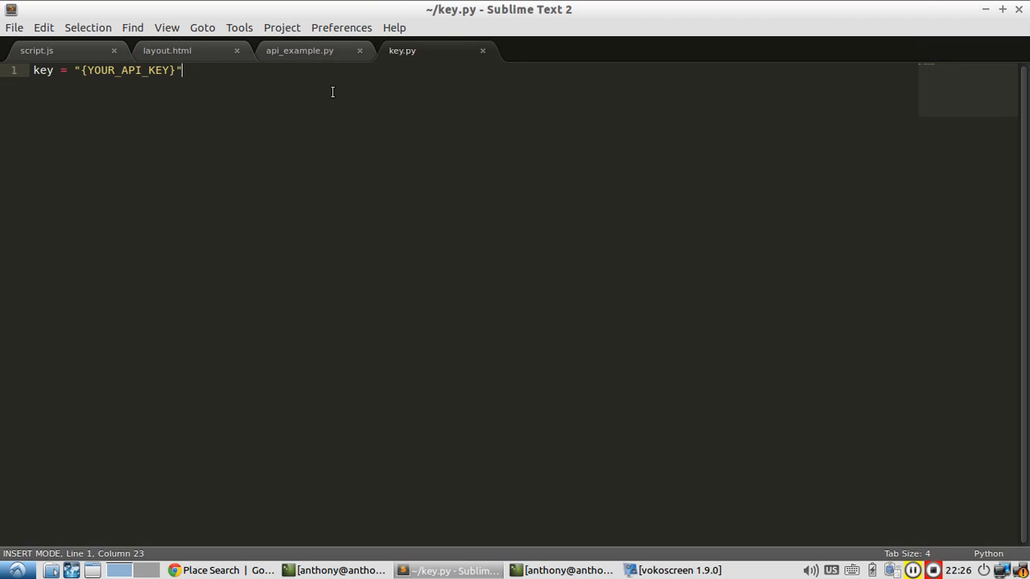
left_click(300, 50)
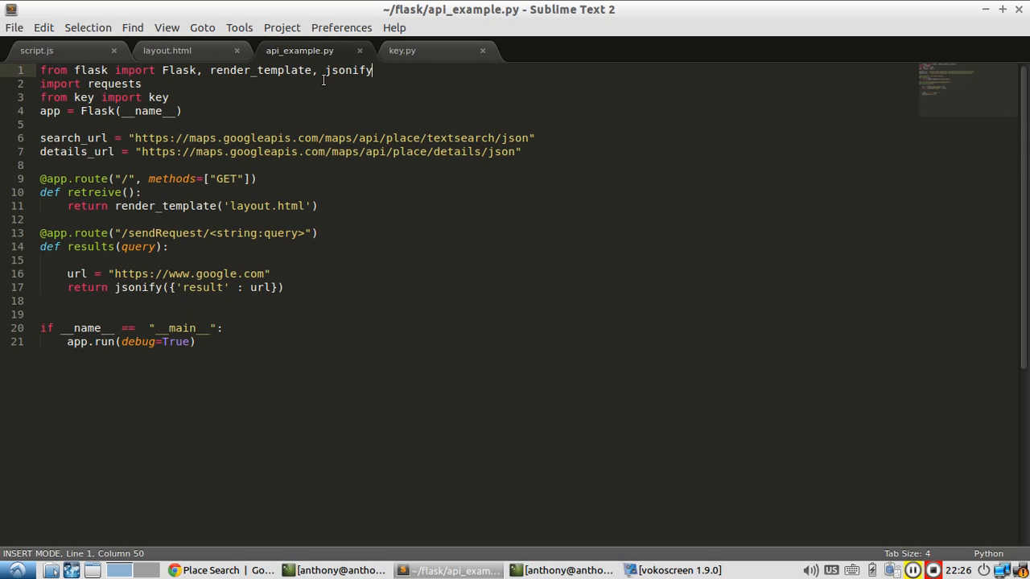
mouse_move(84, 98)
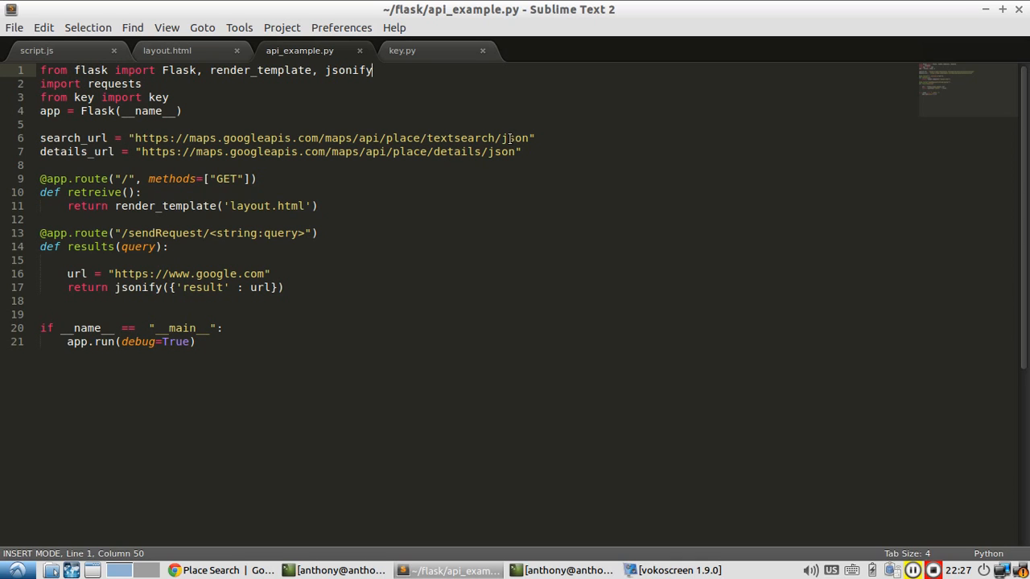
mouse_move(336, 467)
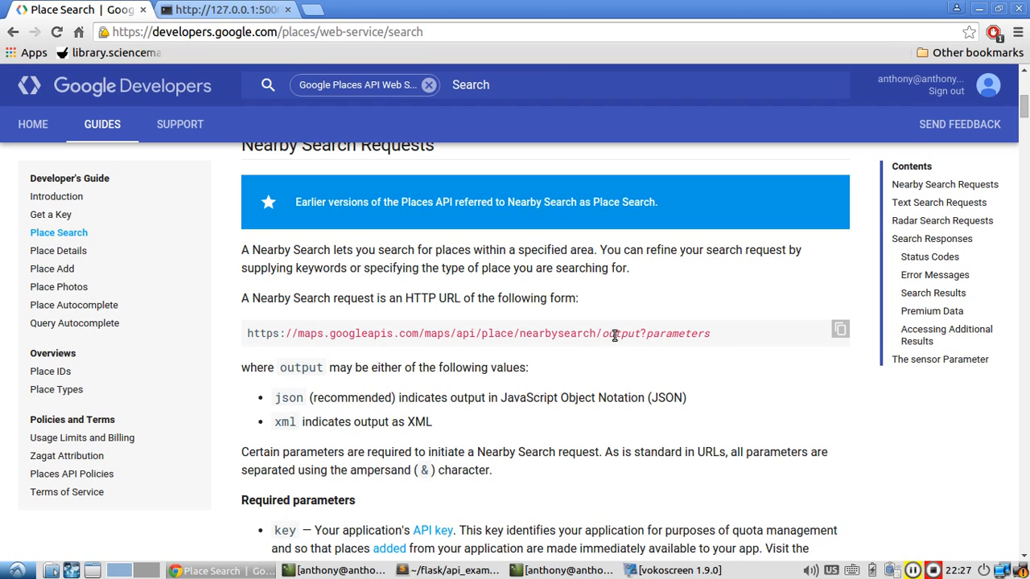
Check the Nearby Search request URL format and move to the Place Details guide
double_click(621, 333)
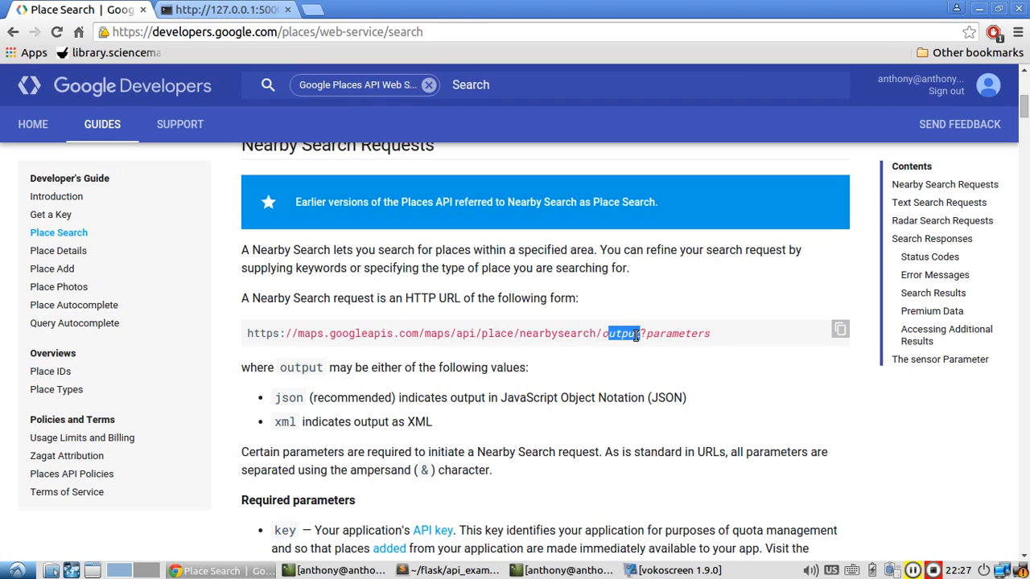
mouse_move(587, 369)
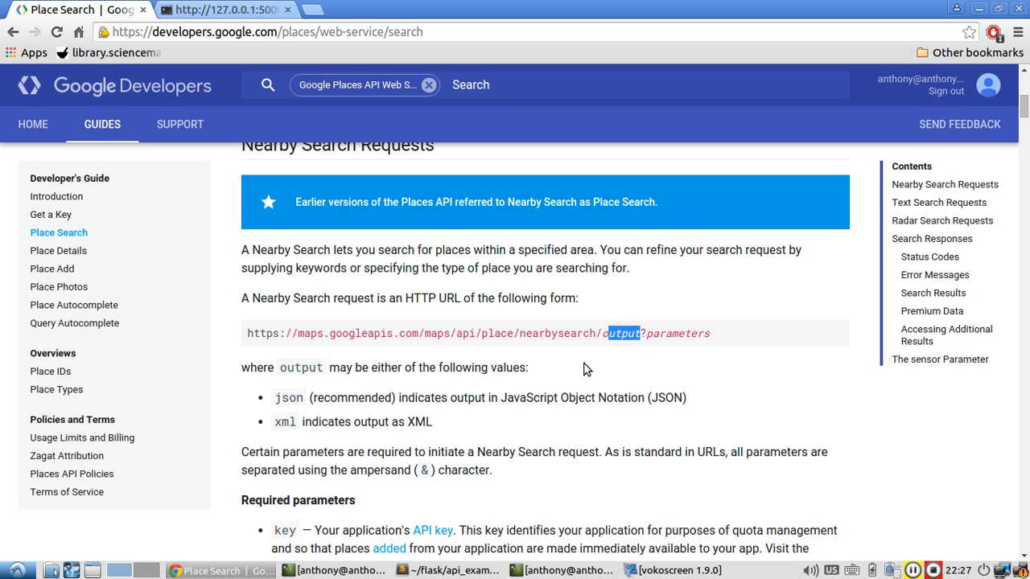
scroll("down", 3)
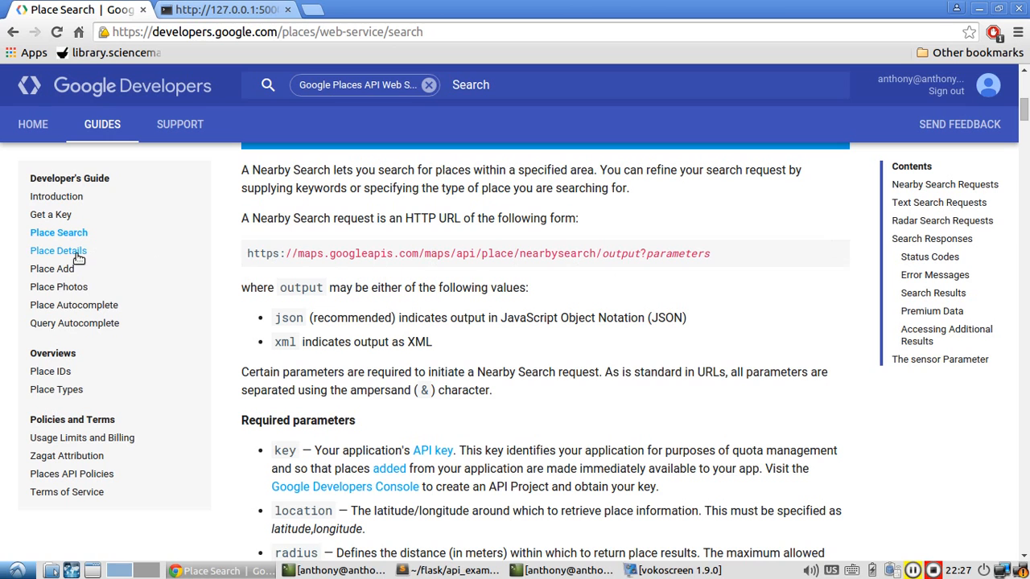
left_click(58, 251)
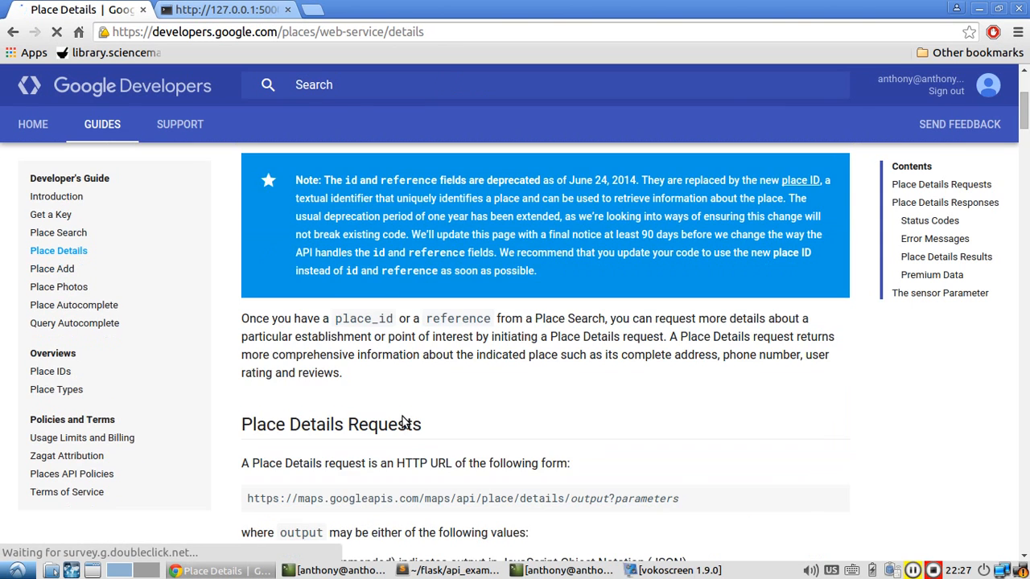
Bring the Place Details request URL format into view in the browser
left_click(447, 570)
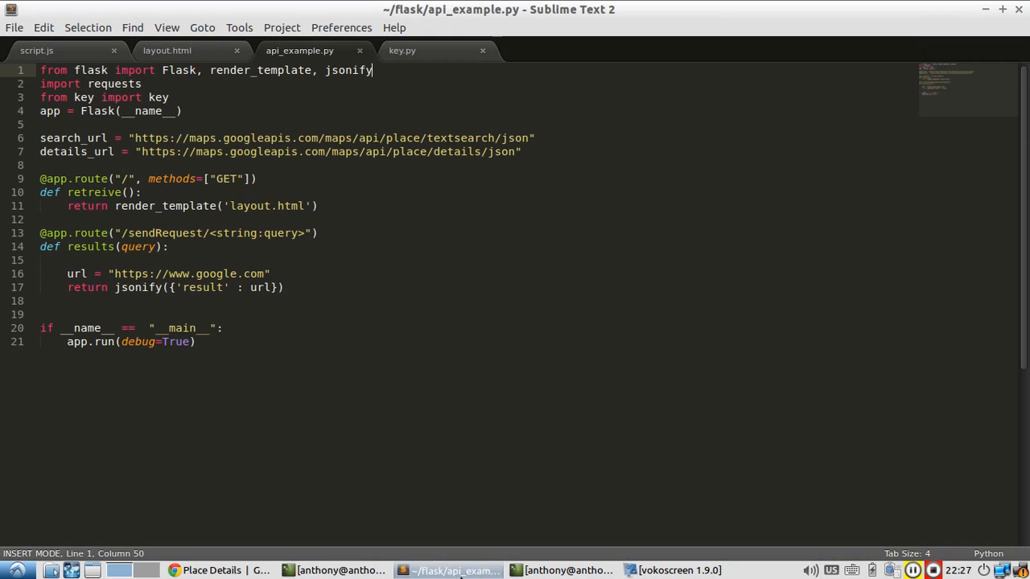
left_click(212, 569)
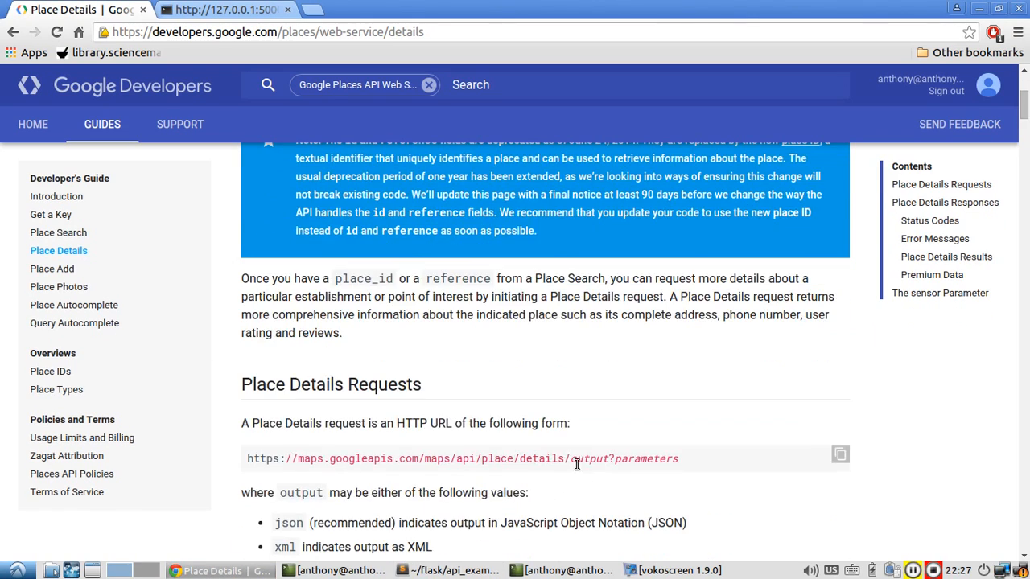
scroll("down", 3)
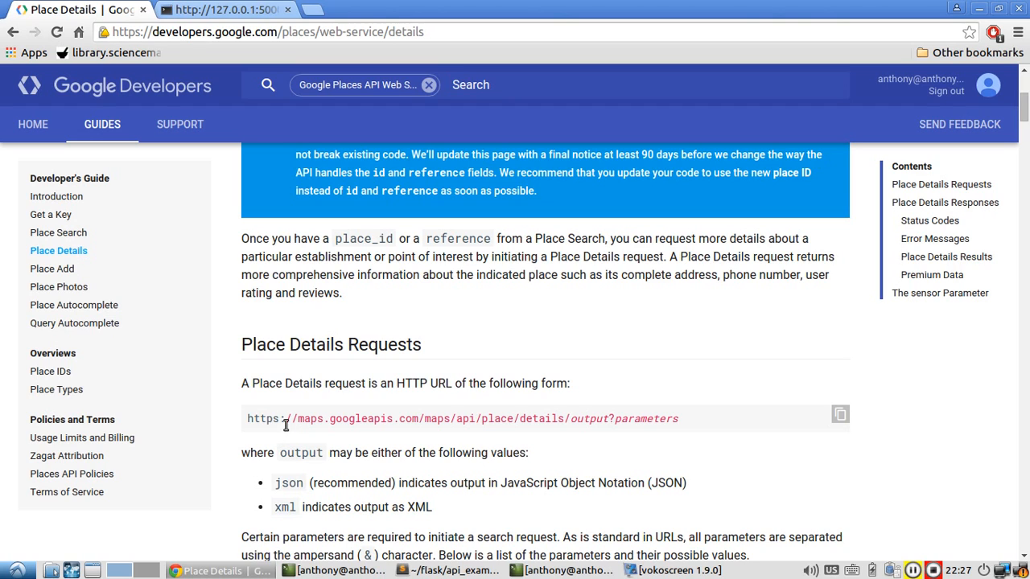
mouse_move(357, 432)
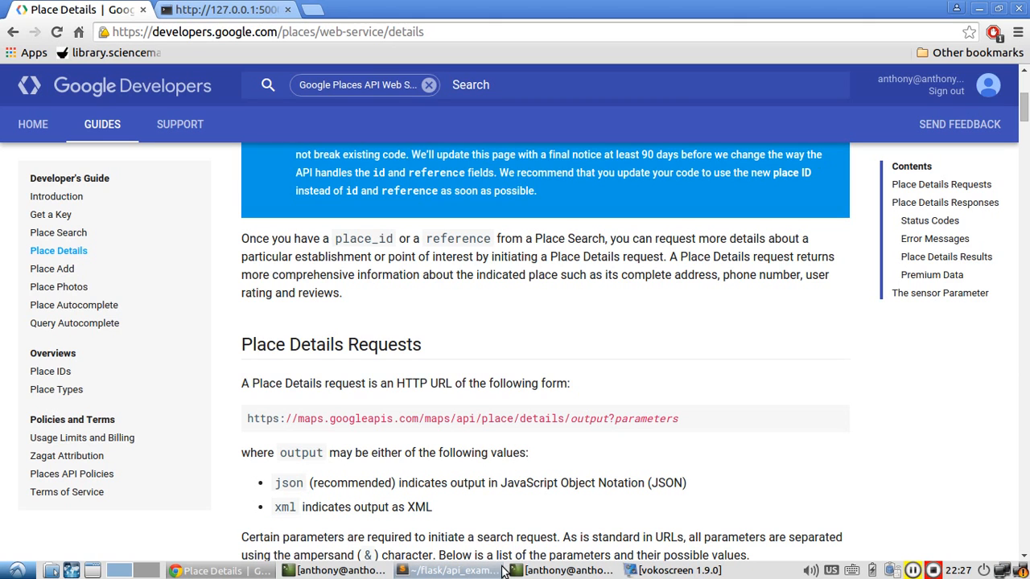
Review script.js in the editor and return to api_example.py unchanged
left_click(447, 570)
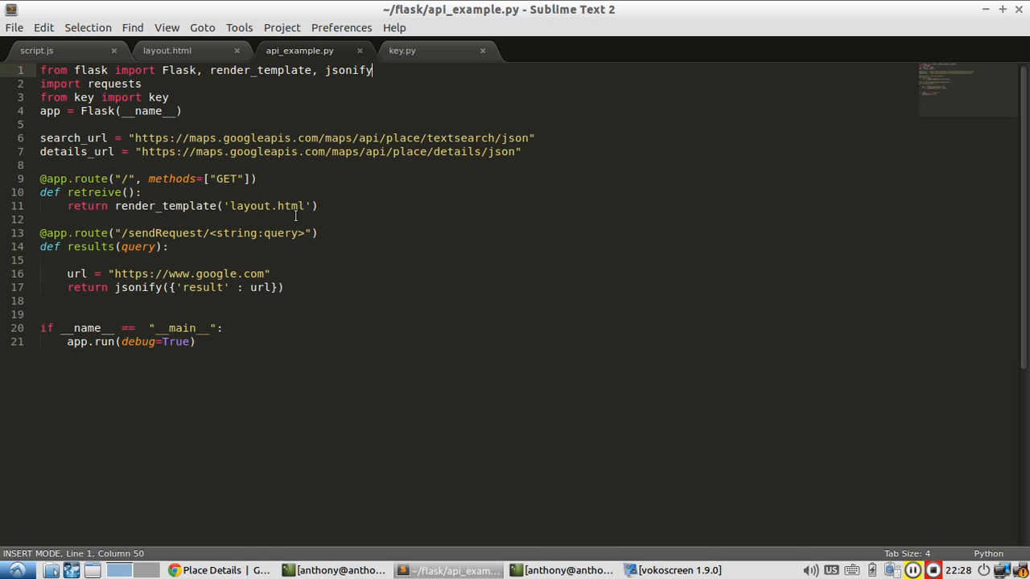
mouse_move(283, 190)
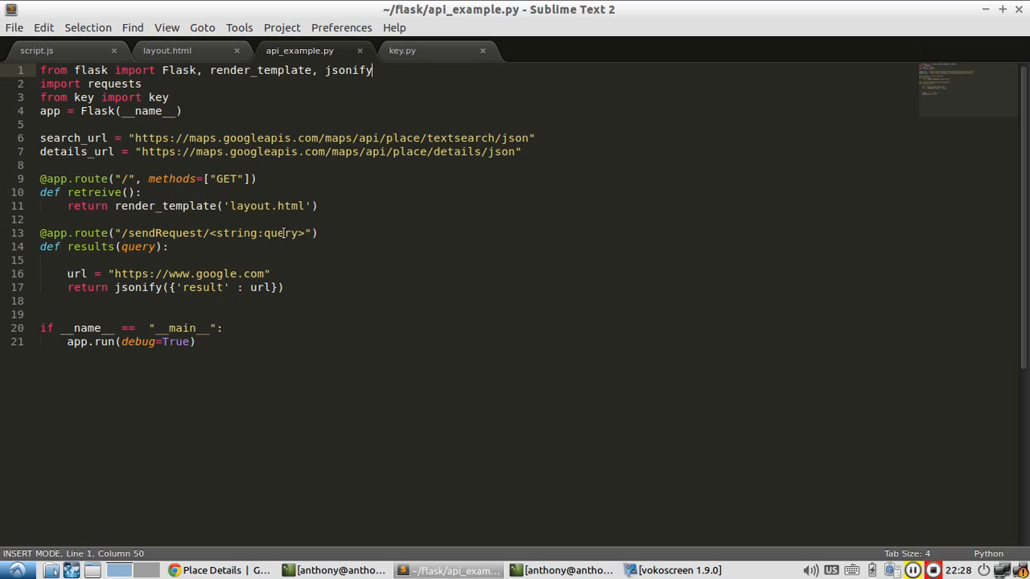
left_click(168, 50)
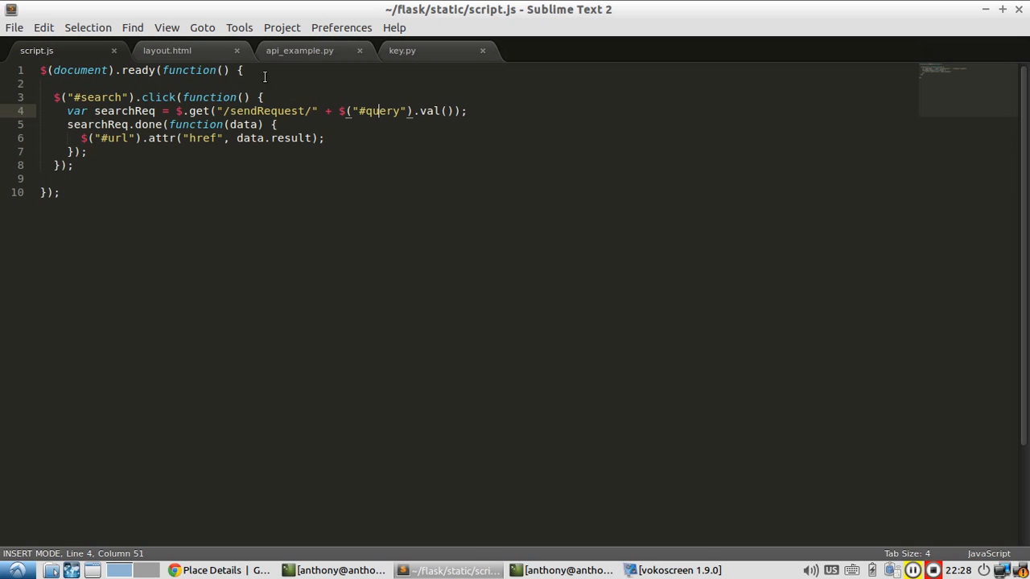
left_click(299, 49)
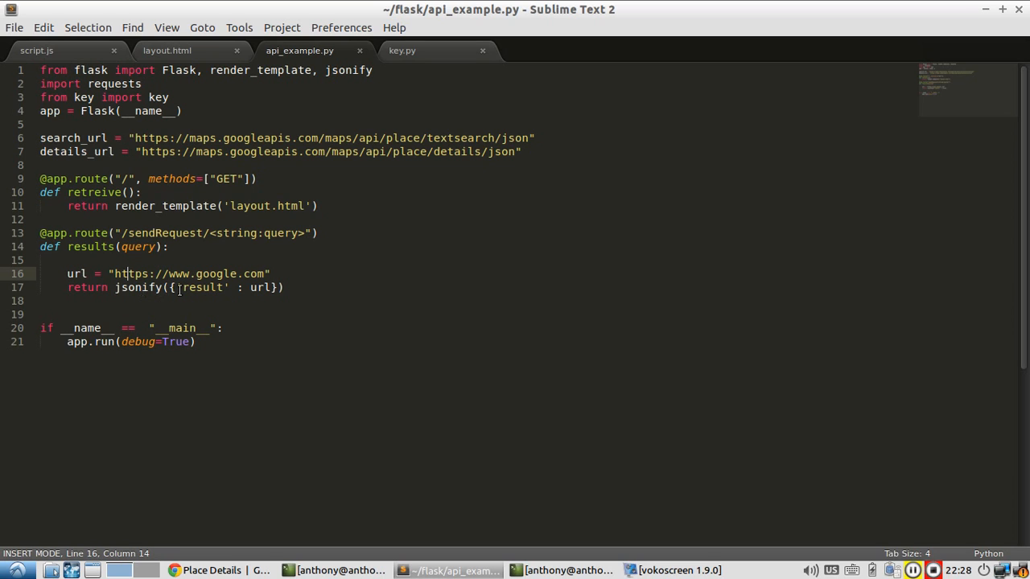
mouse_move(325, 280)
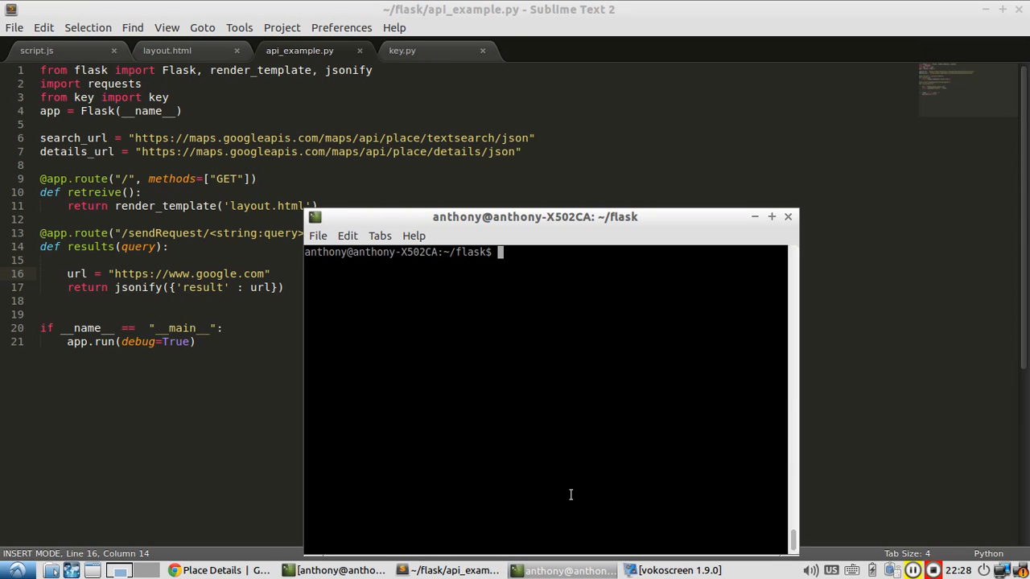
Run python api_example.py and show the local Google API Example page in Chrome
type("python")
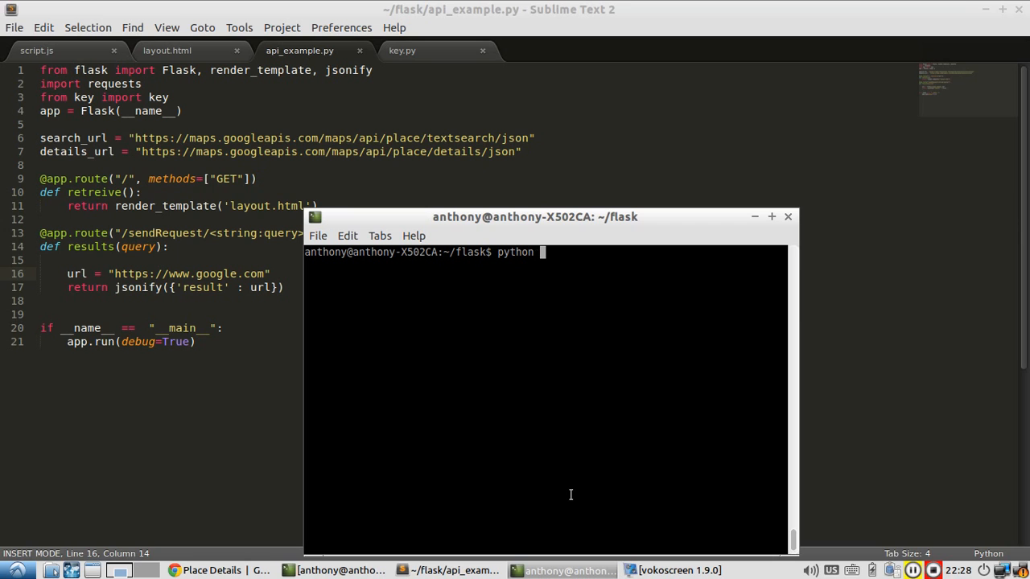
type("api_example.py")
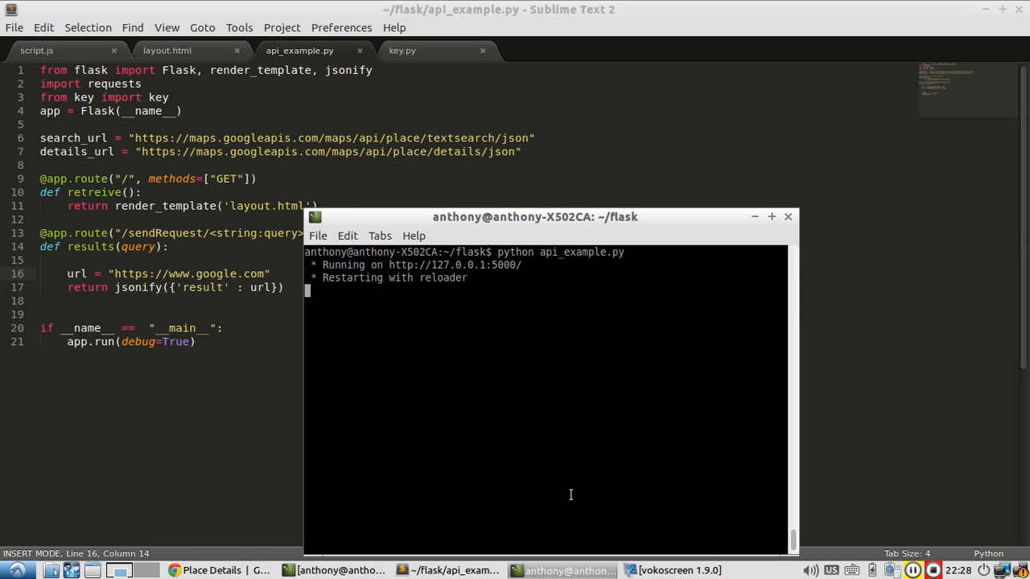
left_click(211, 569)
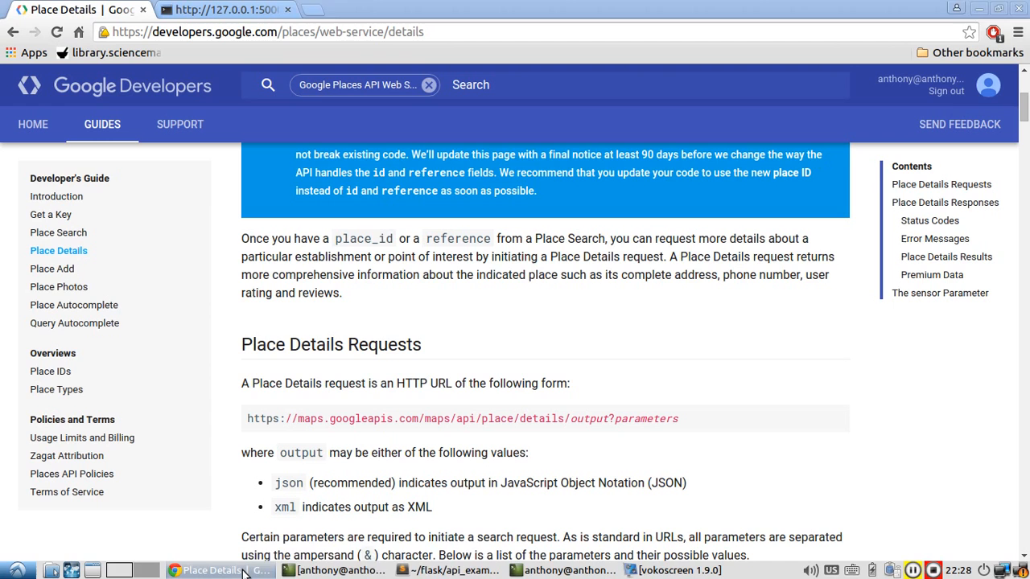
left_click(225, 10)
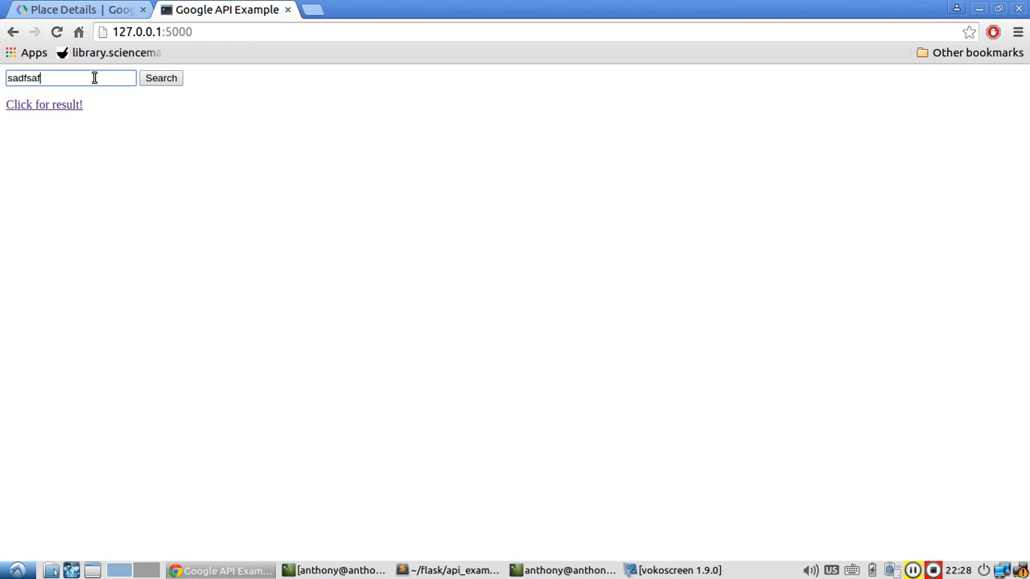
Try the throwaway query 'dsfd' on the local page and return to the editor
type("dsfd")
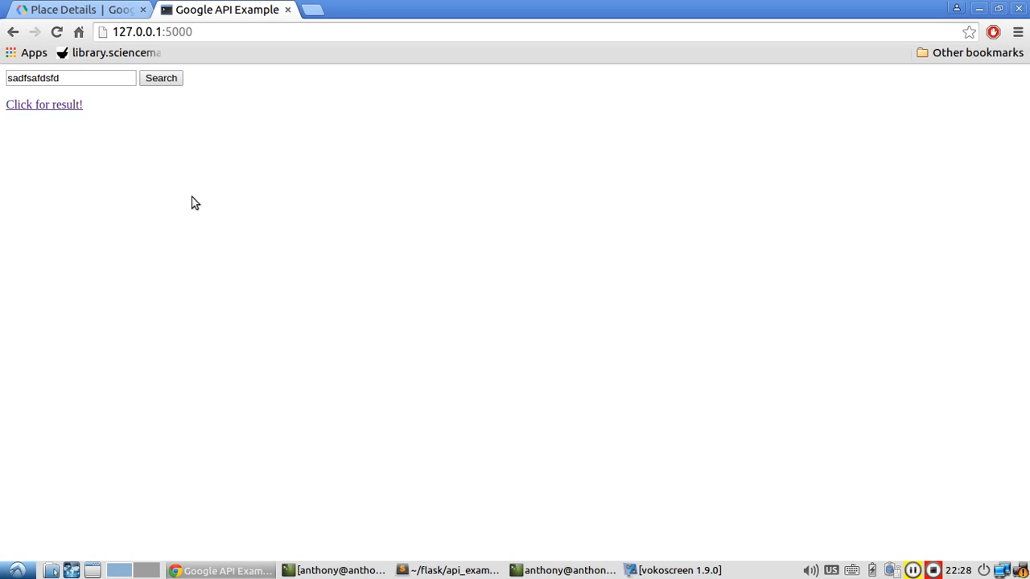
mouse_move(45, 105)
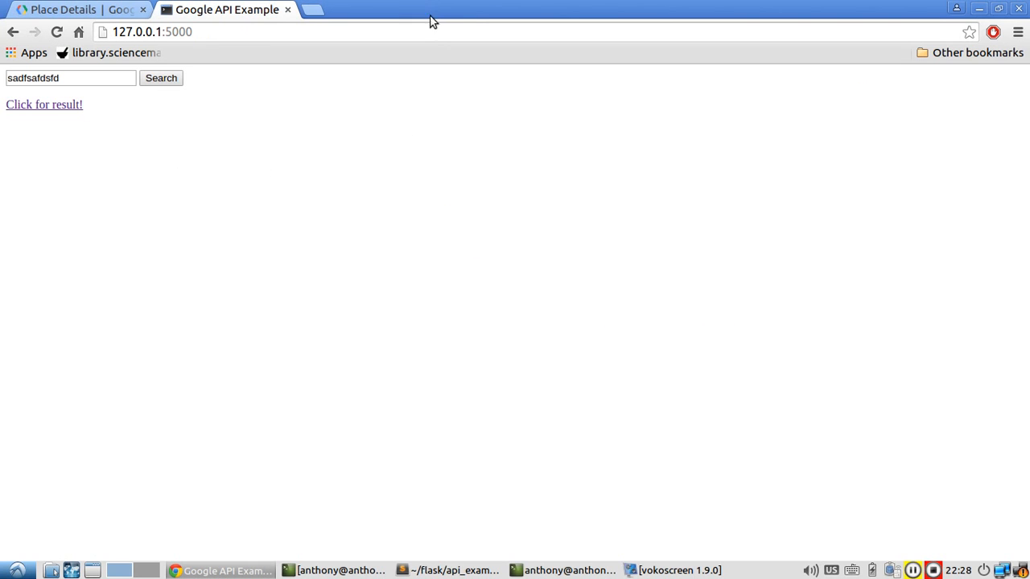
left_click(447, 569)
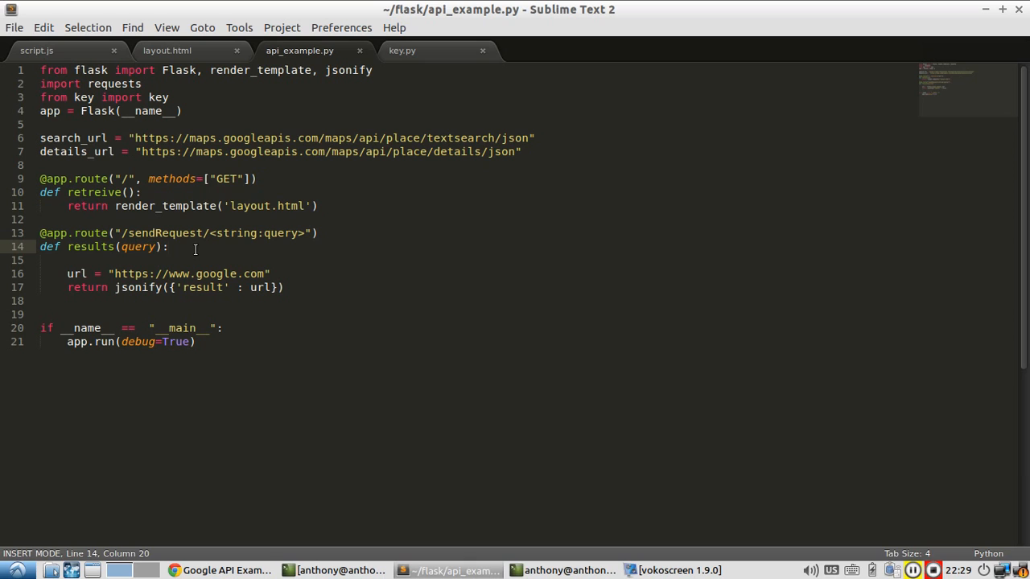
mouse_move(160, 471)
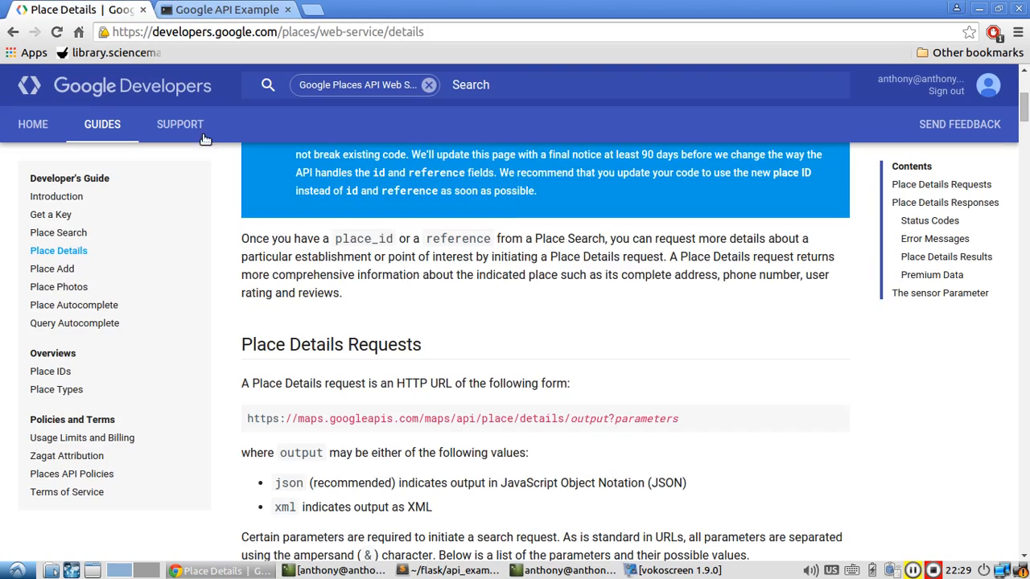
scroll("down", 3)
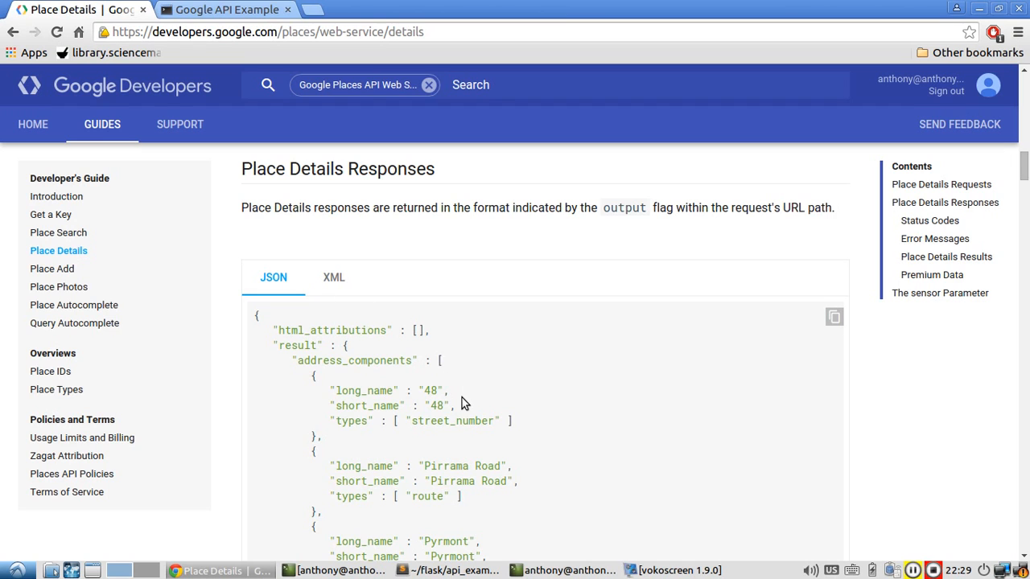
scroll("down", 3)
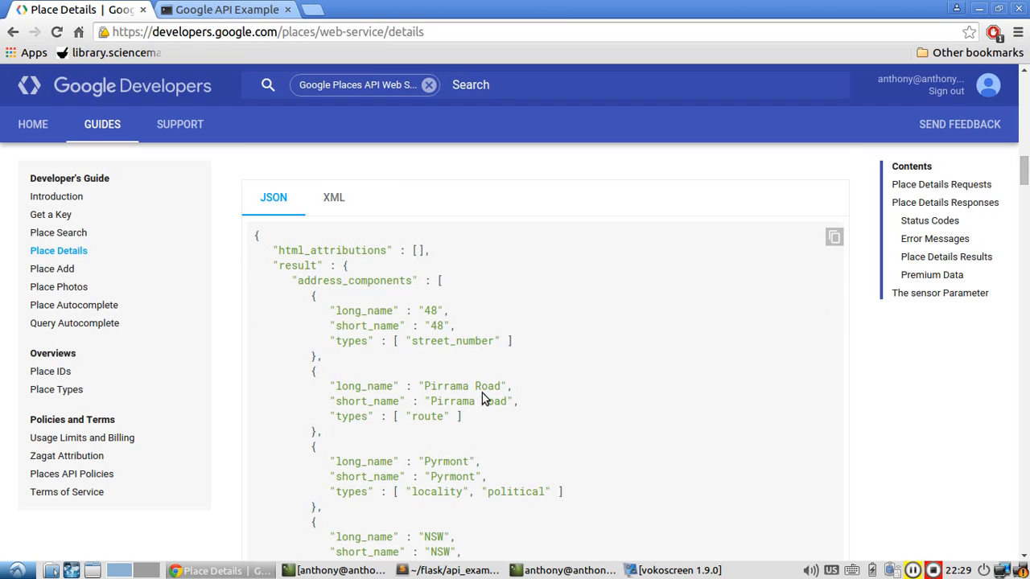
scroll("down", 3)
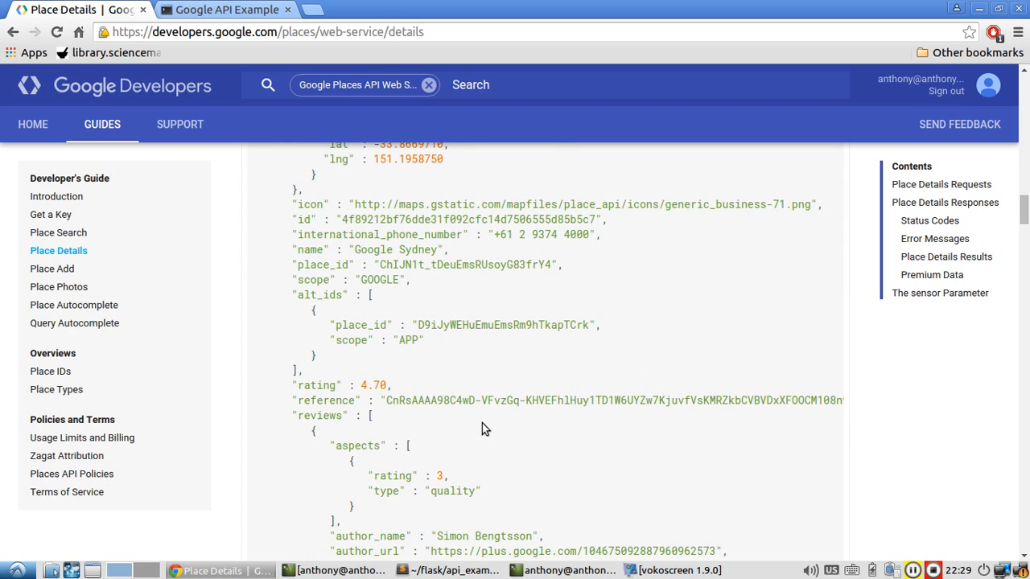
scroll("down", 3)
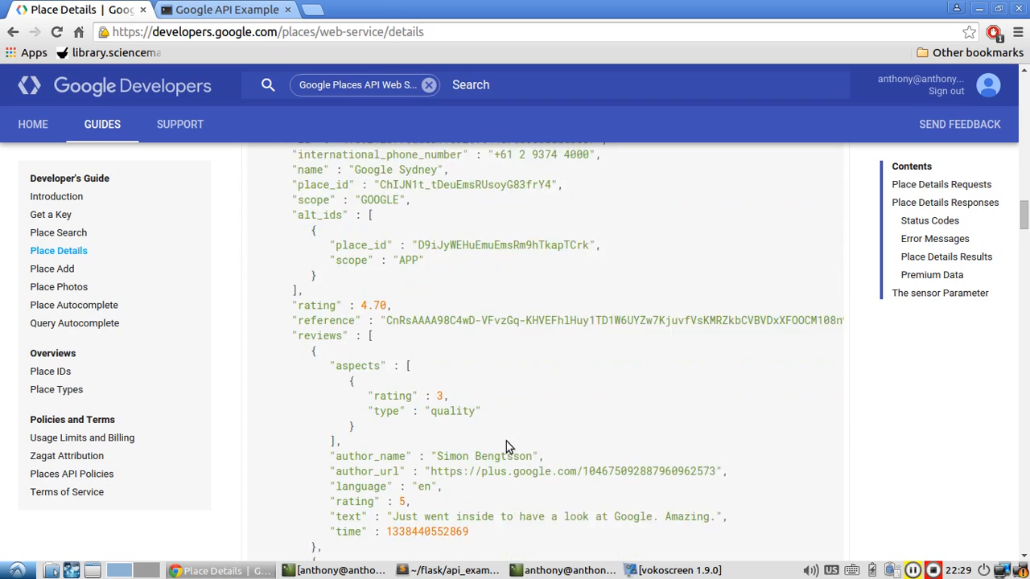
scroll("down", 3)
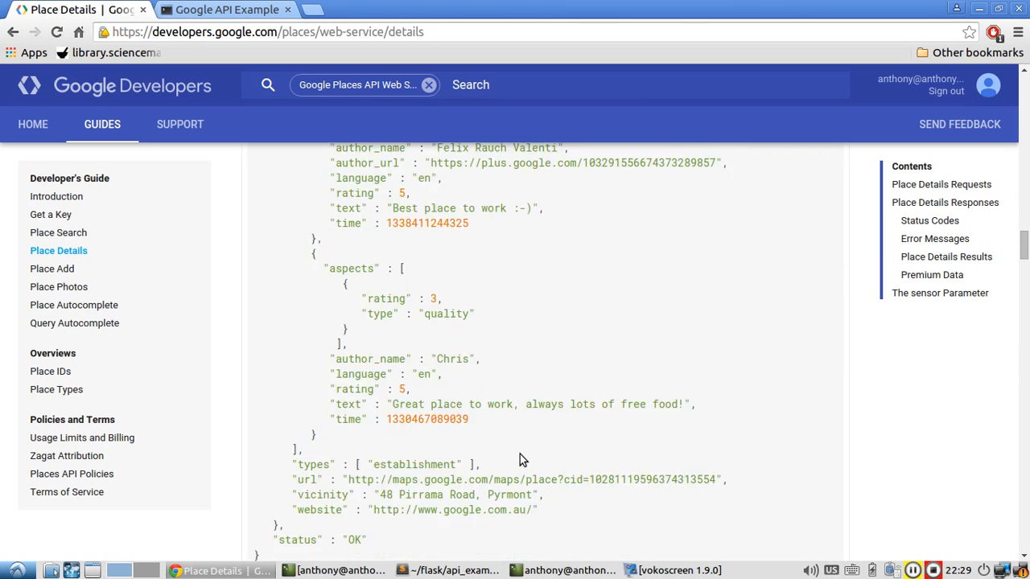
scroll("down", 3)
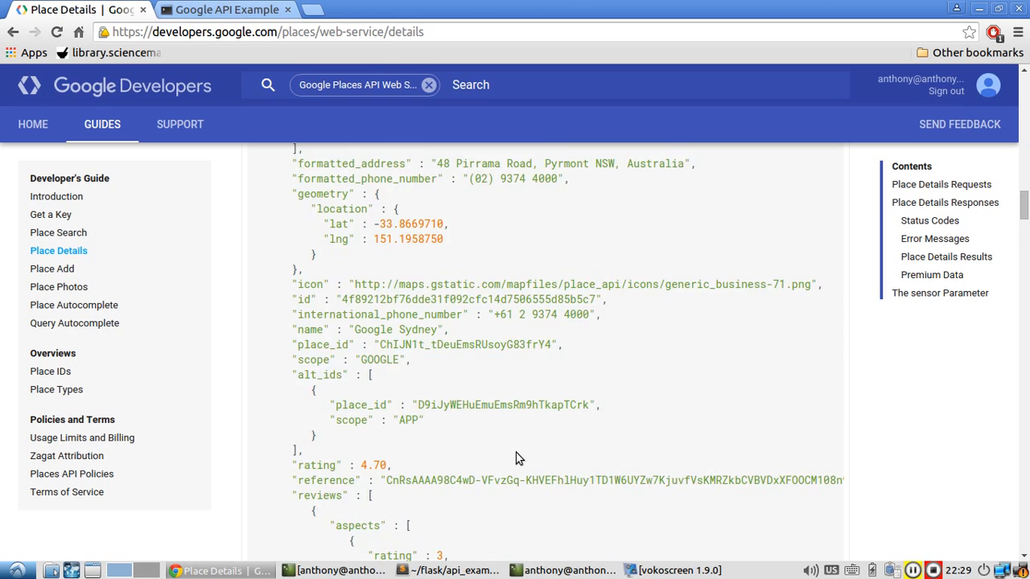
scroll("down", 3)
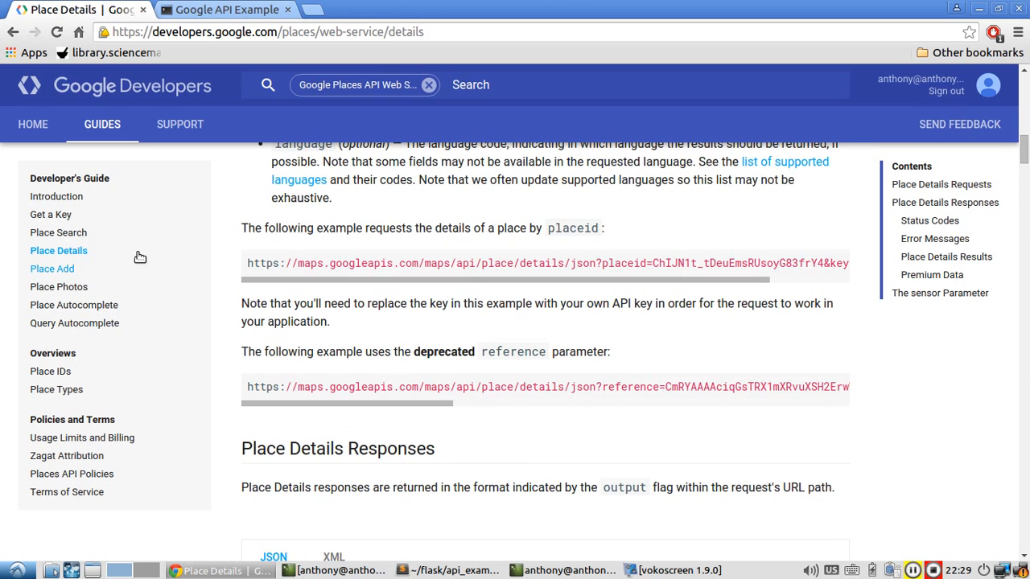
left_click(58, 334)
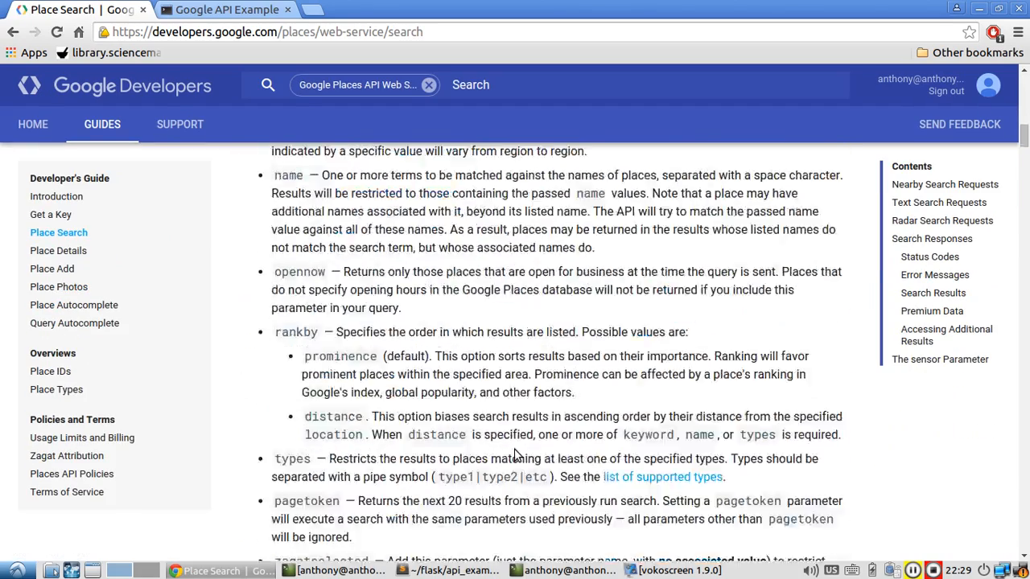
left_click(943, 219)
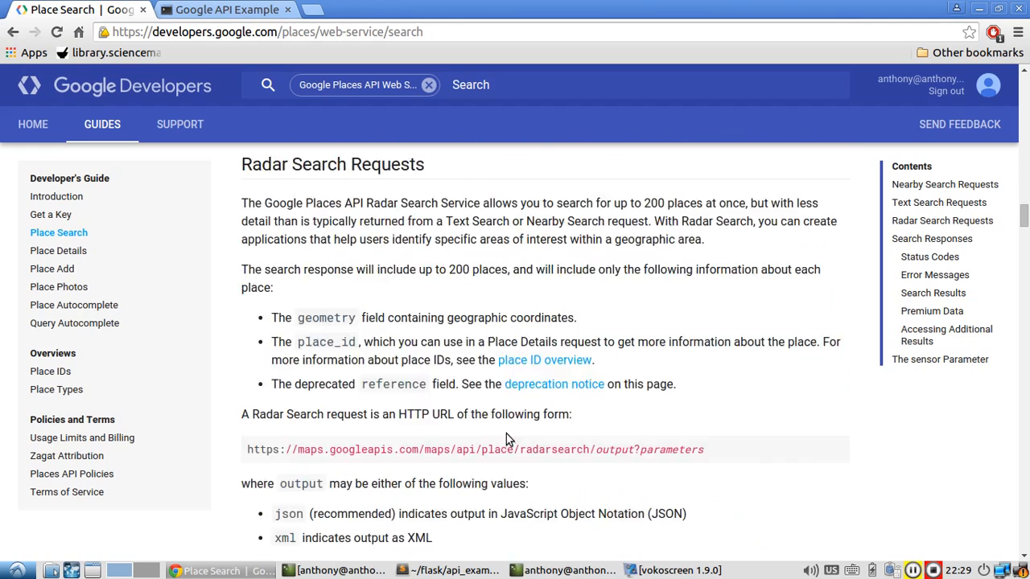
scroll("down", 3)
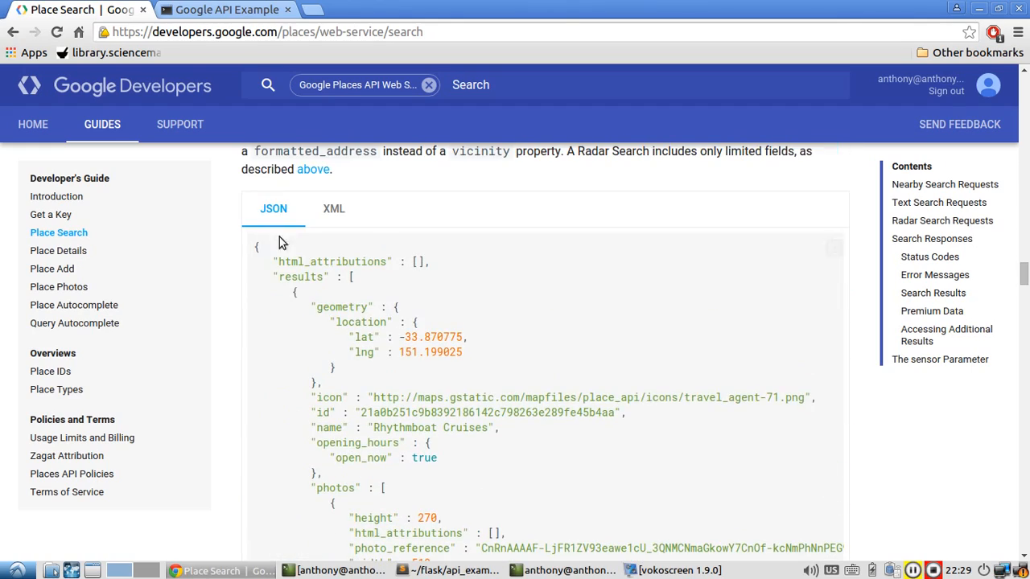
double_click(303, 277)
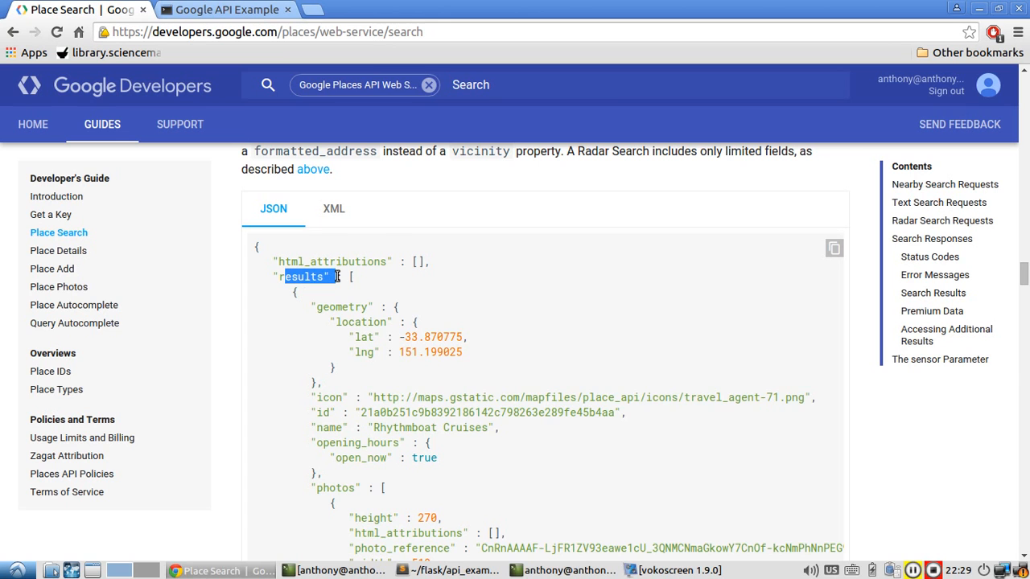
scroll("down", 3)
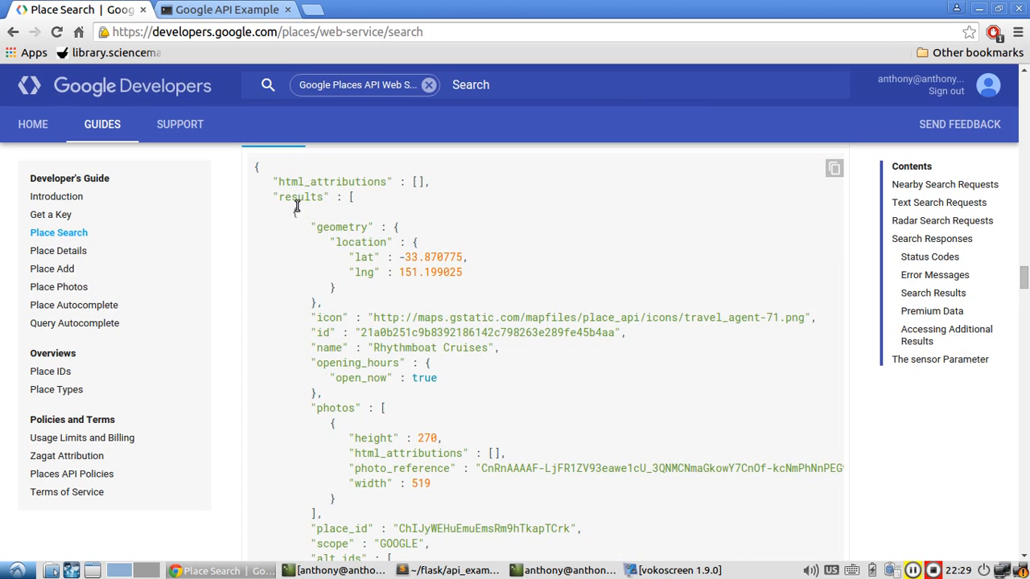
scroll("down", 3)
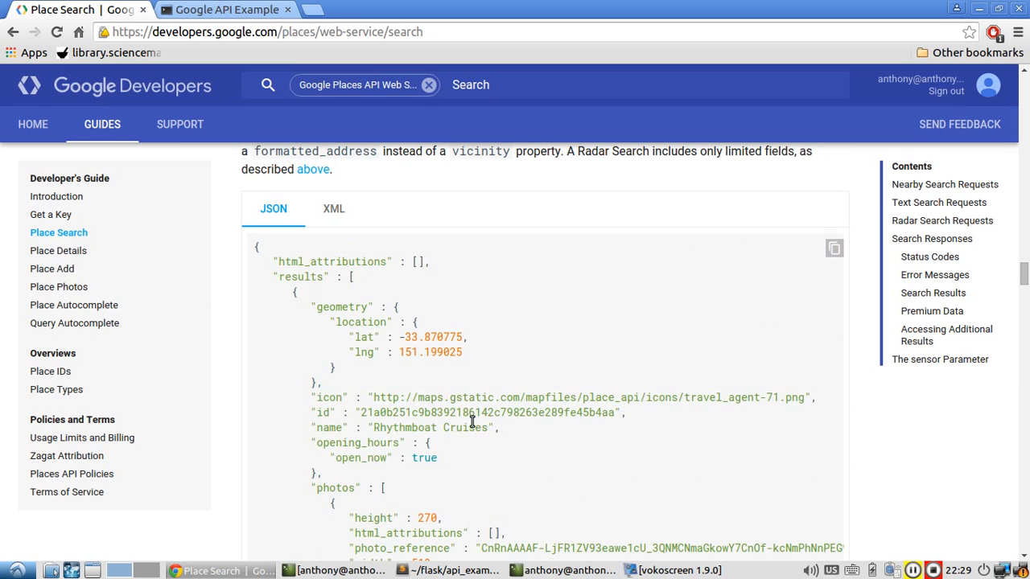
scroll("down", 3)
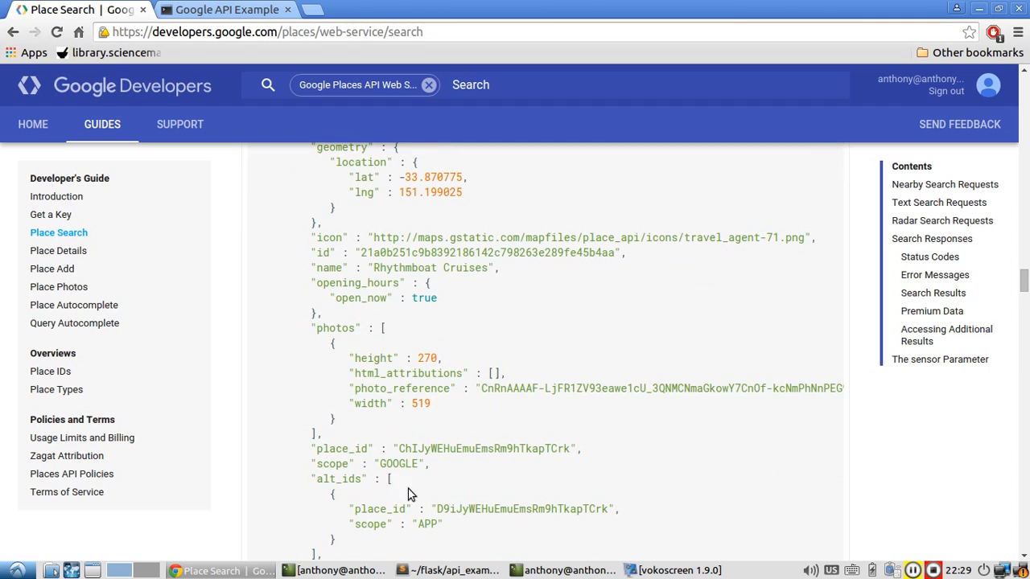
scroll("down", 3)
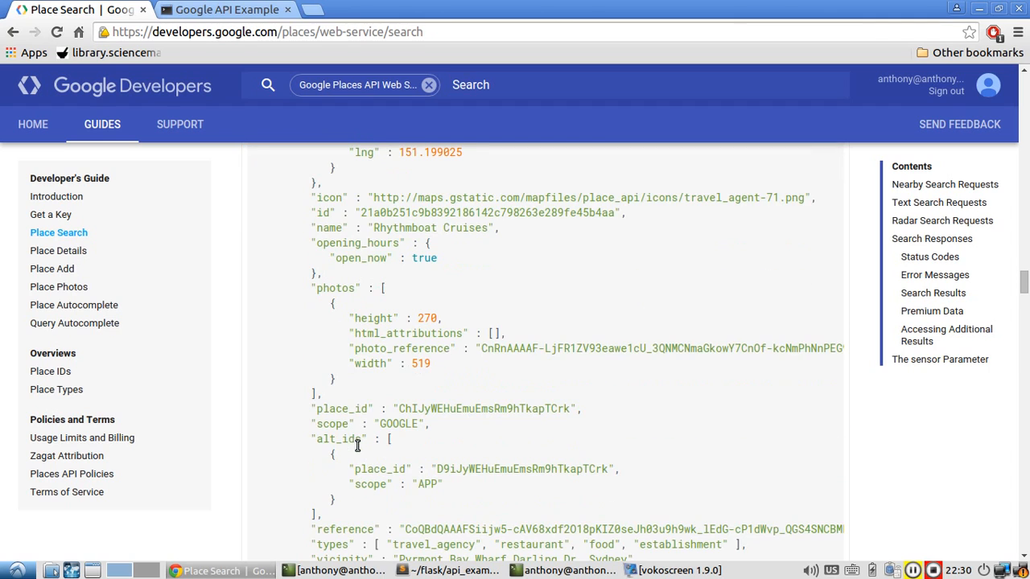
mouse_move(454, 409)
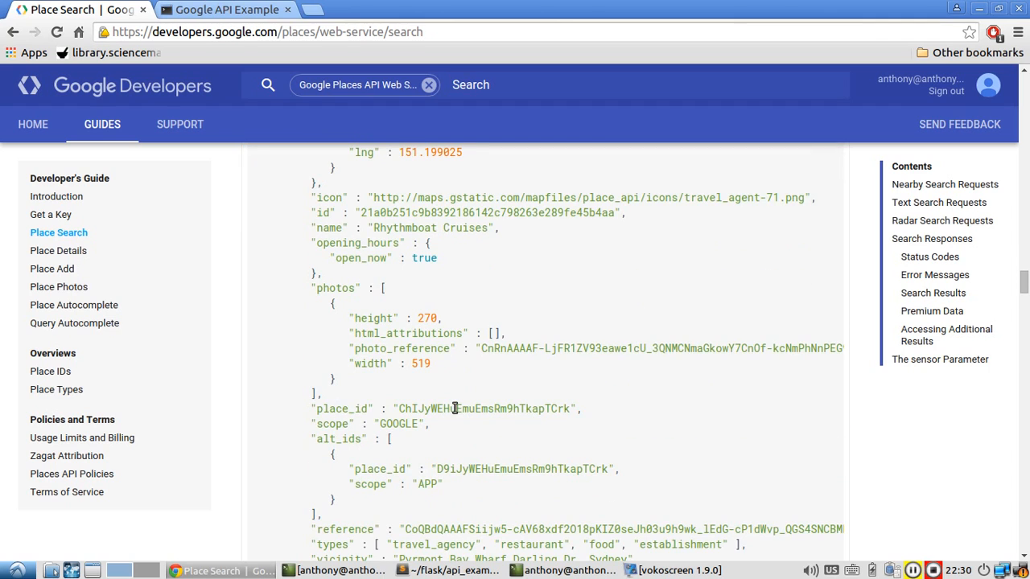
scroll("down", 3)
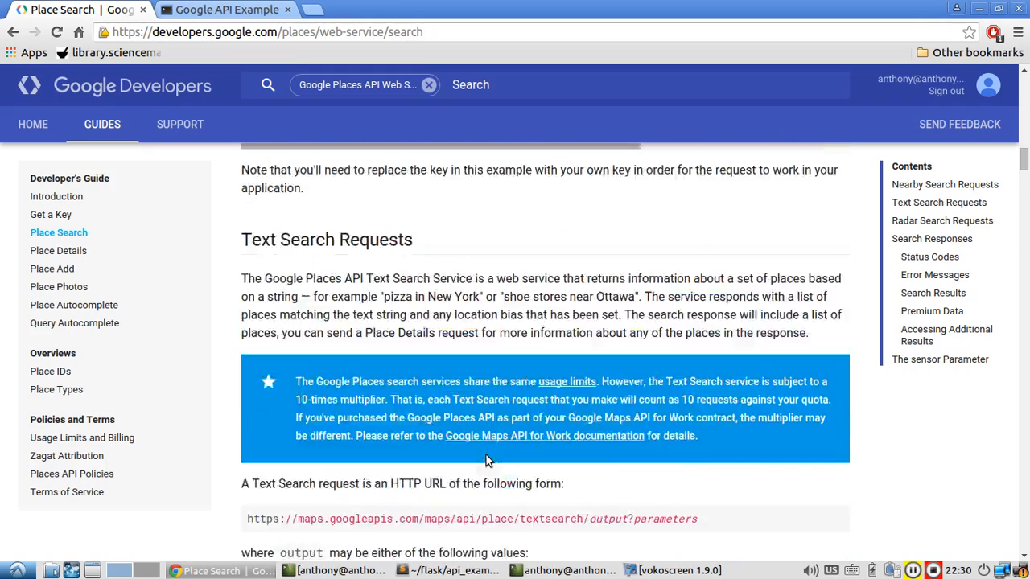
scroll("down", 3)
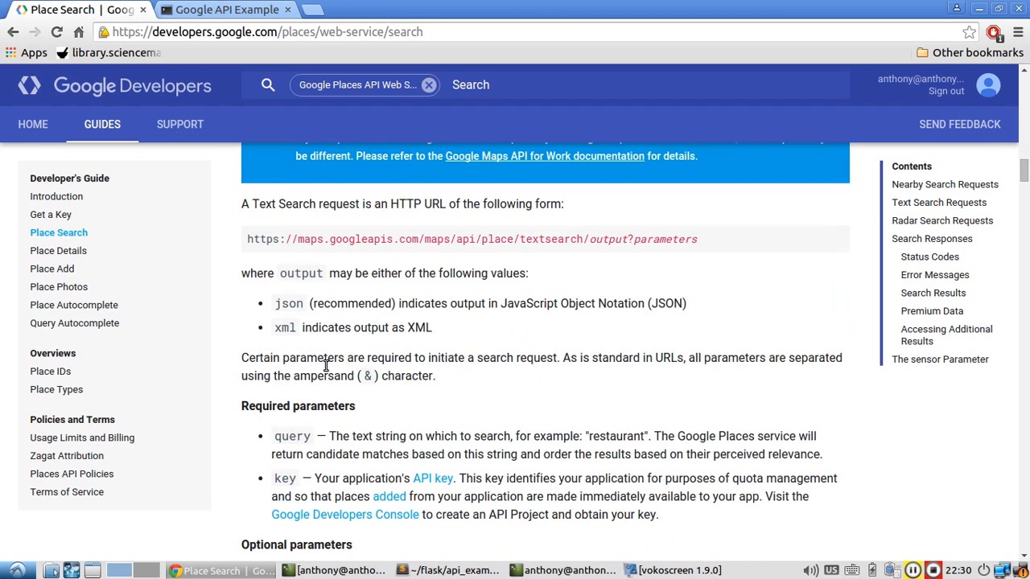
mouse_move(290, 304)
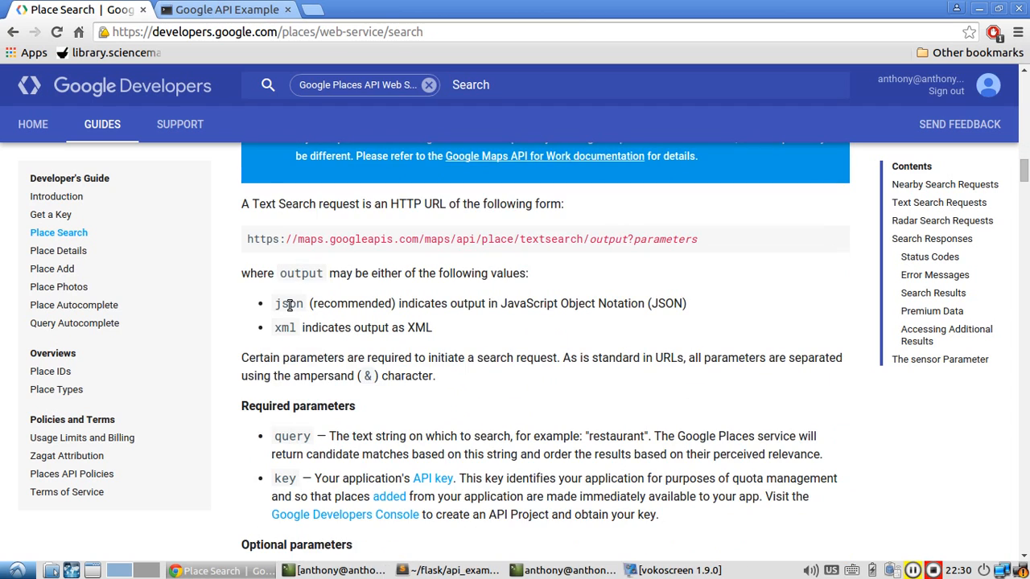
scroll("down", 3)
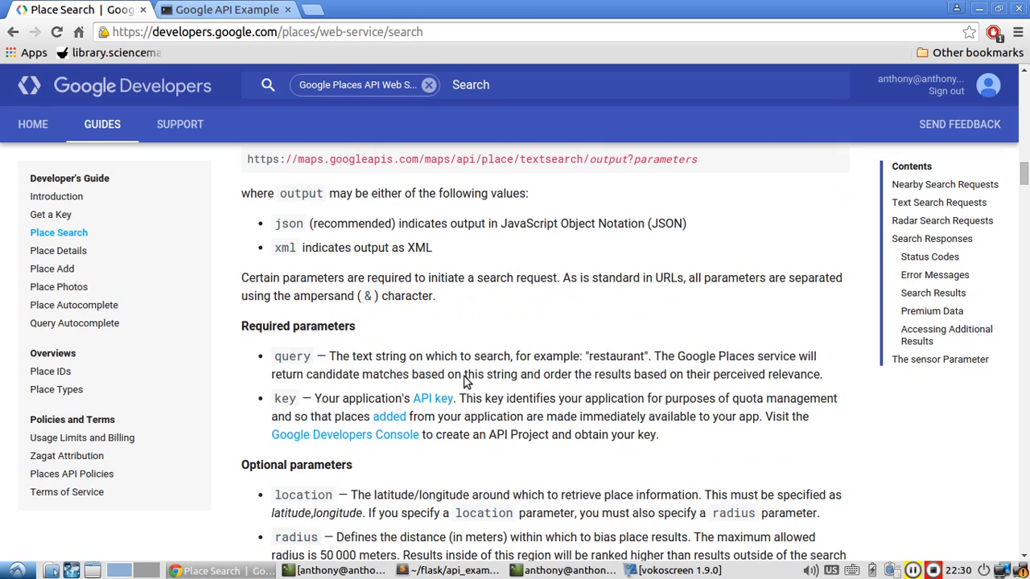
mouse_move(291, 370)
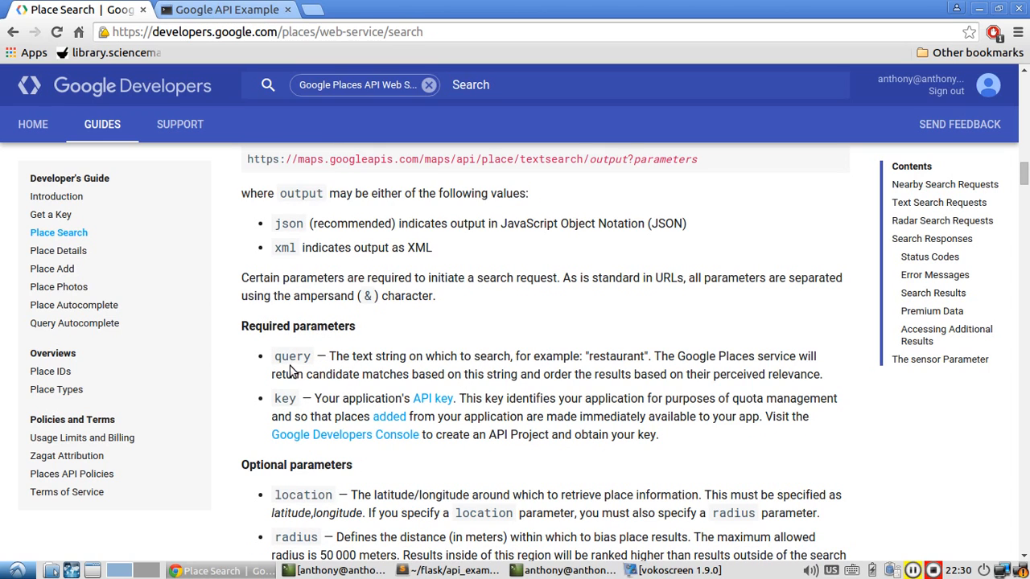
mouse_move(345, 412)
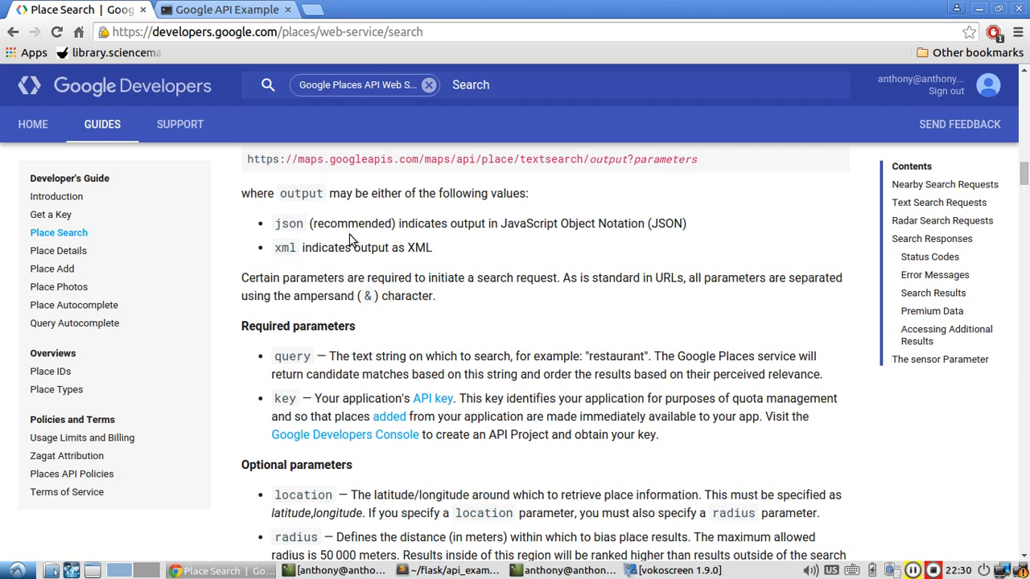
mouse_move(351, 393)
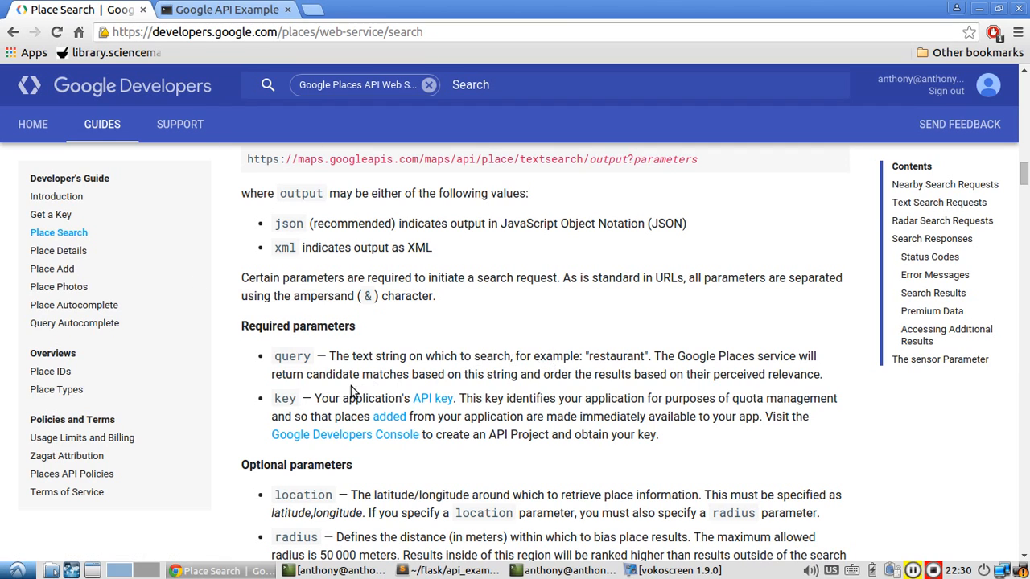
mouse_move(610, 392)
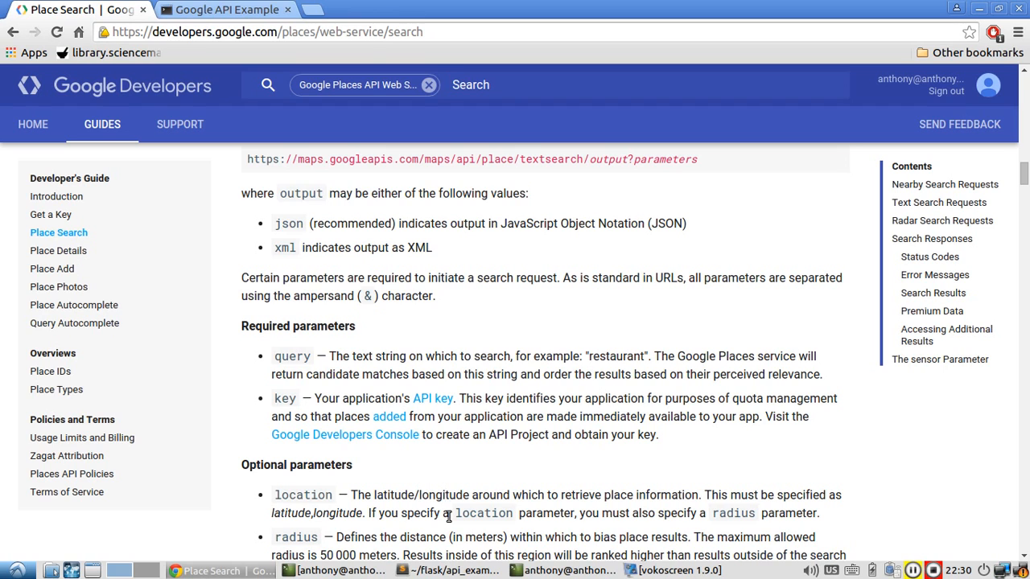
mouse_move(296, 360)
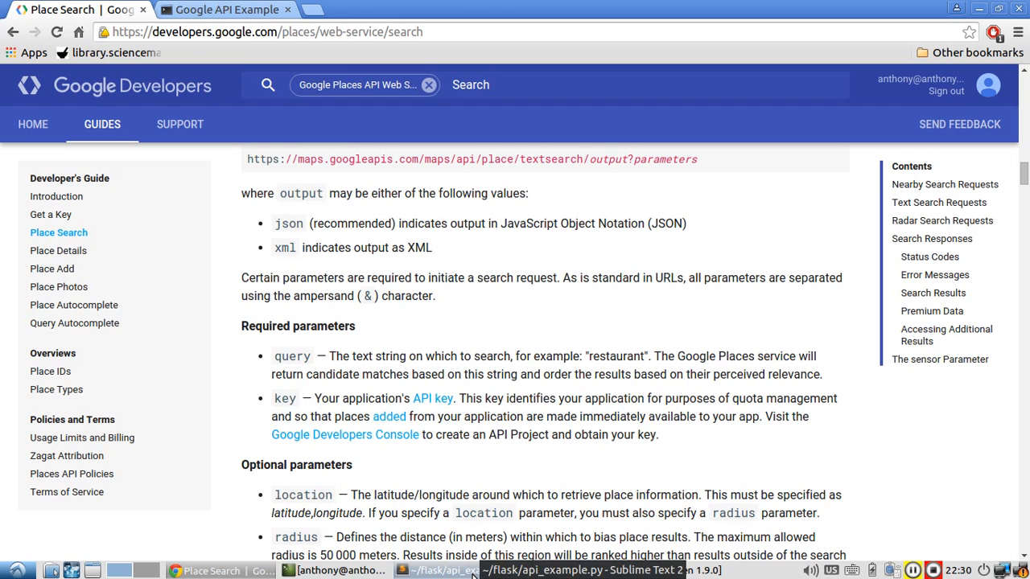
Define search_payload = {"key": key, "query": query} in the results route
left_click(459, 570)
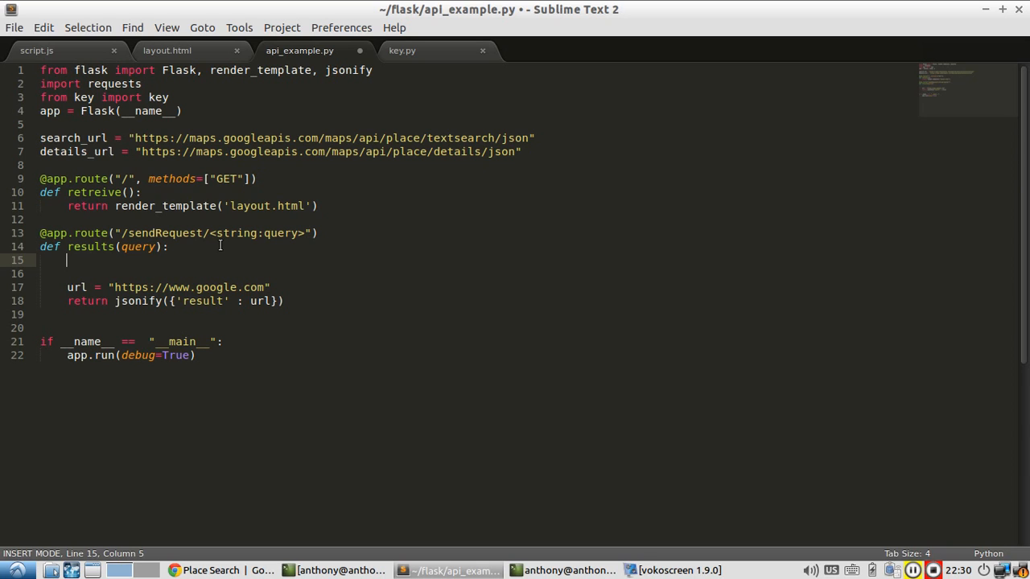
type("search")
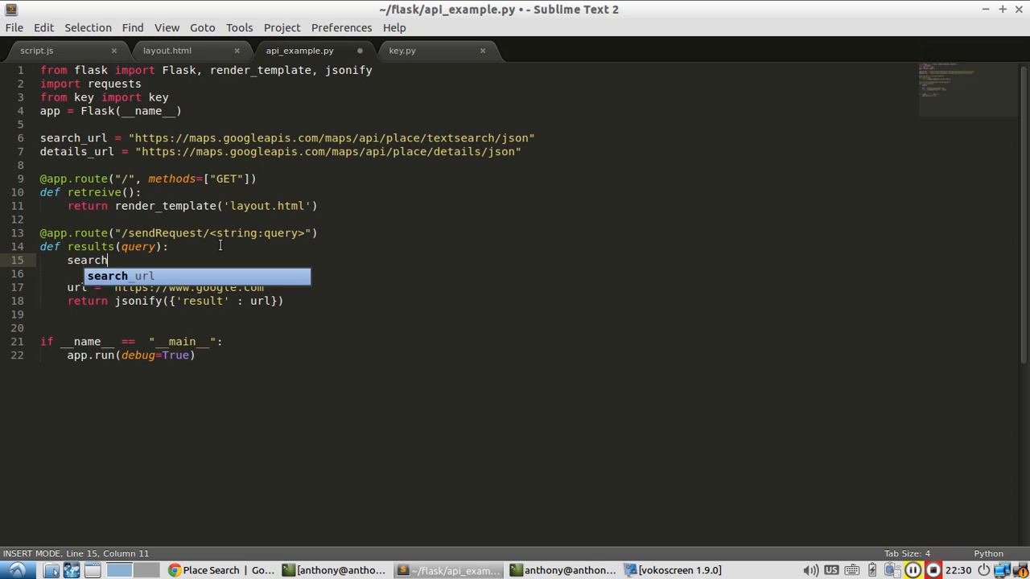
type("_payload = {}")
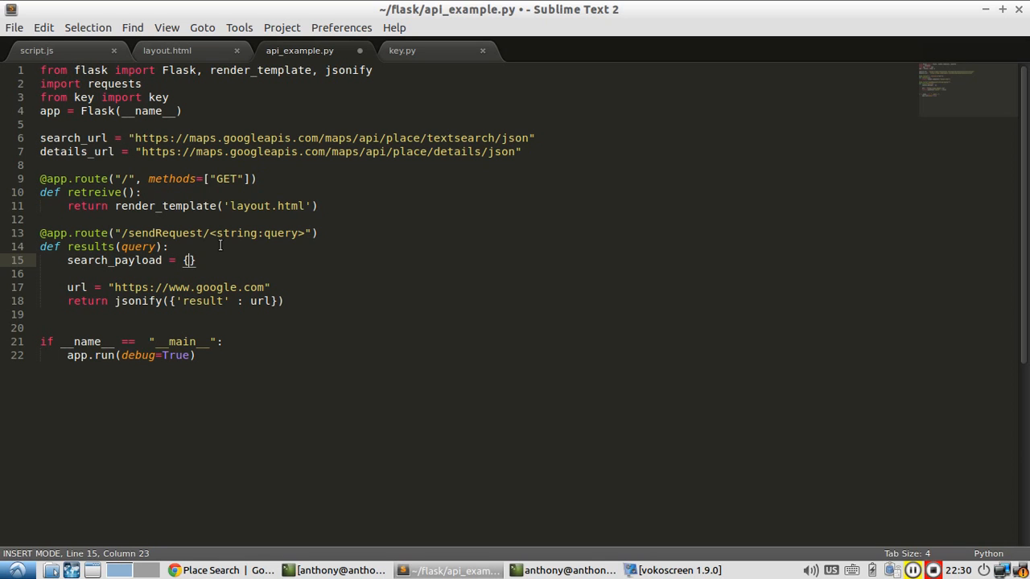
type("\"key\"")
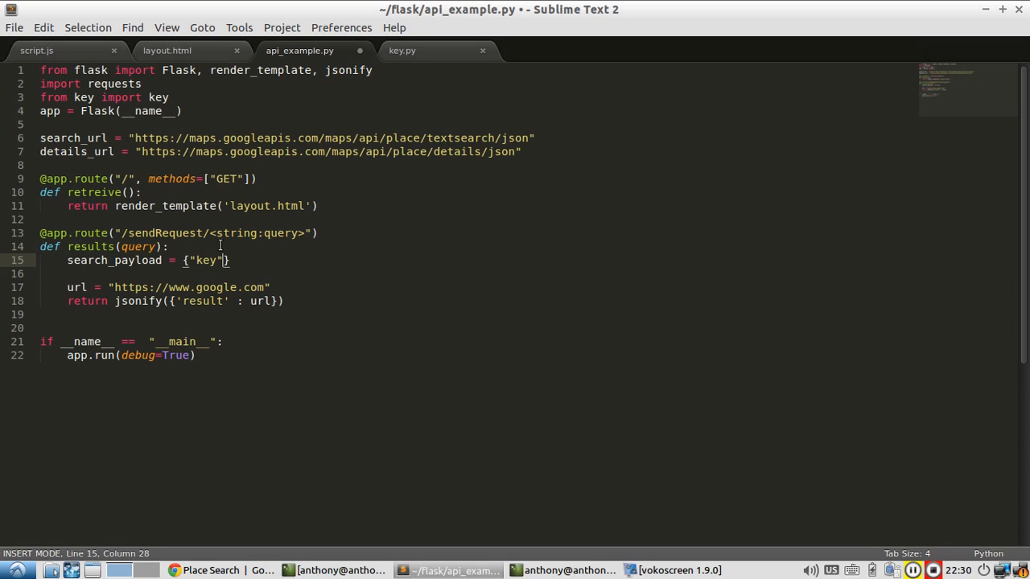
type(":key")
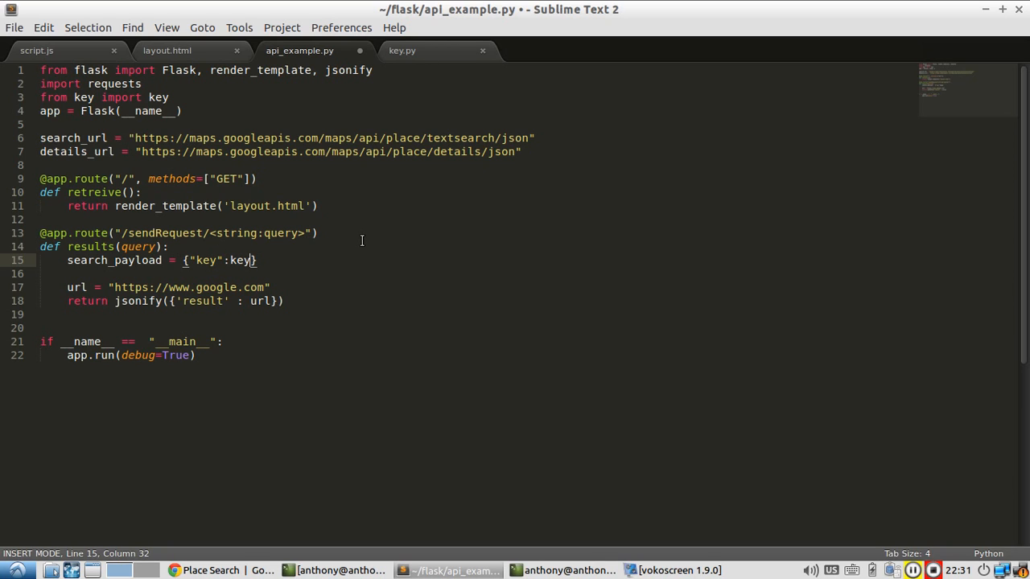
type(", \"\"")
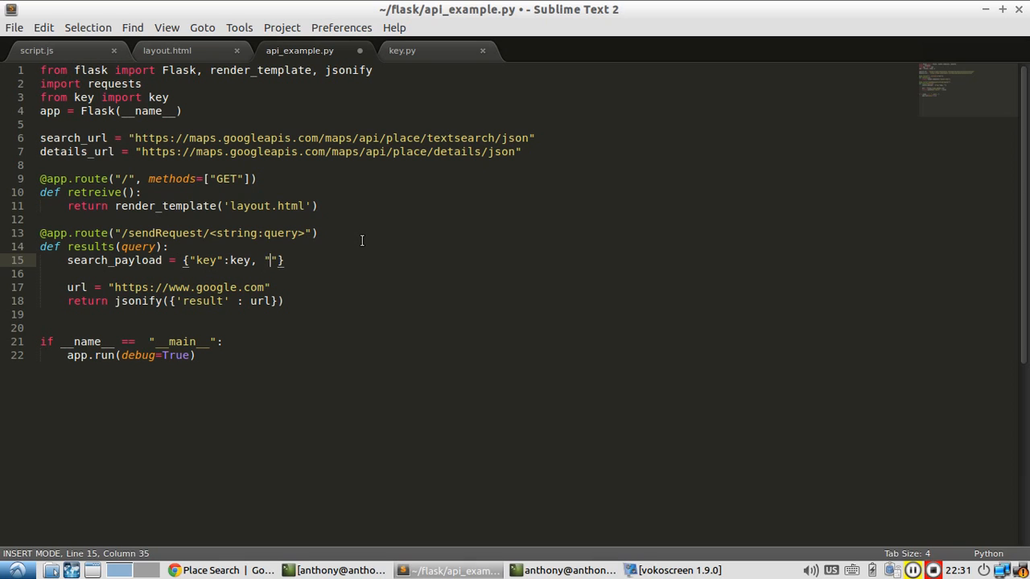
type("query")
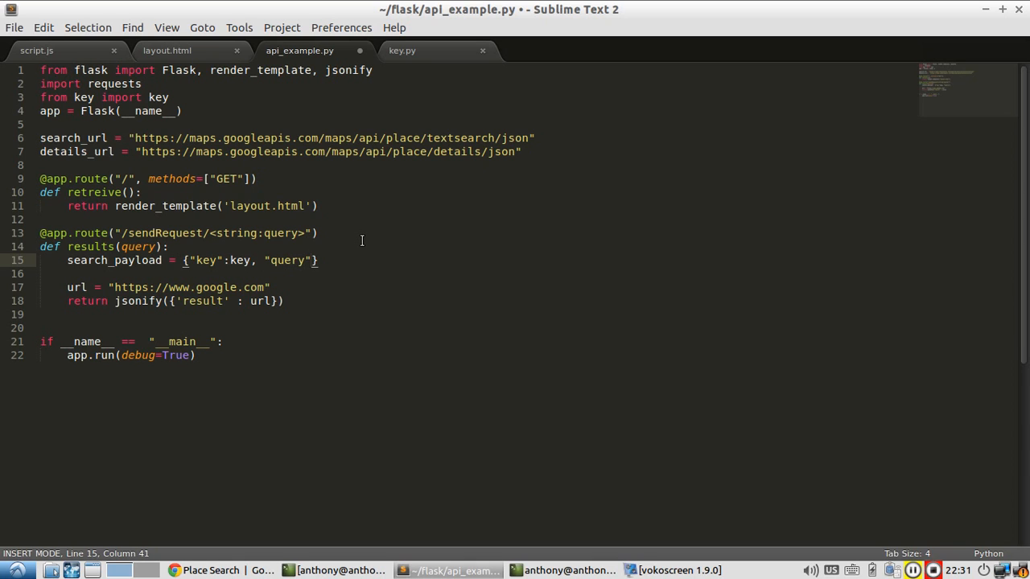
type(":")
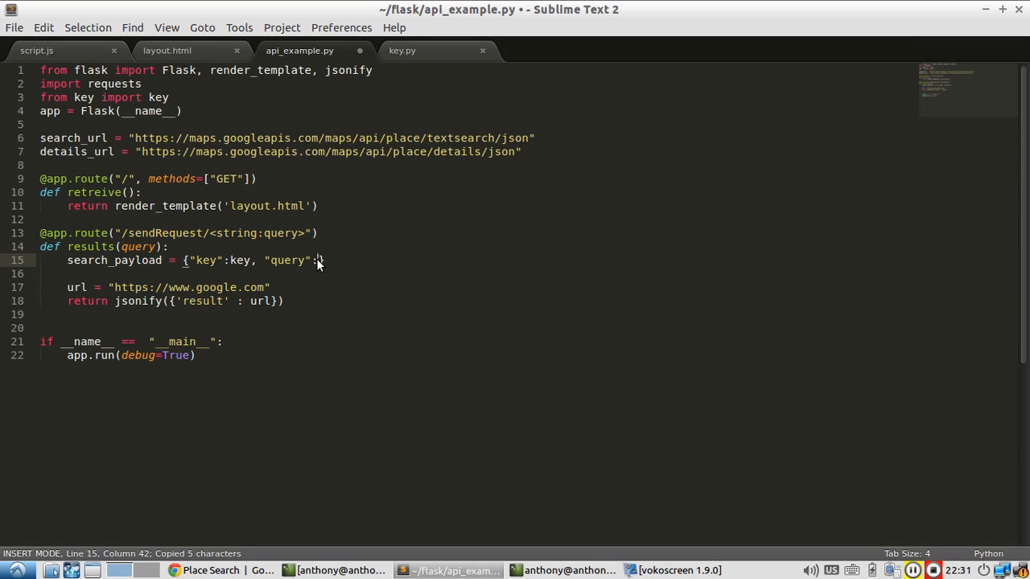
type("query}")
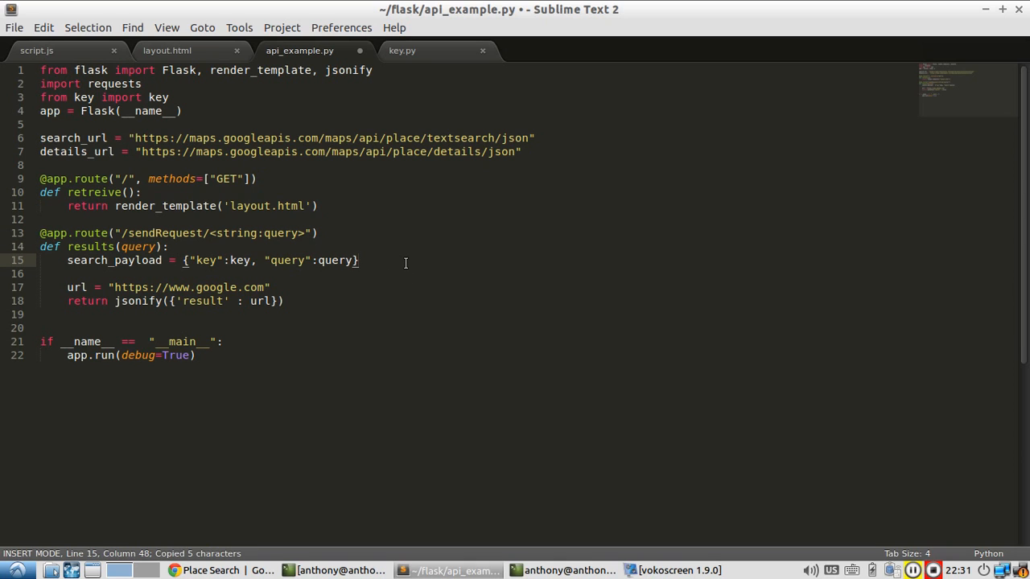
key("Return")
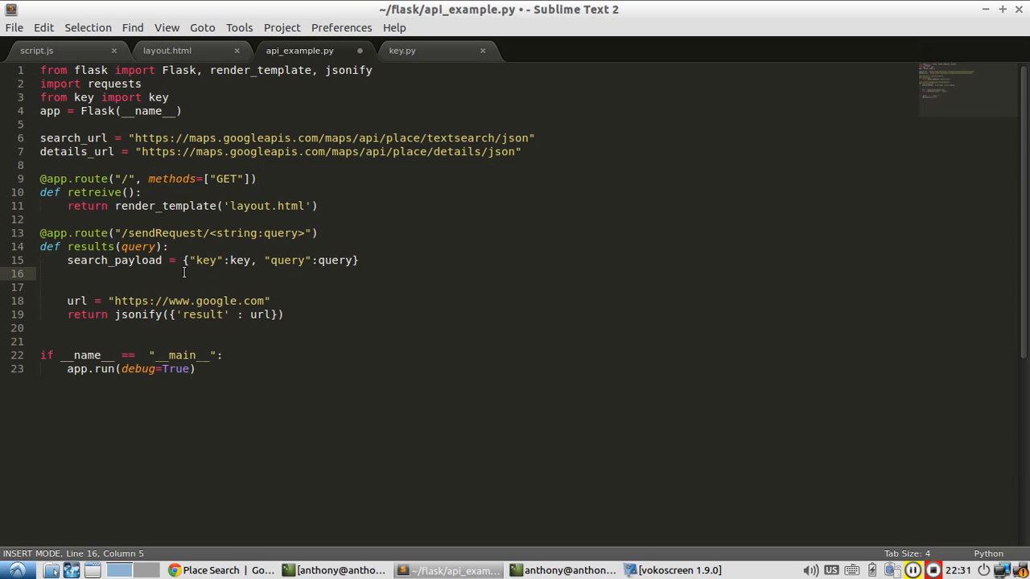
Send the request with search_req = requests.get(search_url, params=search_payload)
type("ser")
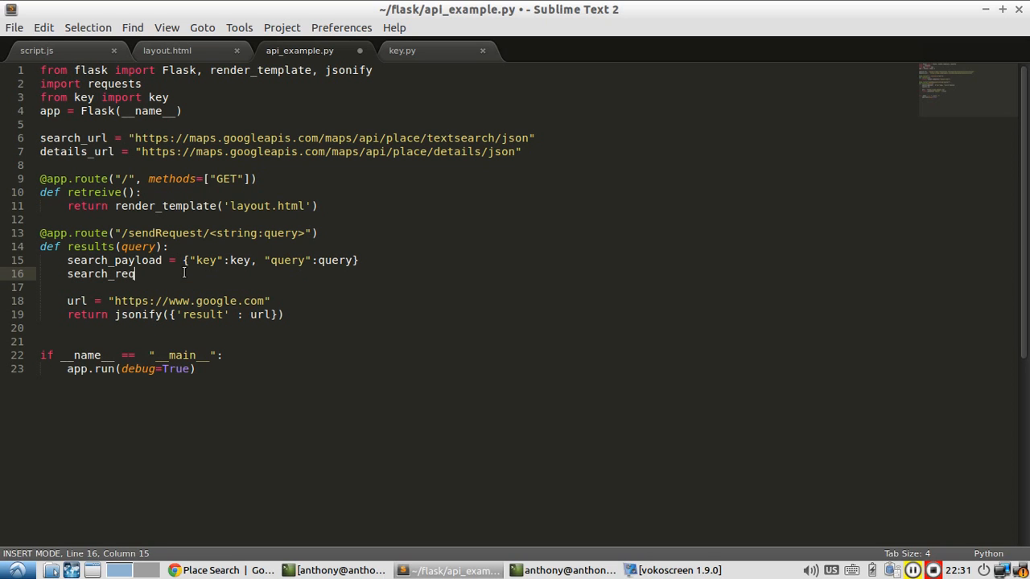
type("=")
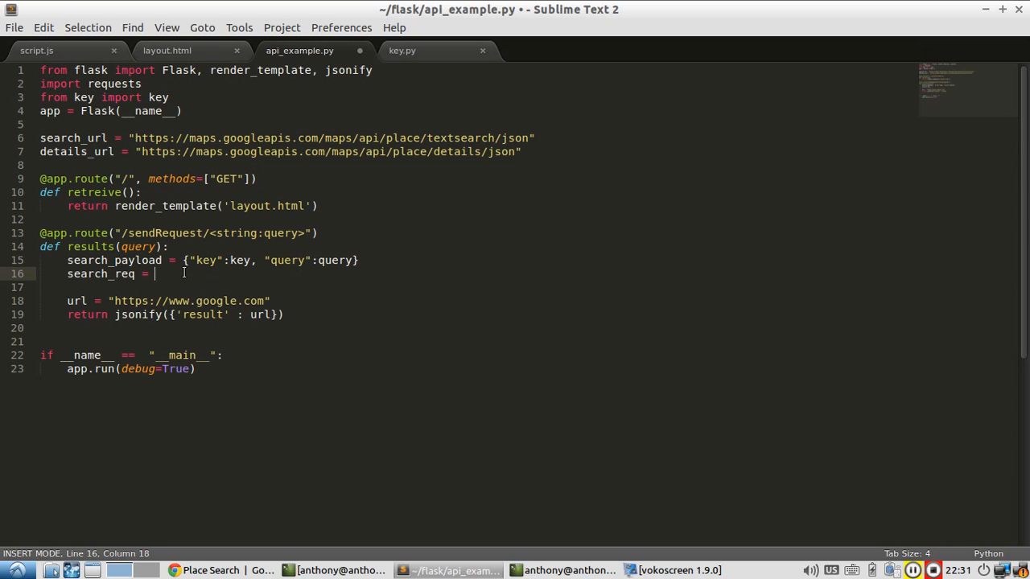
type("requests.")
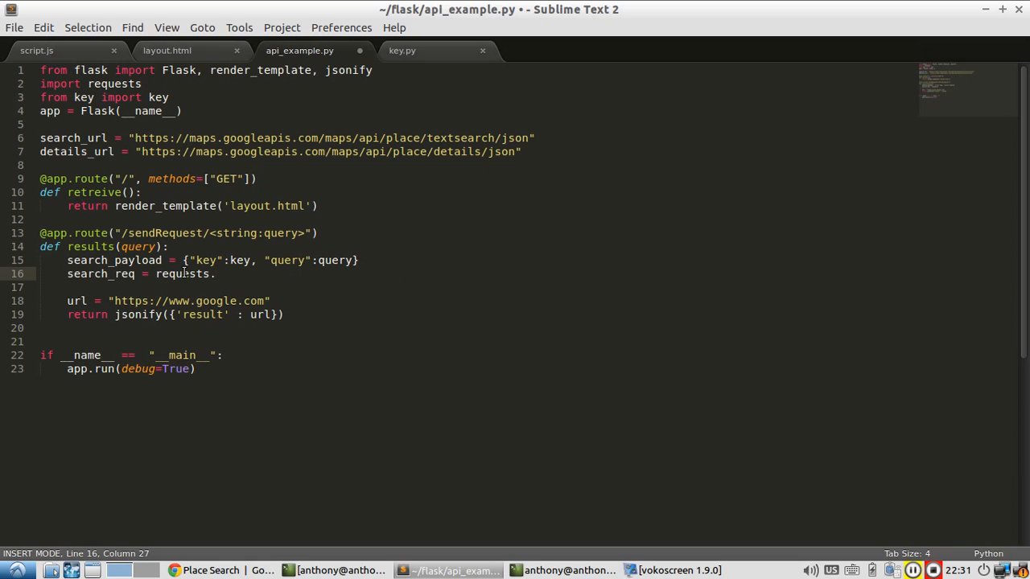
type("get()")
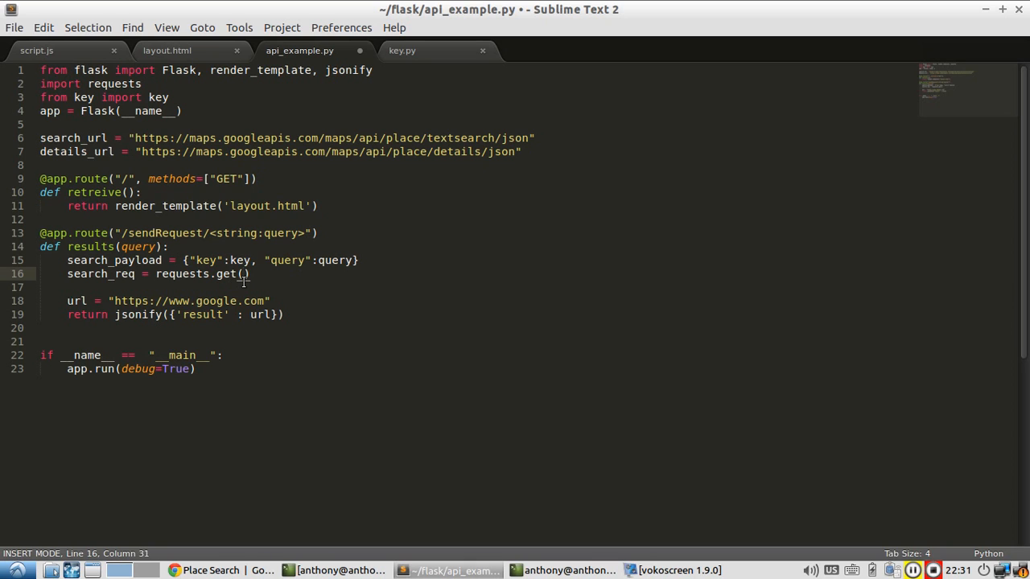
type("search_url")
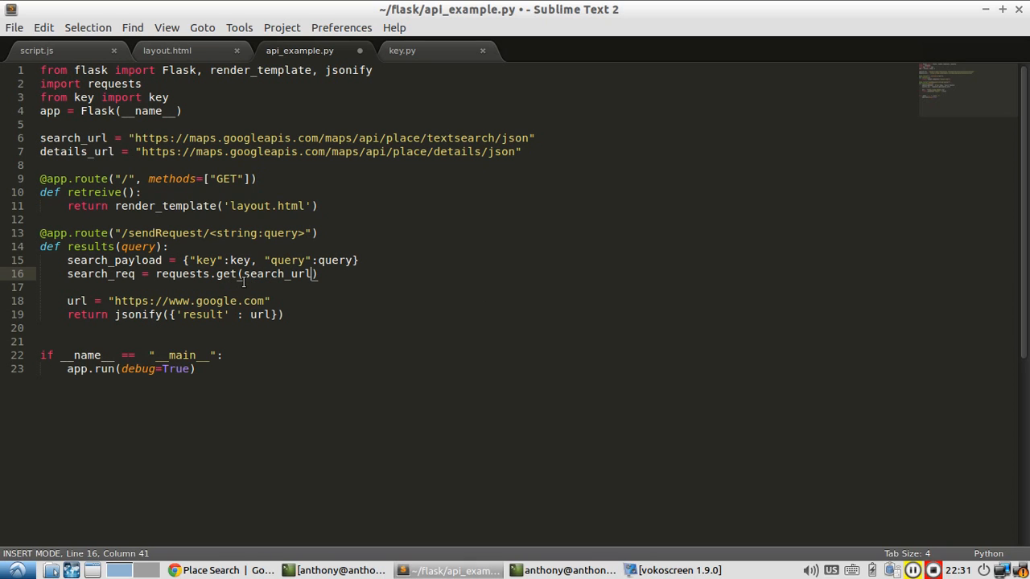
type(", params")
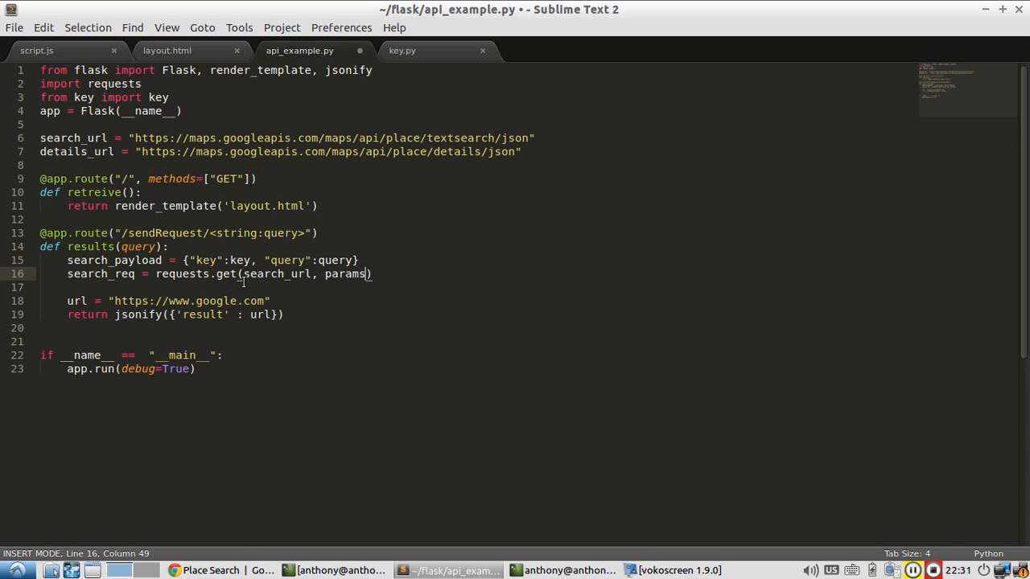
type("=")
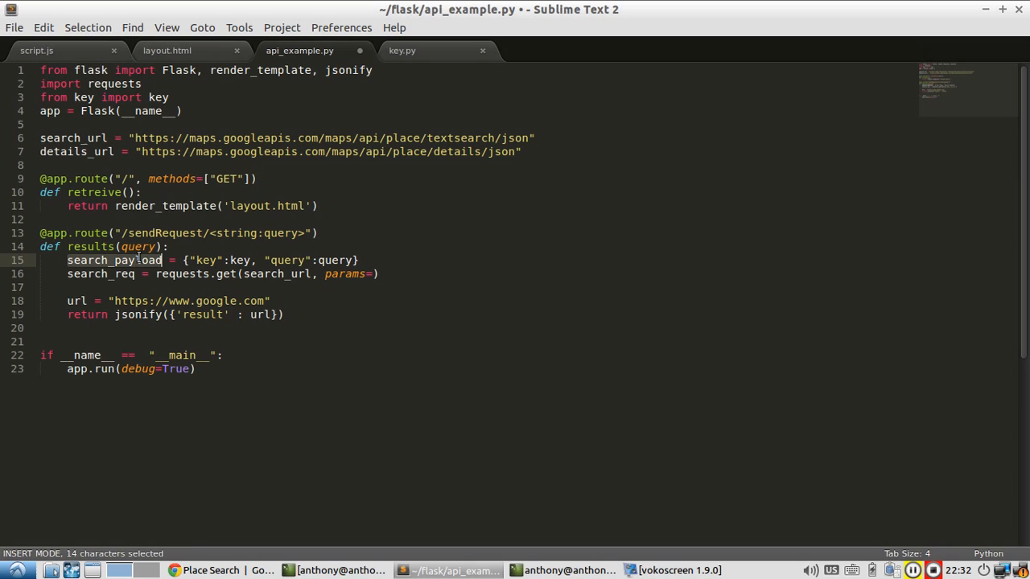
type("search_payload")
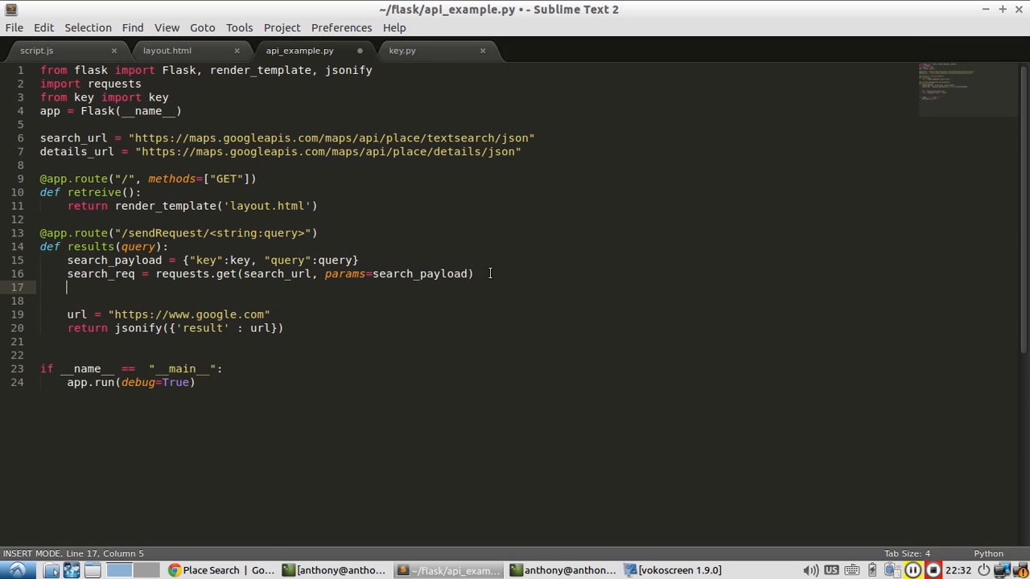
Parse the response with search_json = search_req.json() and begin the place_id line
type("search")
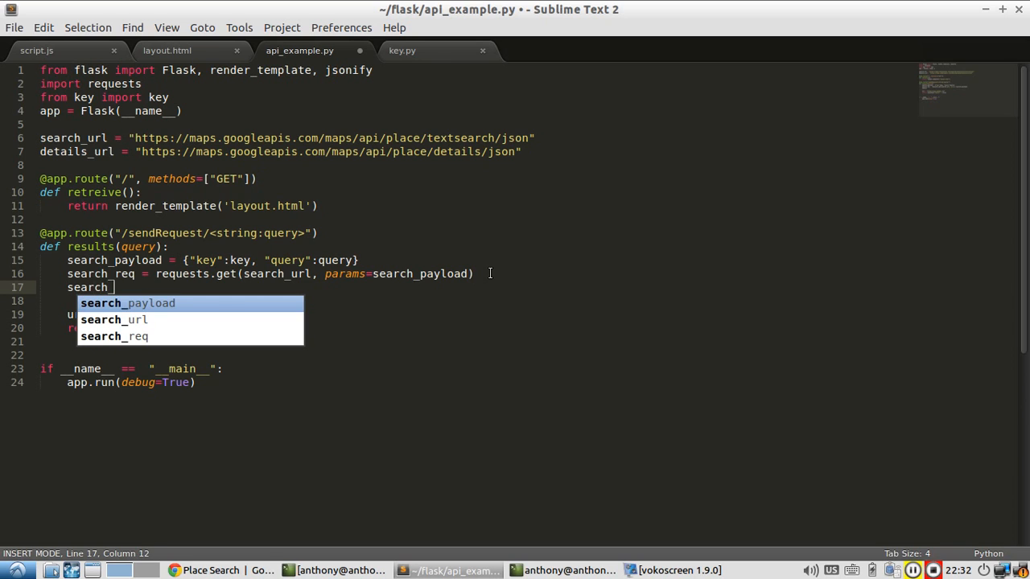
type("_json = search")
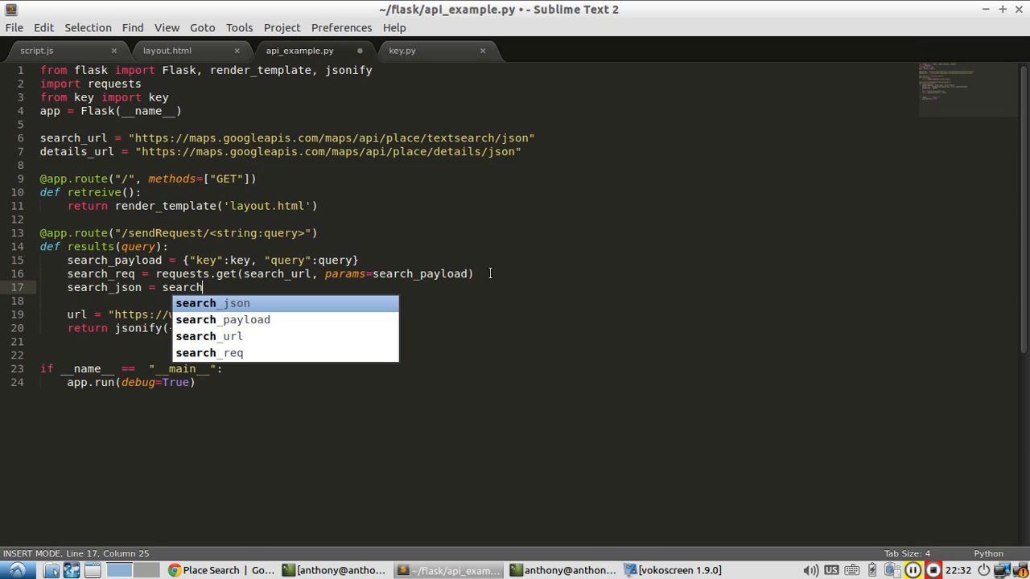
type("_req.json(")
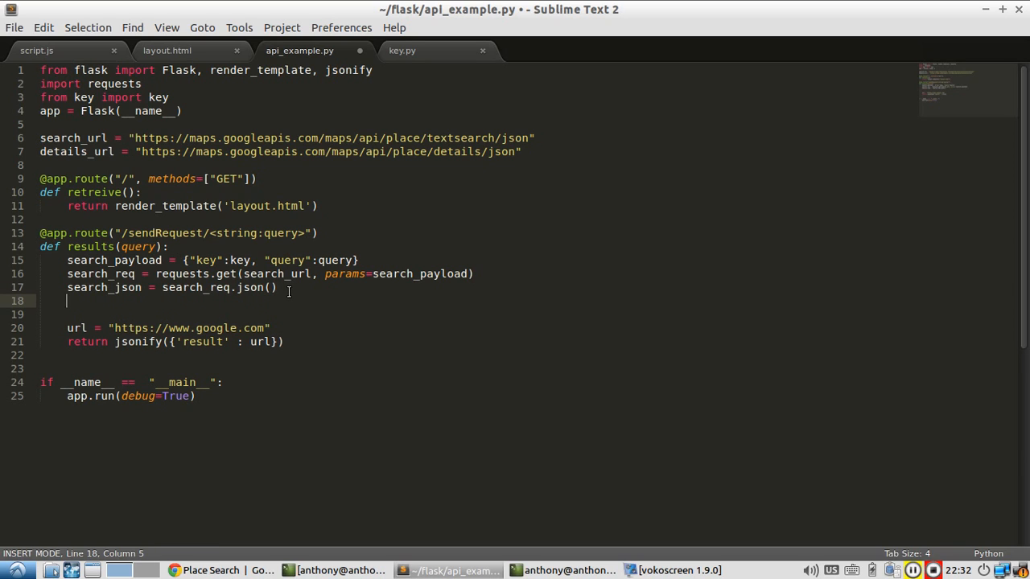
key("Return")
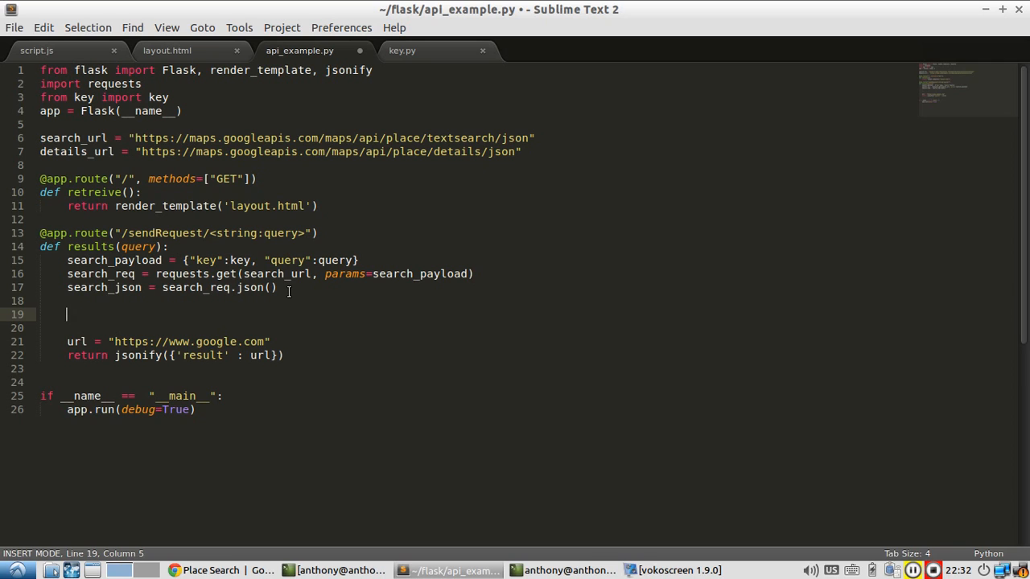
type("place")
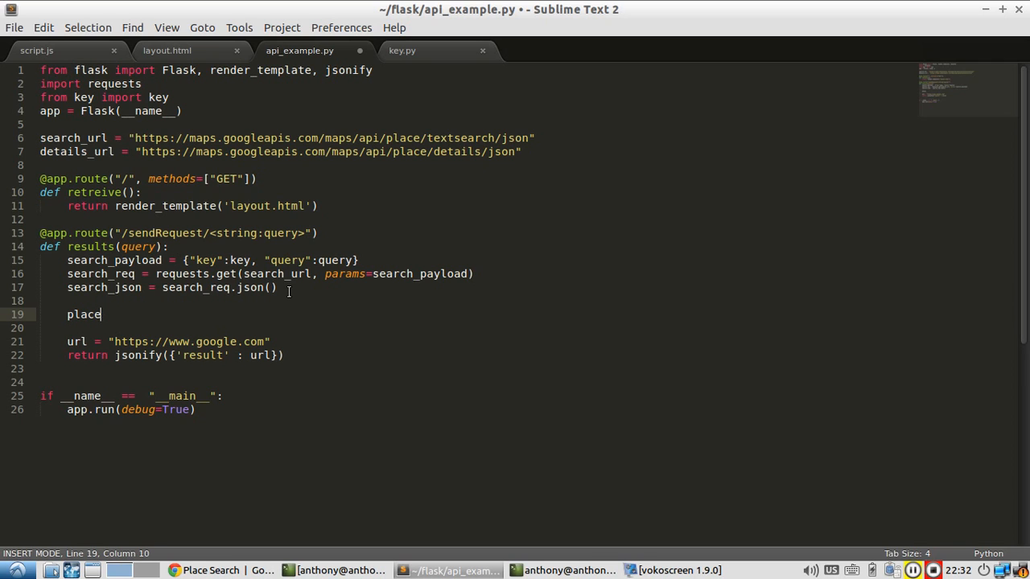
Write place_id = search_json["results"], checking the results key in the sample response
type("_id =")
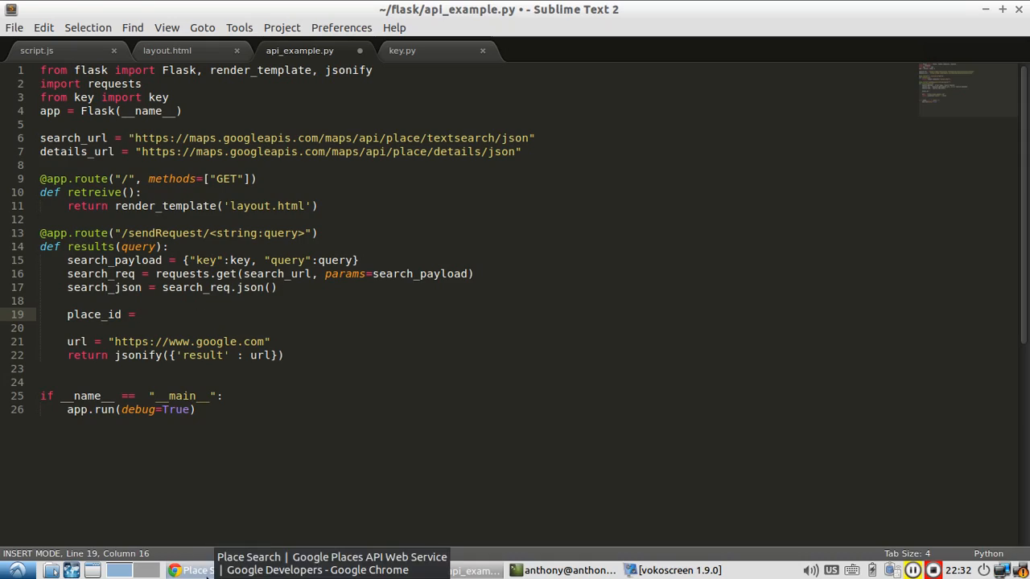
left_click(196, 569)
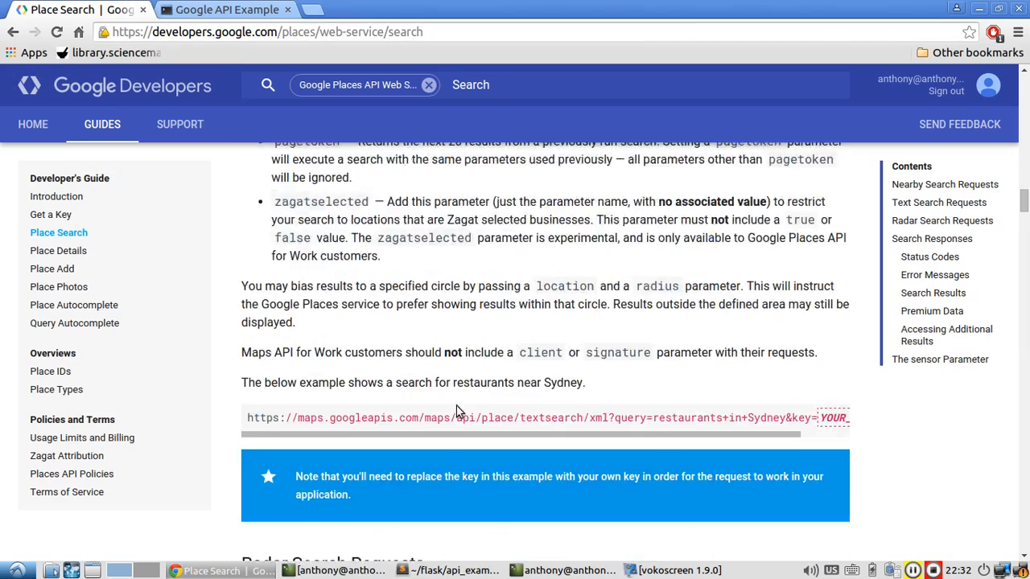
scroll("down", 3)
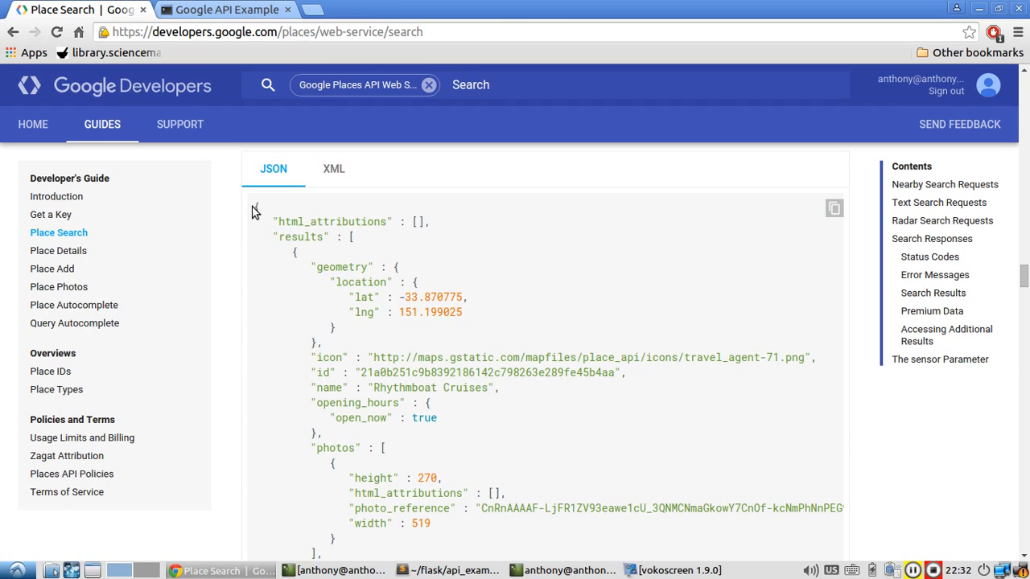
double_click(300, 236)
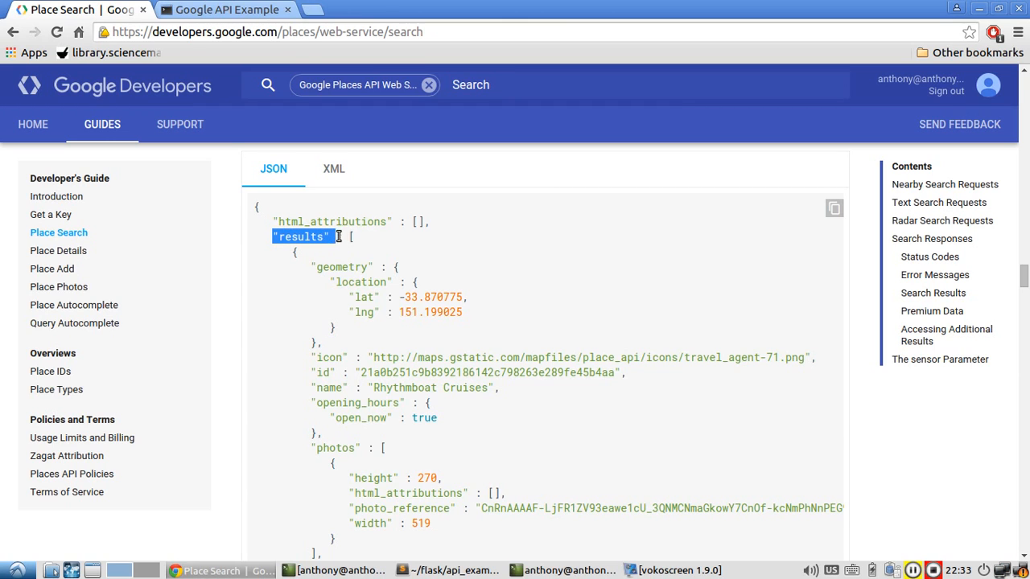
left_click(448, 570)
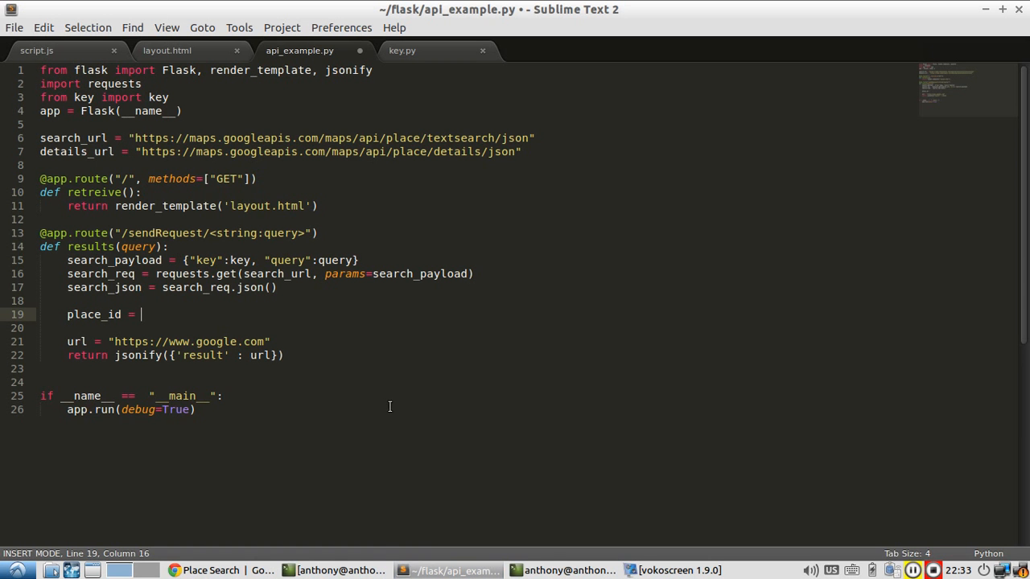
type("serarch_json")
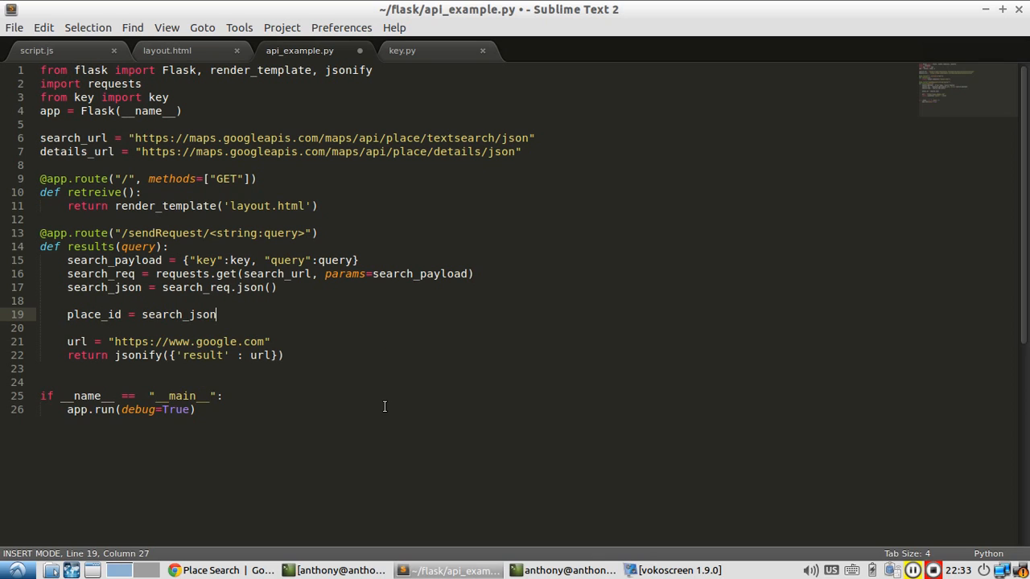
type("[\"]")
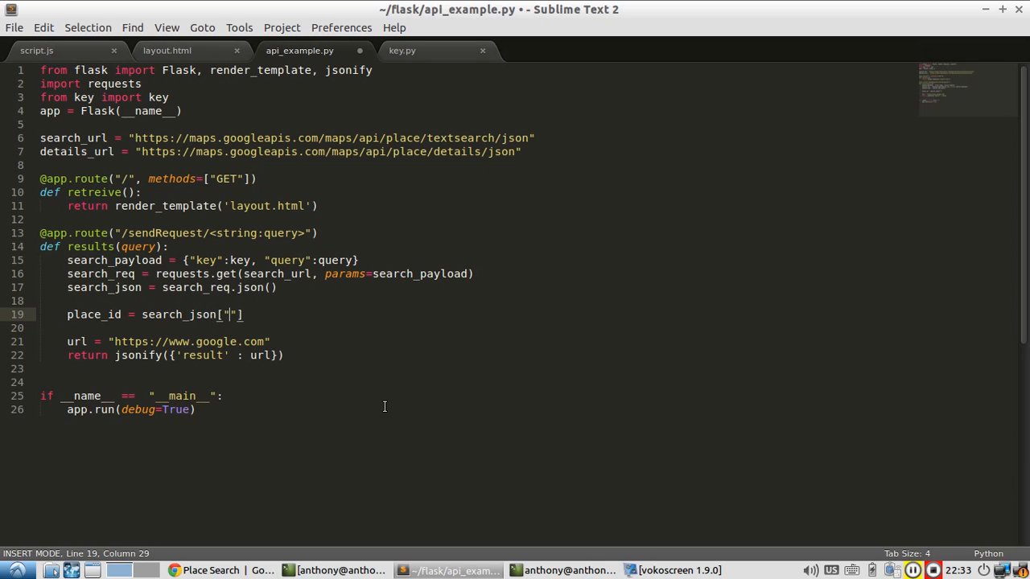
type("results")
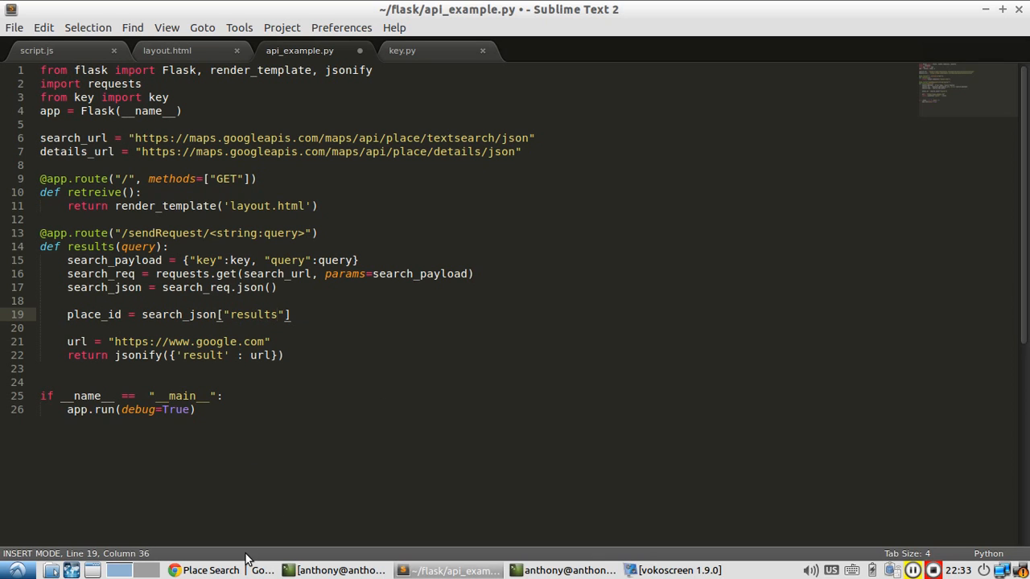
Complete the line with [0]["place_id"] from the sample JSON and save the file
left_click(211, 570)
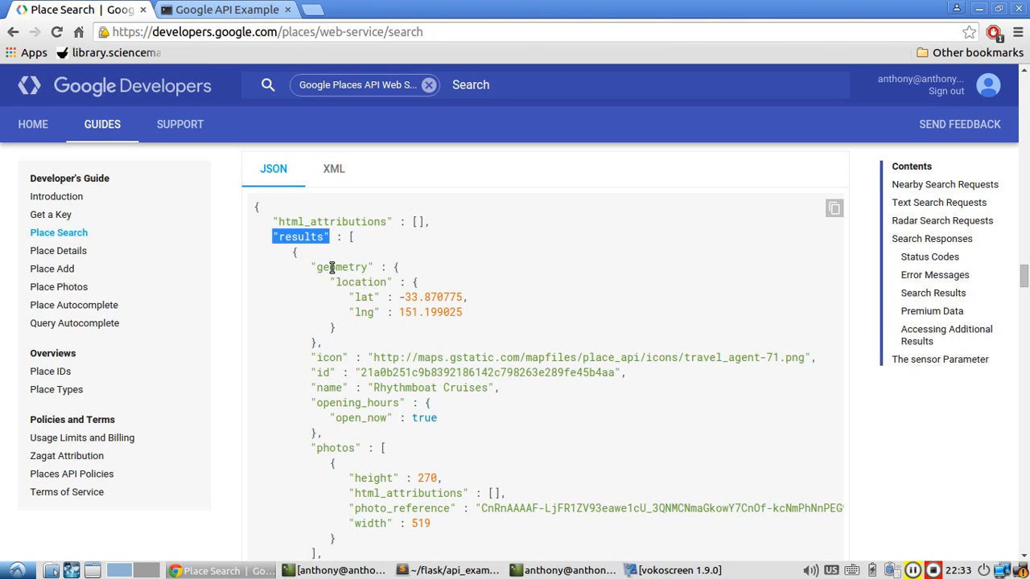
left_click(351, 242)
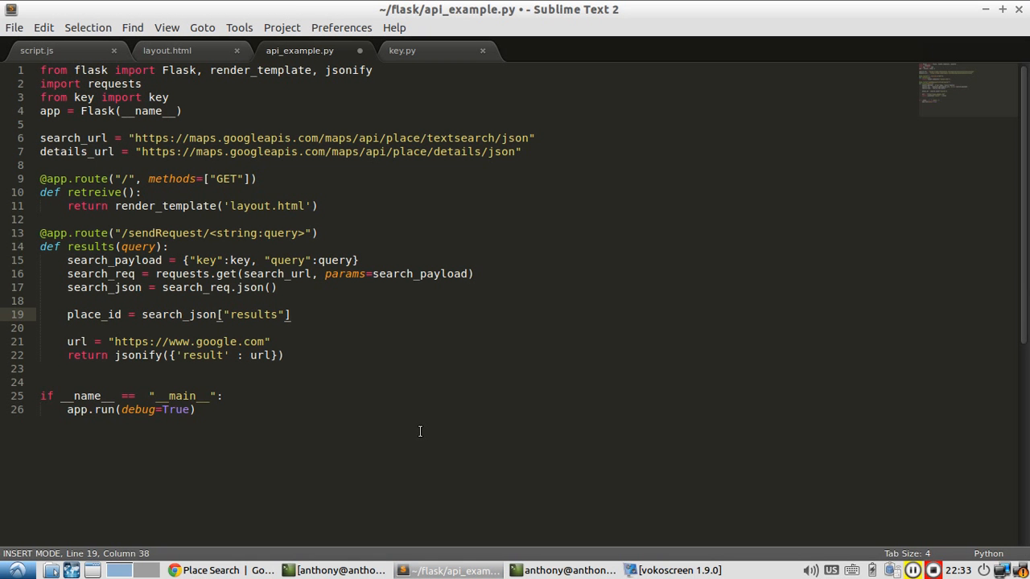
type("[0]")
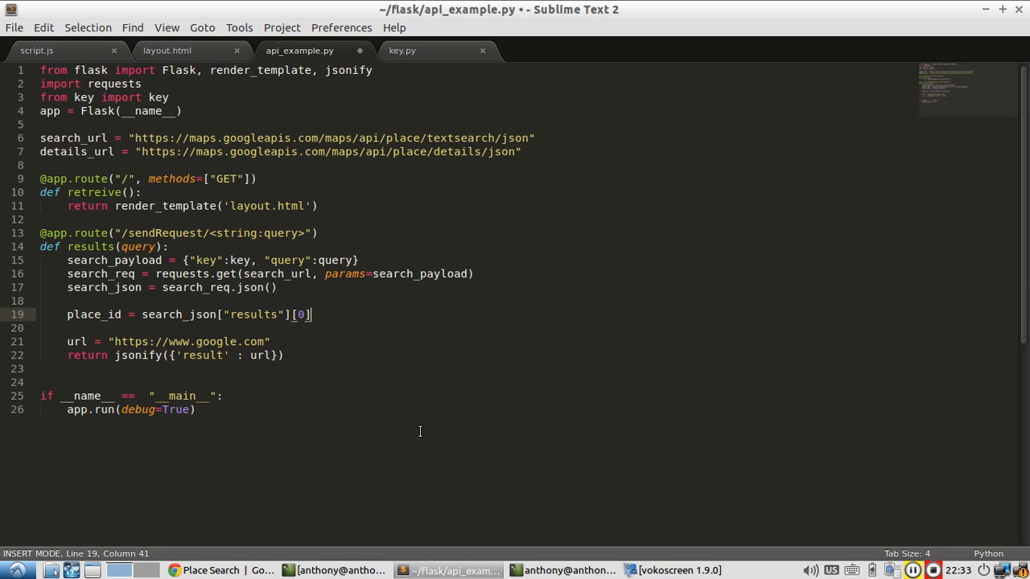
left_click(213, 569)
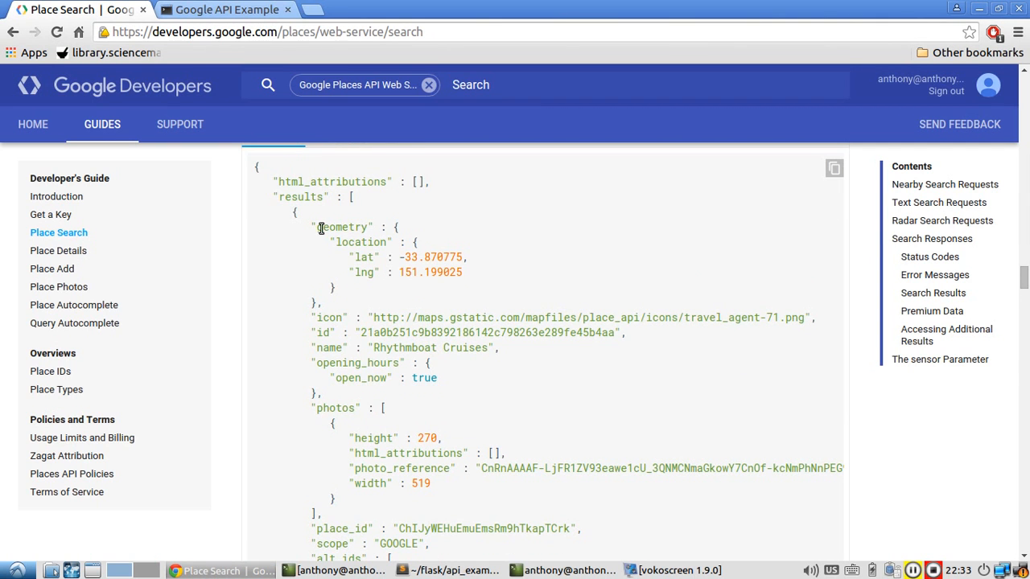
mouse_move(360, 401)
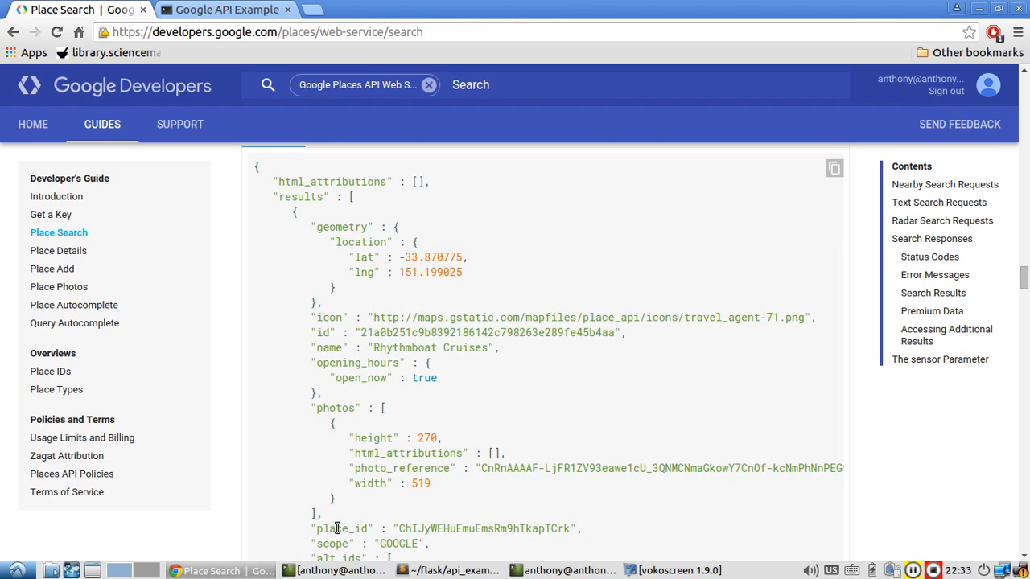
left_click(448, 570)
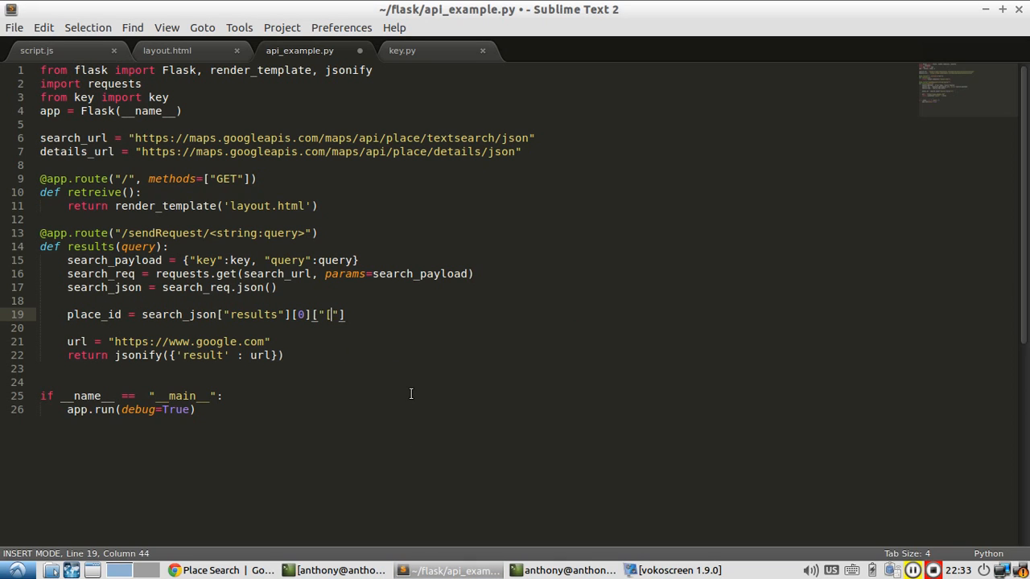
type("place_id")
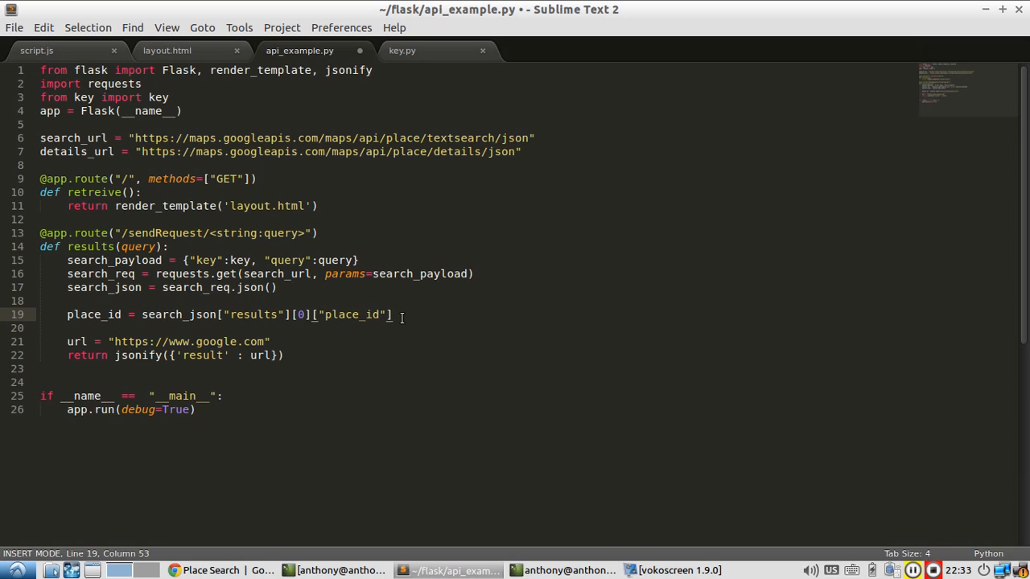
key("ctrl+s")
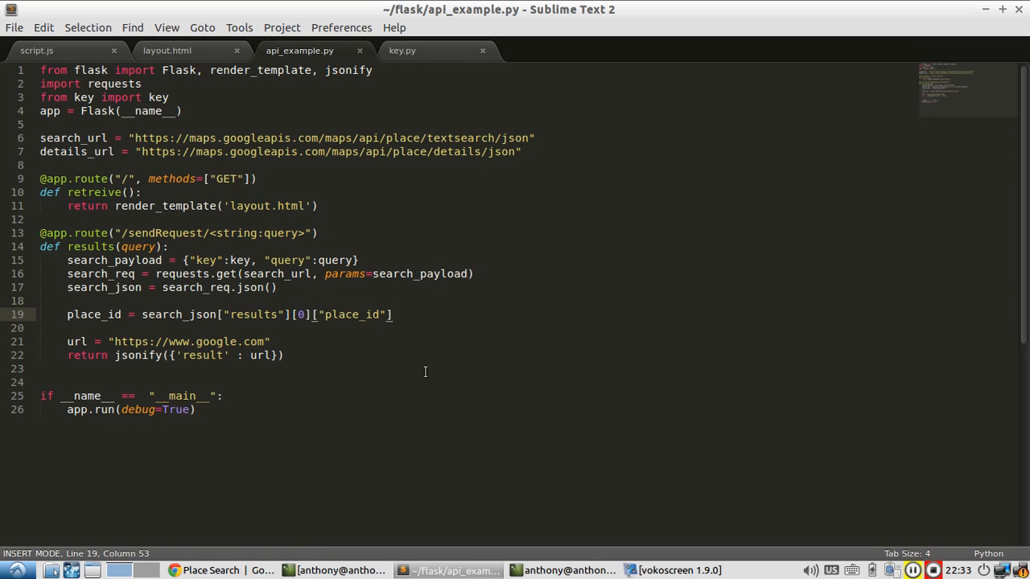
Show the local web page with the developer tools Network panel open
left_click(566, 569)
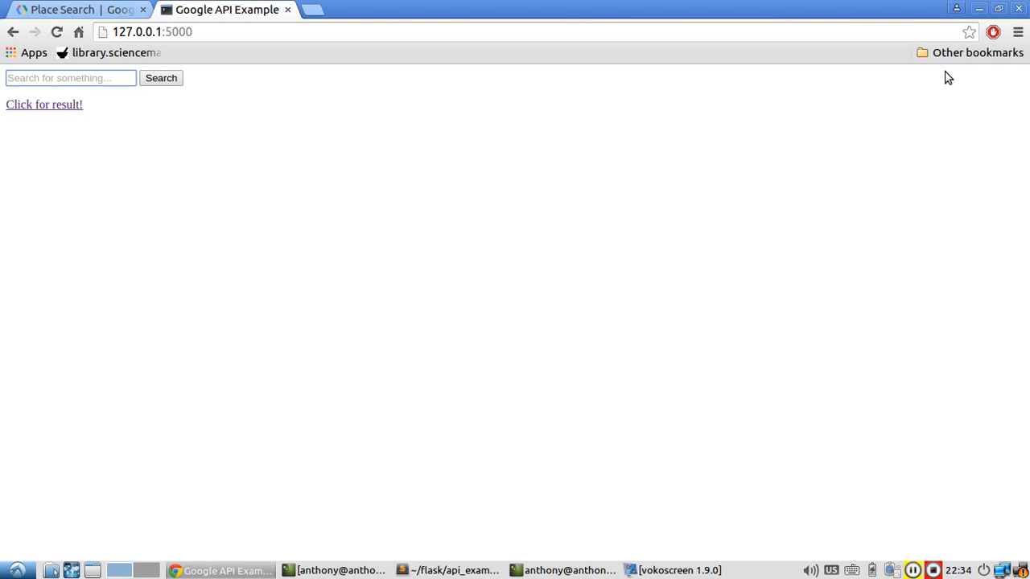
left_click(1017, 33)
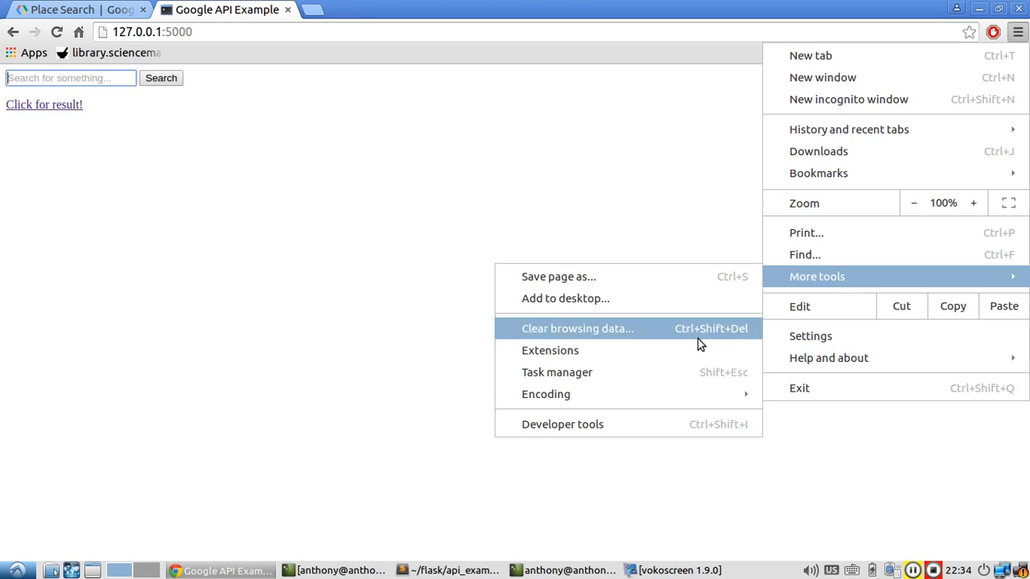
left_click(563, 425)
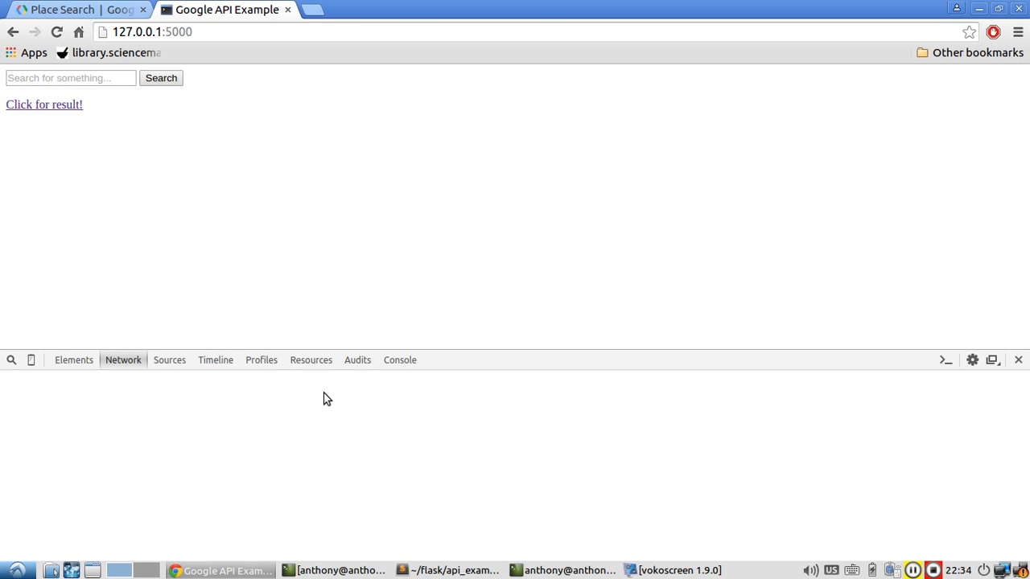
Search the local page for staples center and confirm the GET returns status 200
left_click(71, 77)
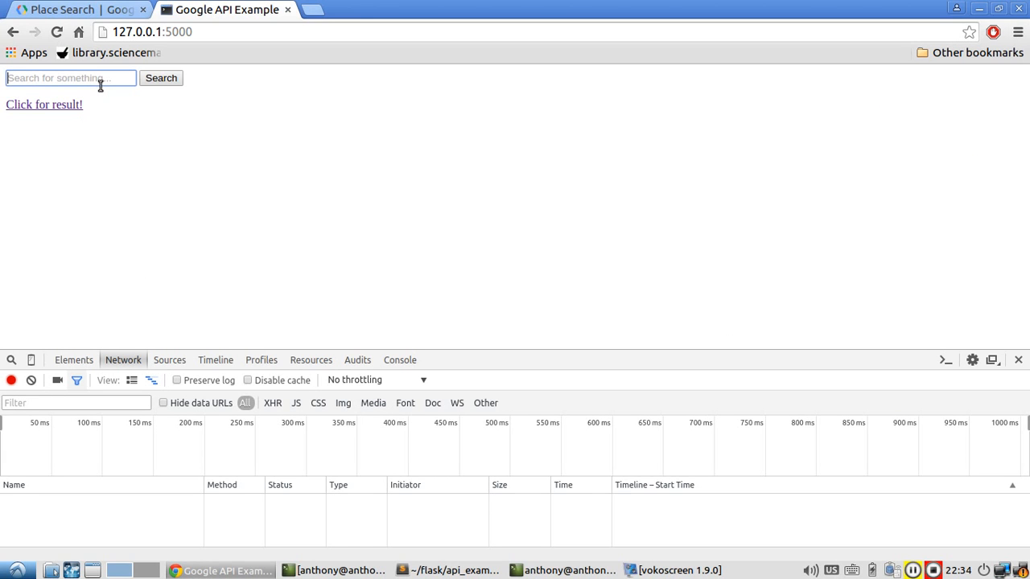
left_click(71, 77)
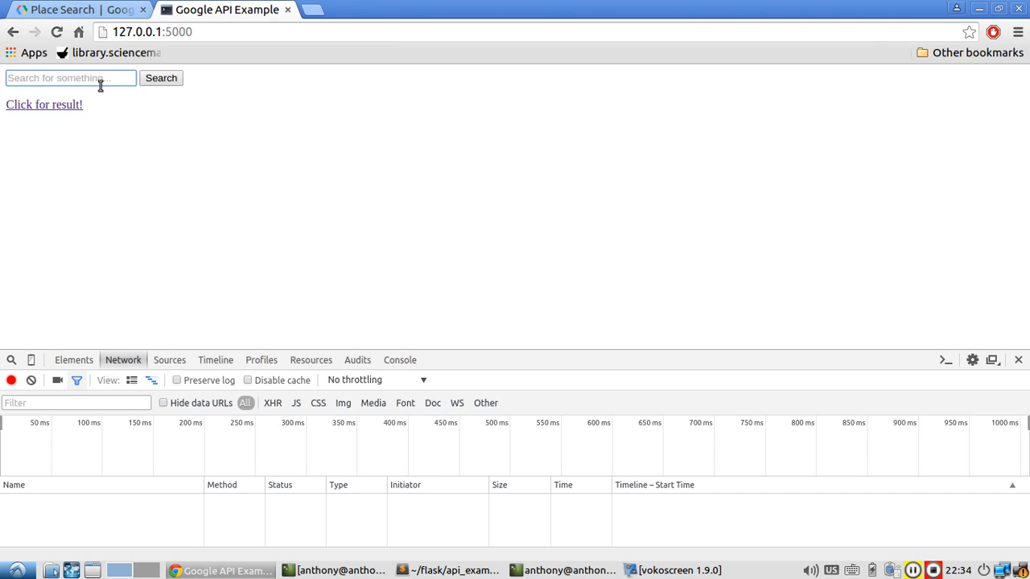
type("staples center")
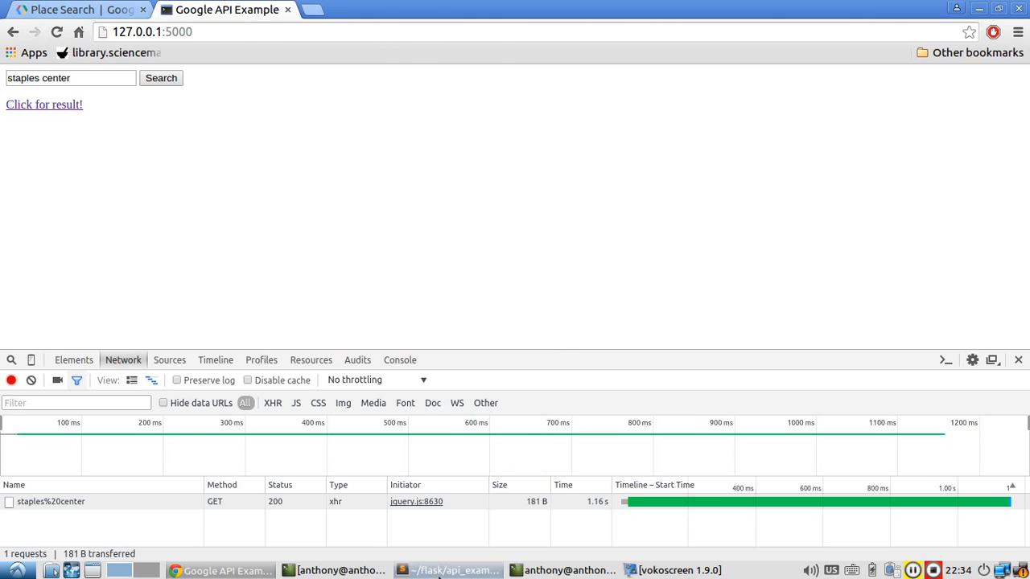
left_click(447, 569)
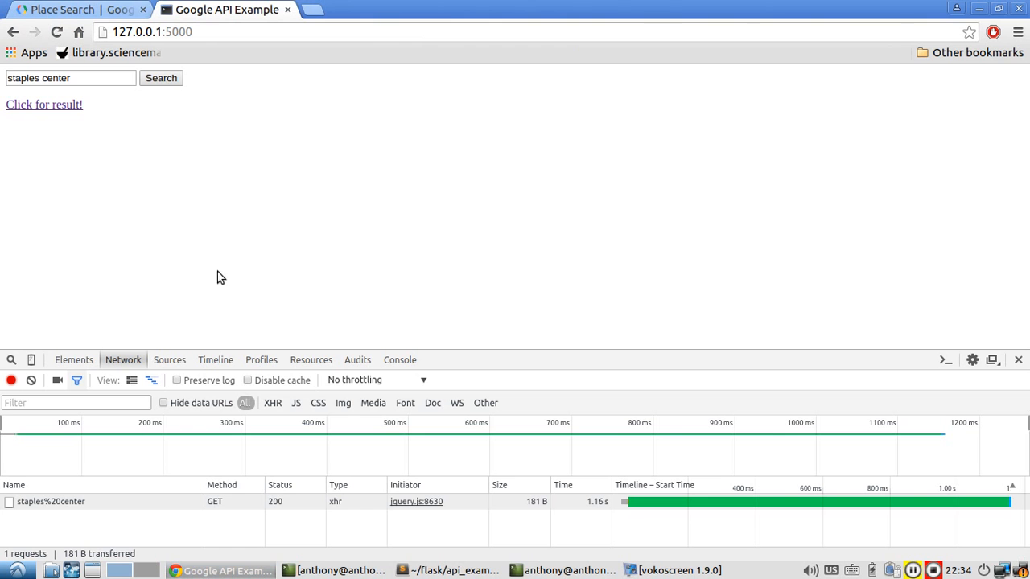
Scroll the Place Details guide to its required key and placeid parameters
left_click(73, 10)
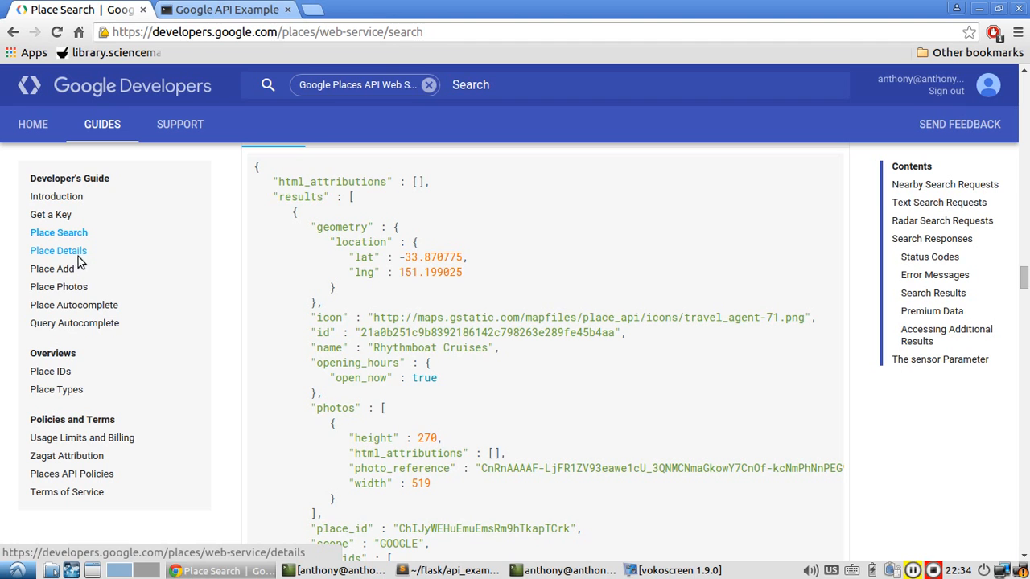
left_click(58, 251)
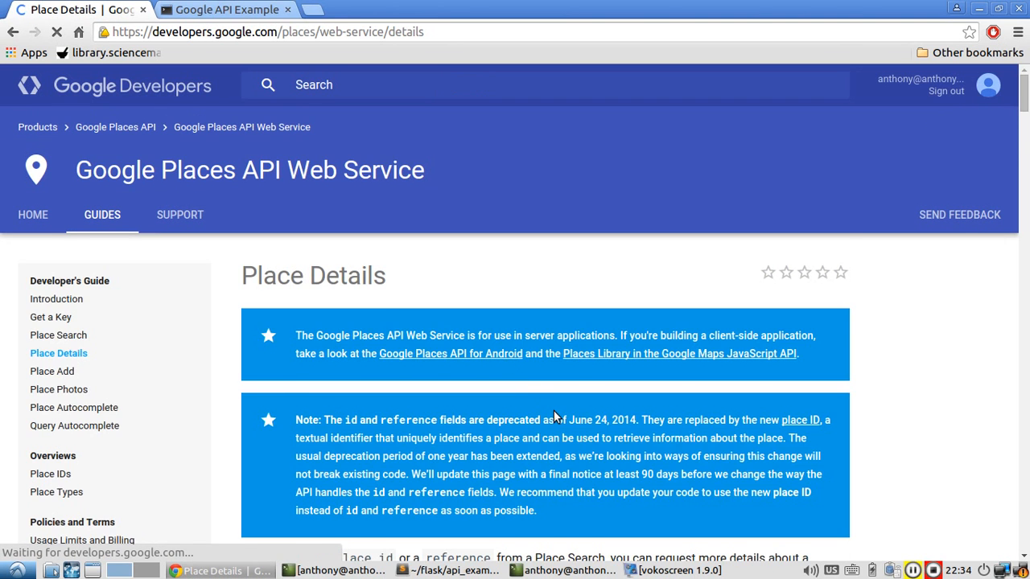
scroll("down", 3)
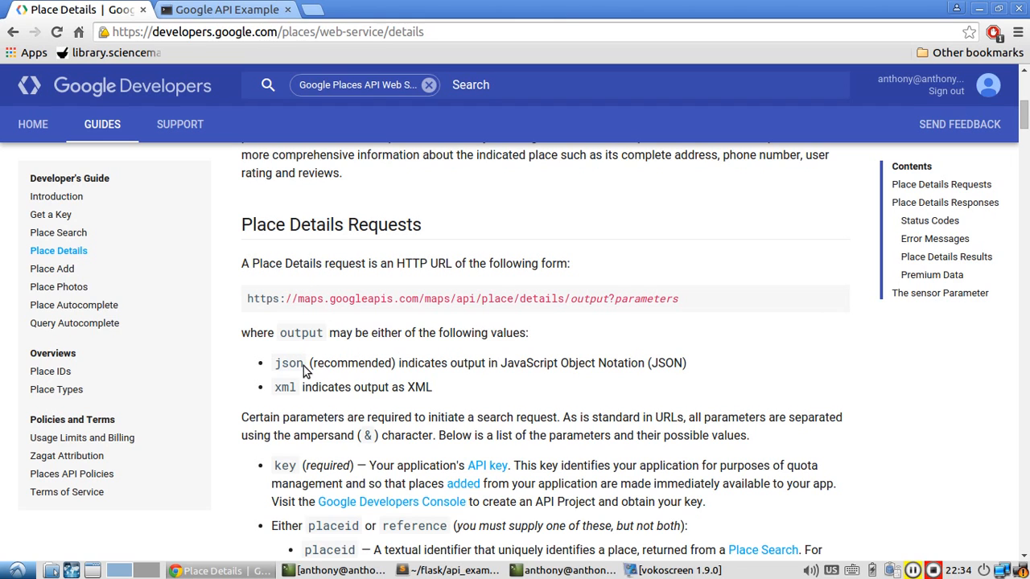
scroll("down", 3)
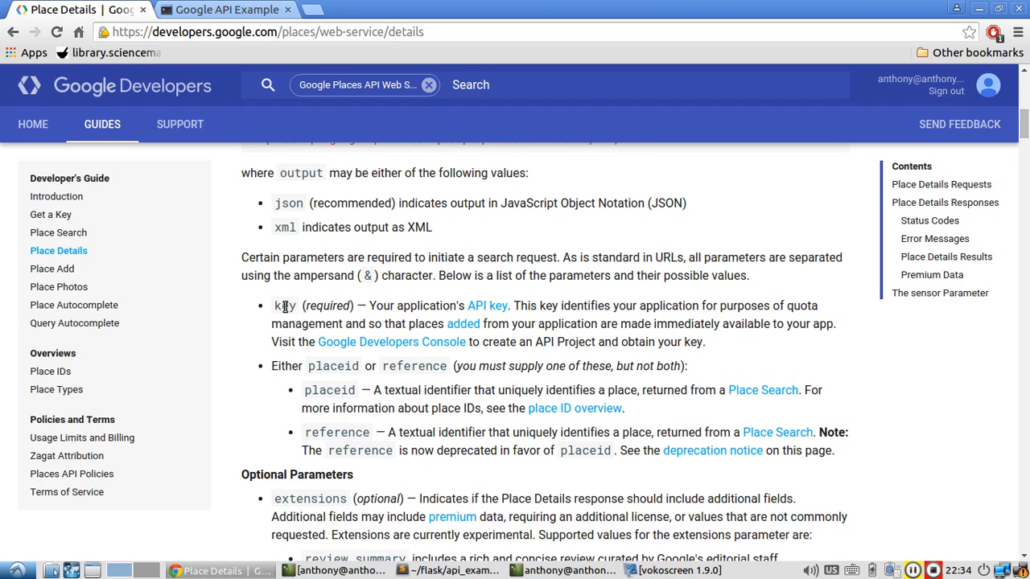
mouse_move(325, 365)
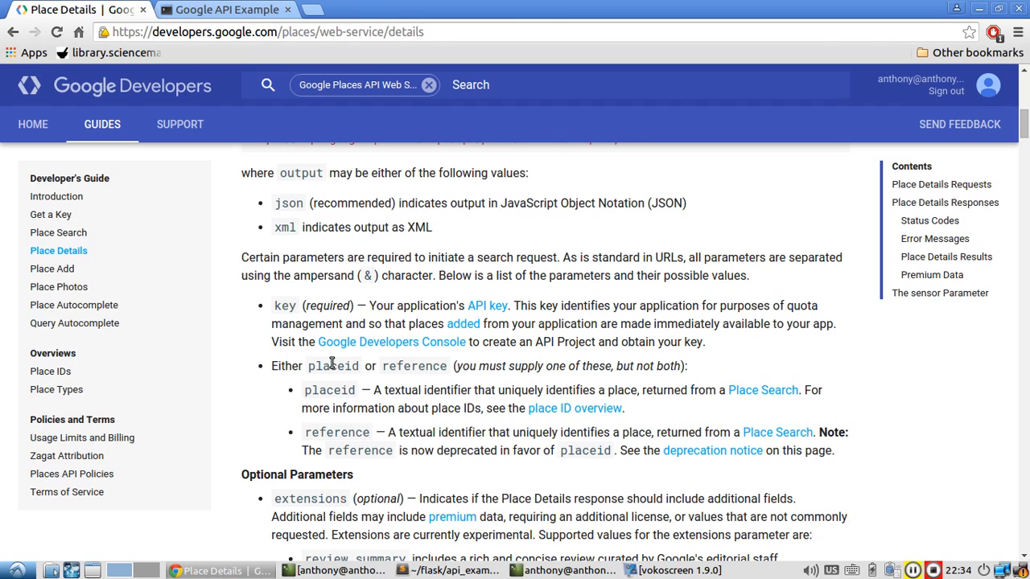
mouse_move(316, 322)
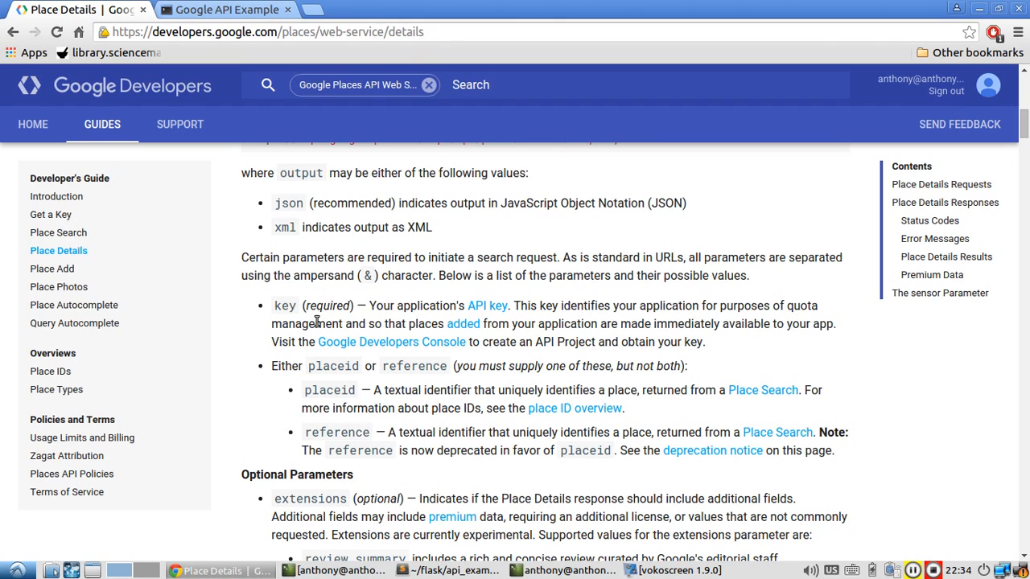
Define details_payload with the API key and placeid set to place_id
left_click(447, 570)
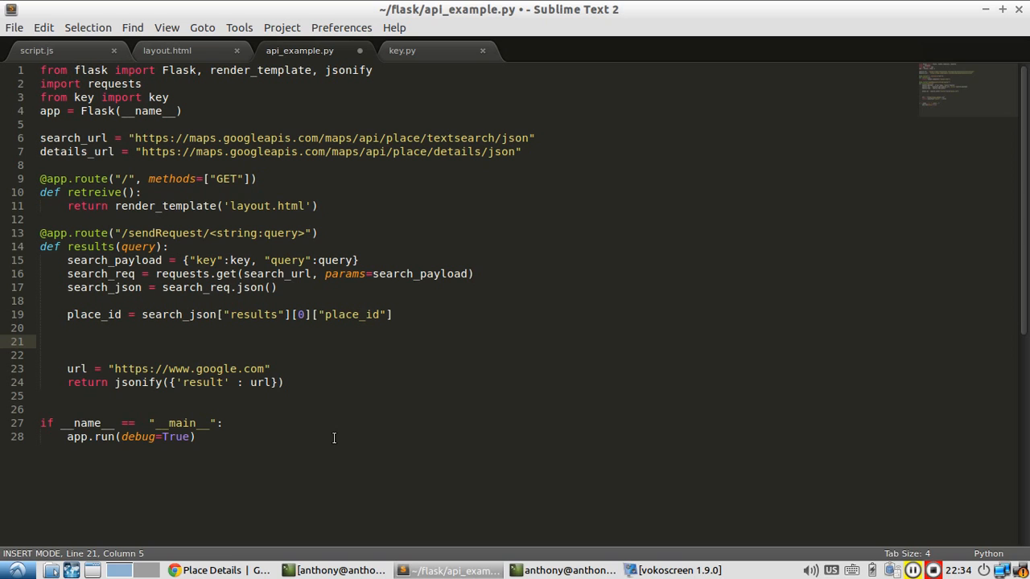
type("details+")
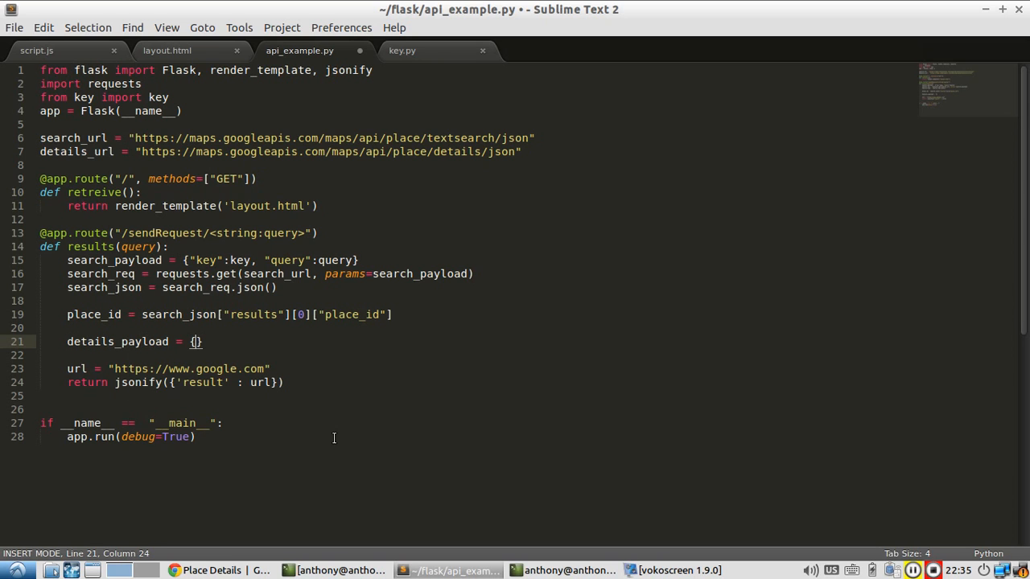
type("\"key\":key, \"")
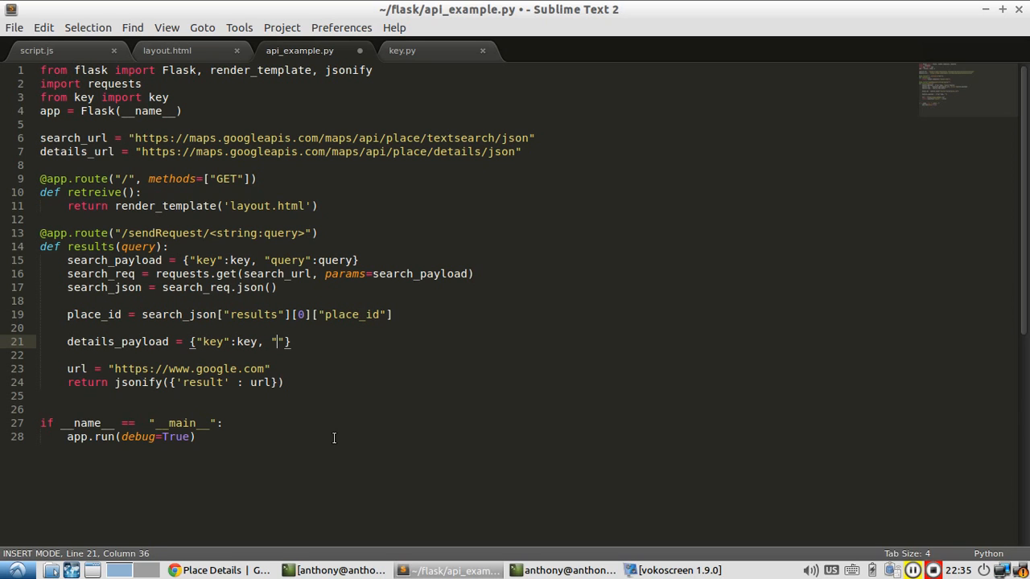
type("placeid")
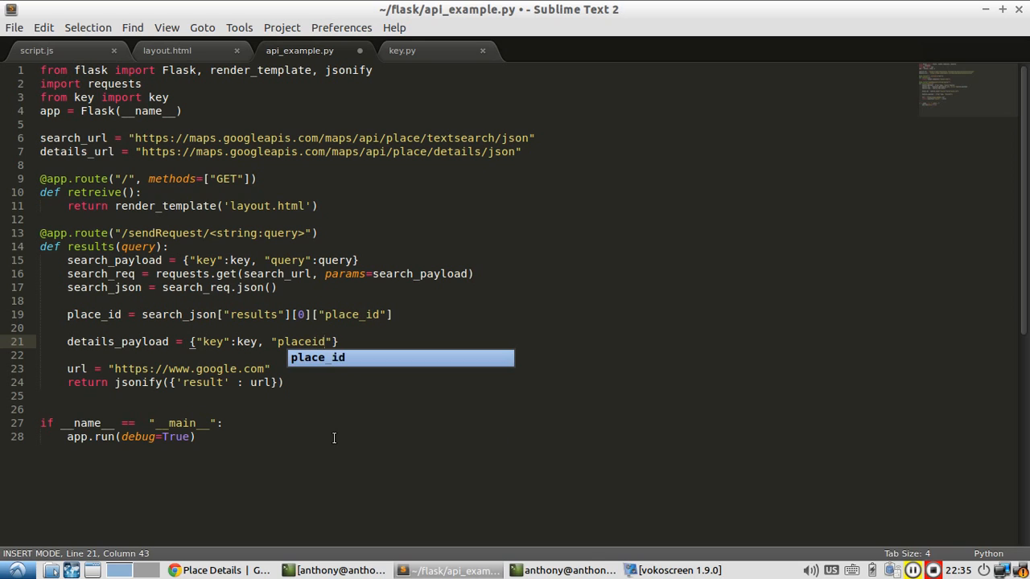
type(":")
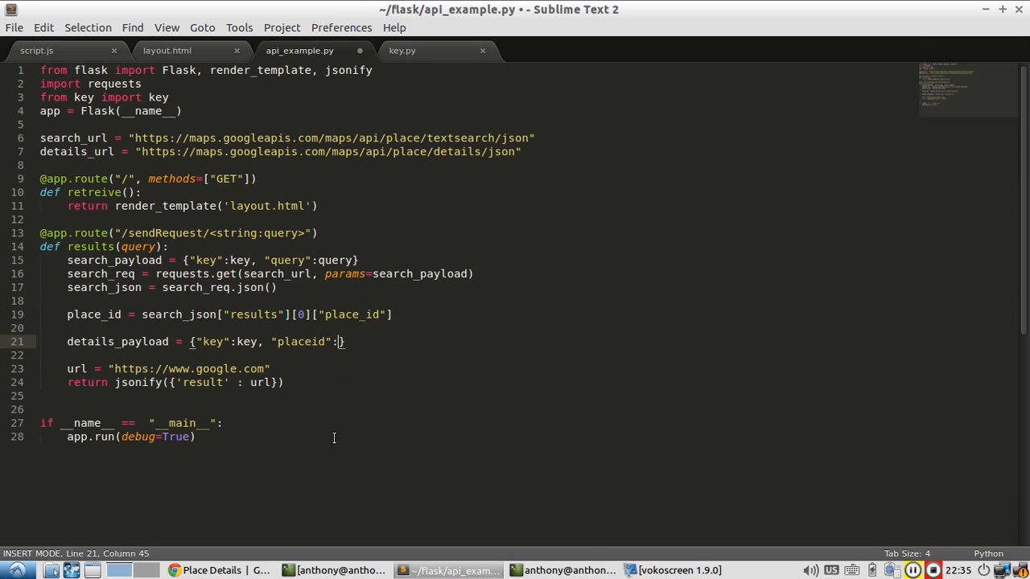
type("place_id}")
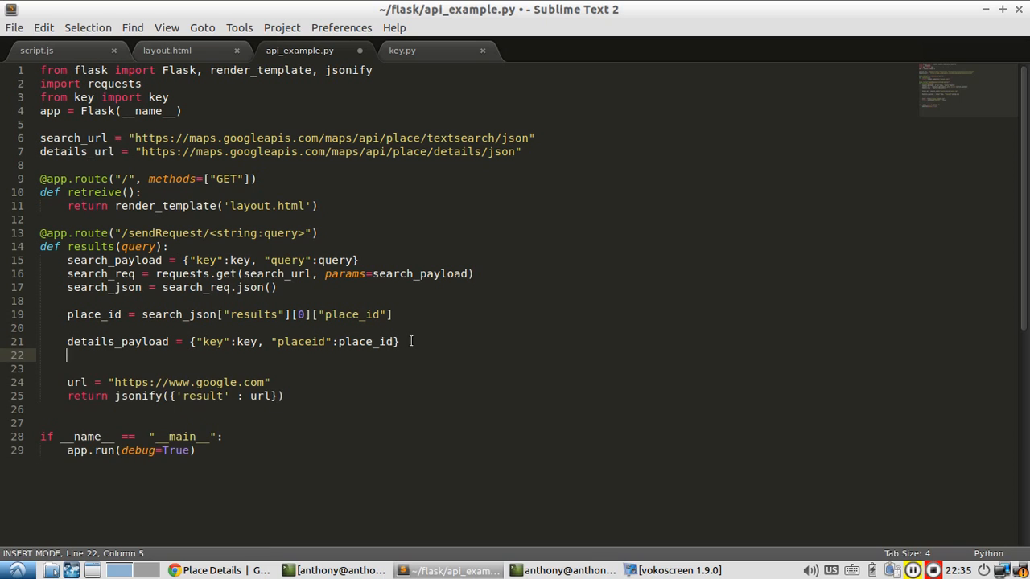
Request details_resp with requests.get(details_url, params=details_payload) and save the file
type("detais")
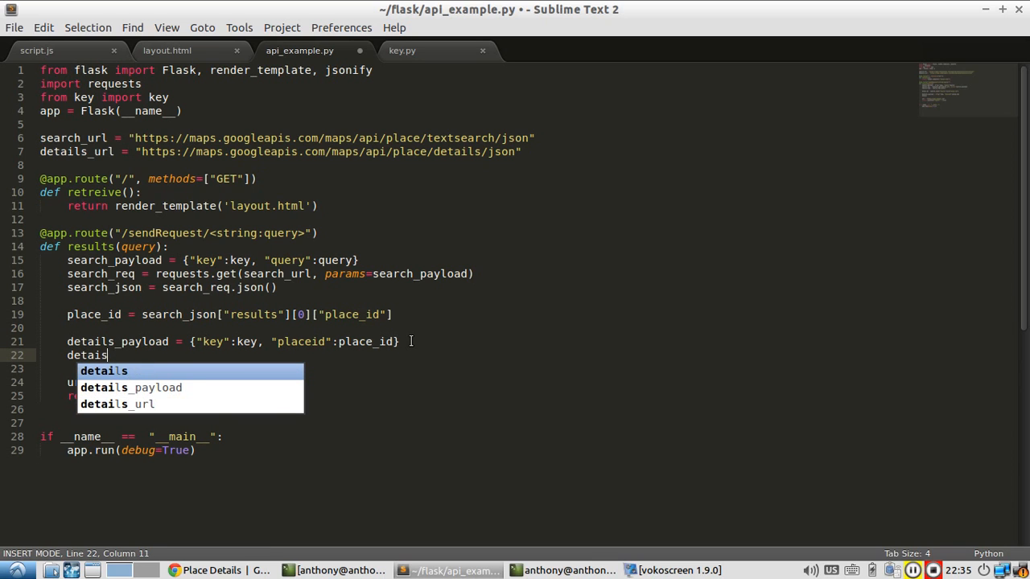
type("_resp")
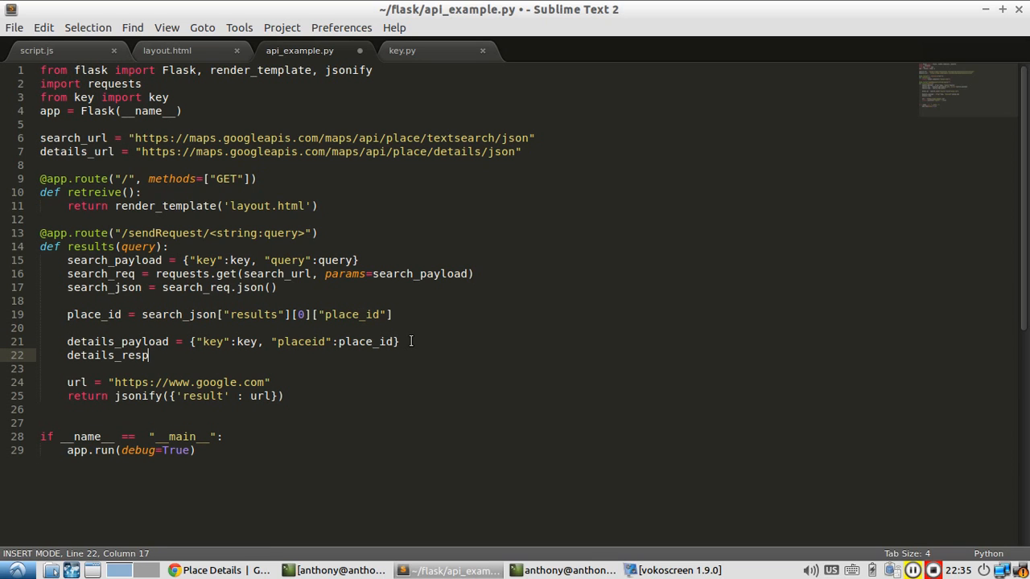
type("=")
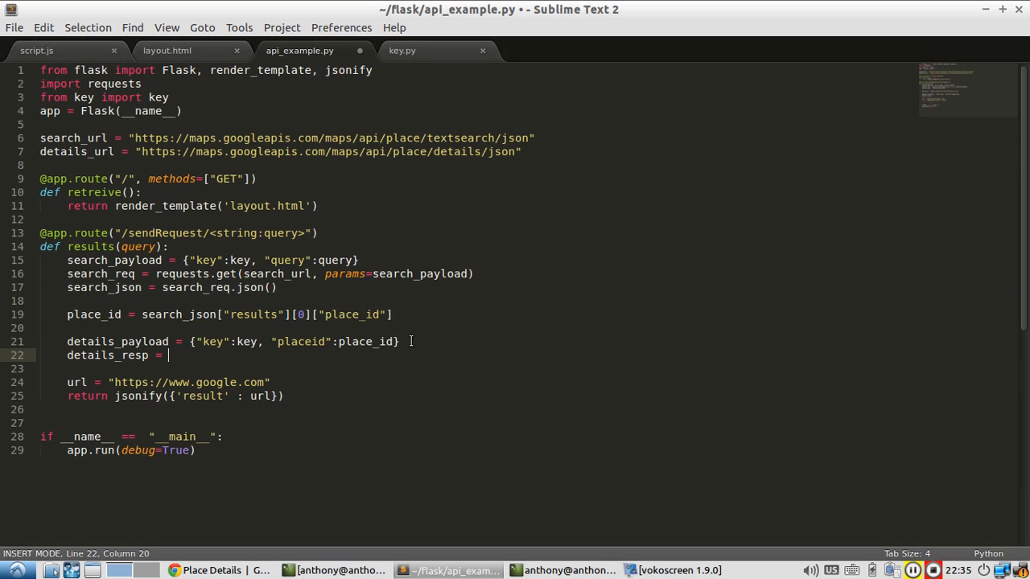
type("reqeu")
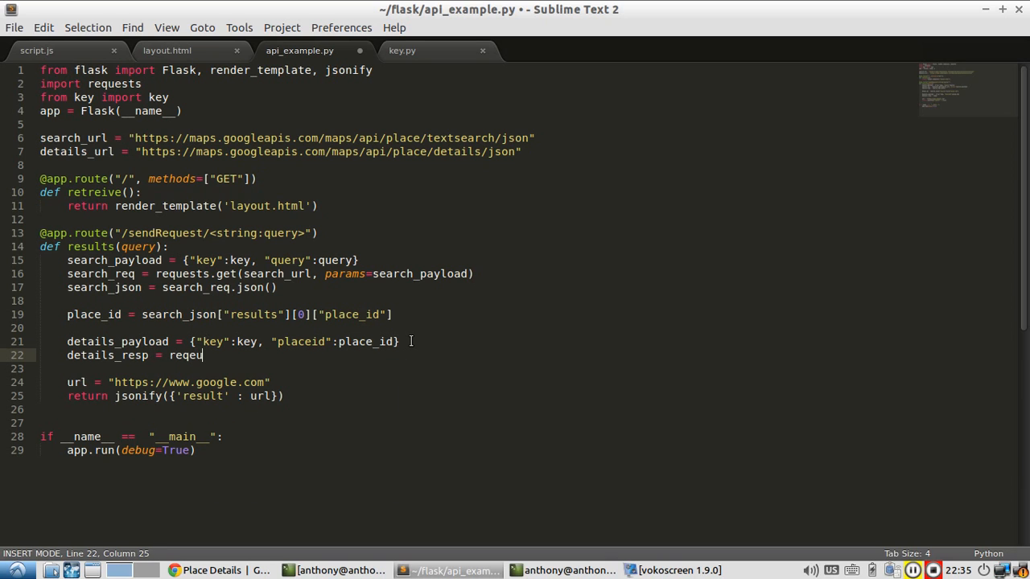
type("sts.get9")
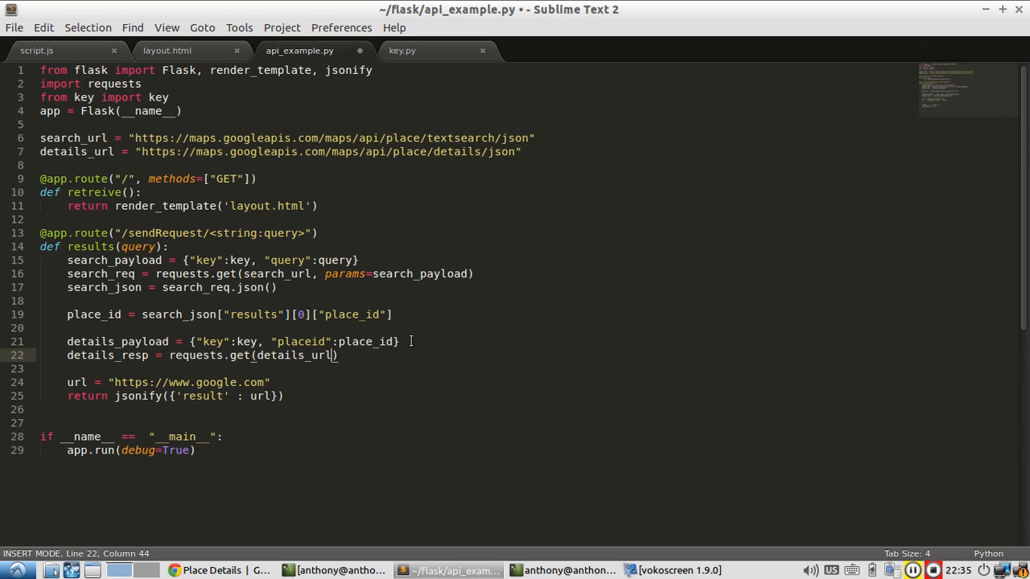
type(", p")
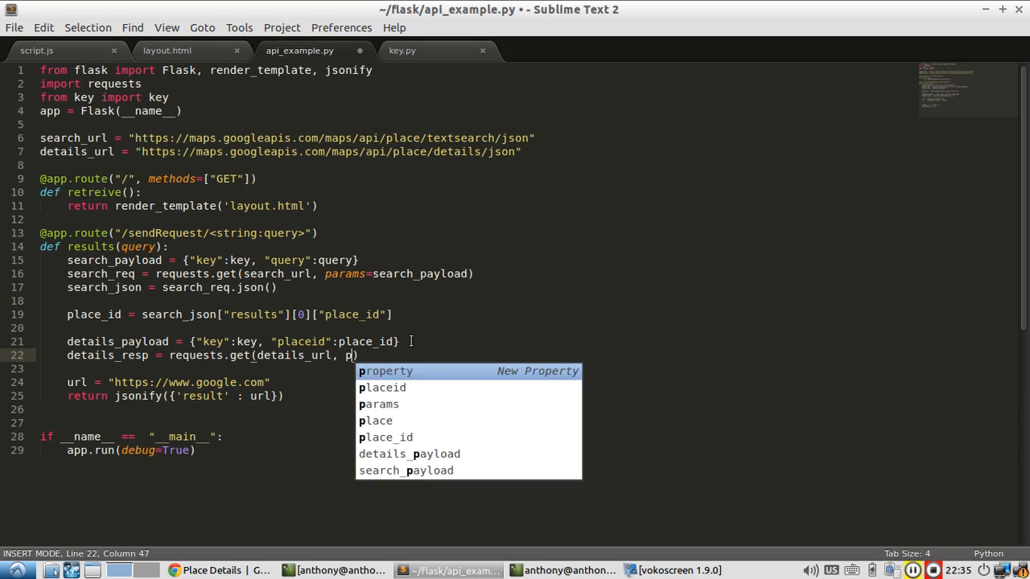
type("params=details_payload")
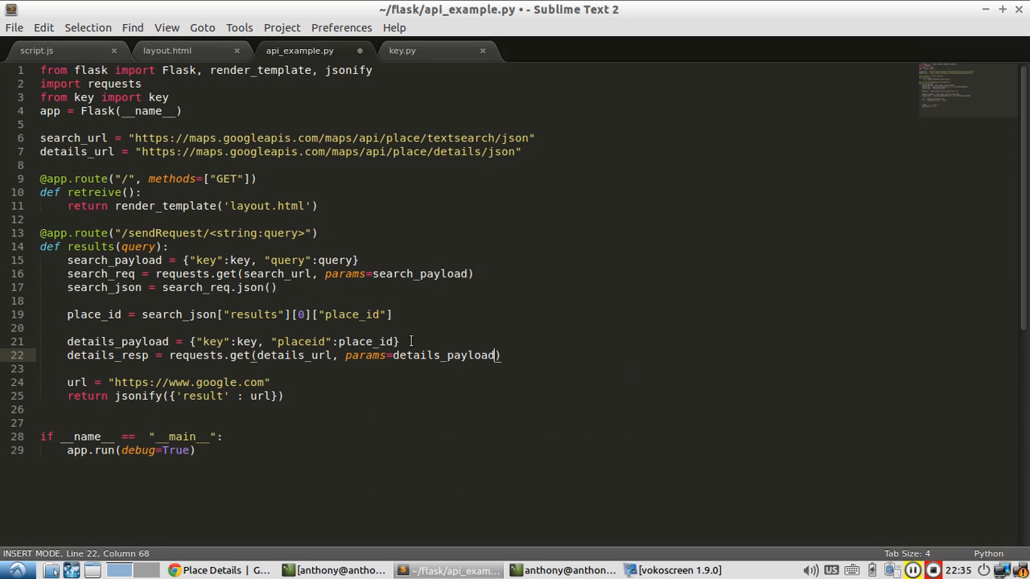
key("ctrl+s")
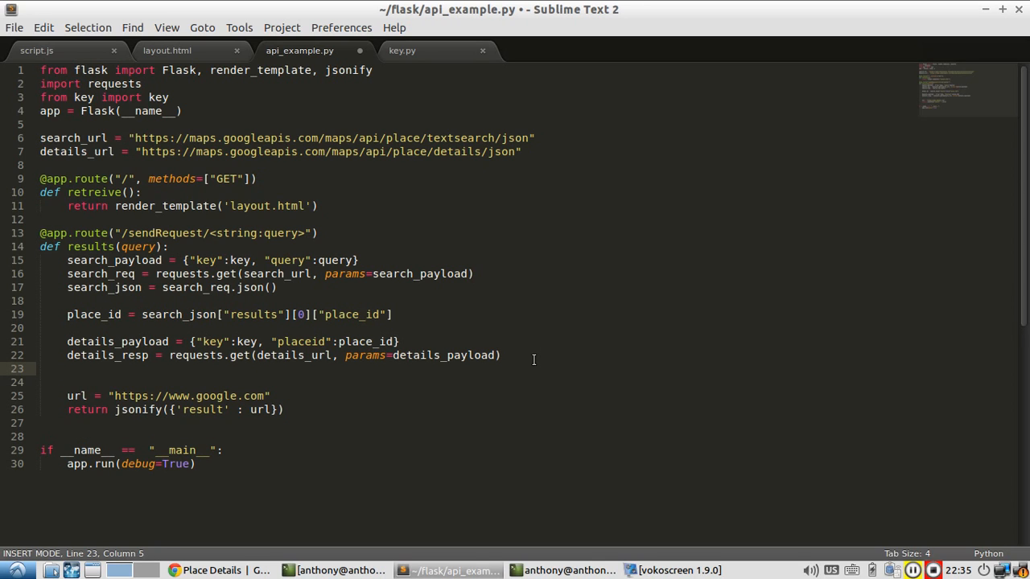
Parse the response into details_json with details_resp.json()
left_click(68, 368)
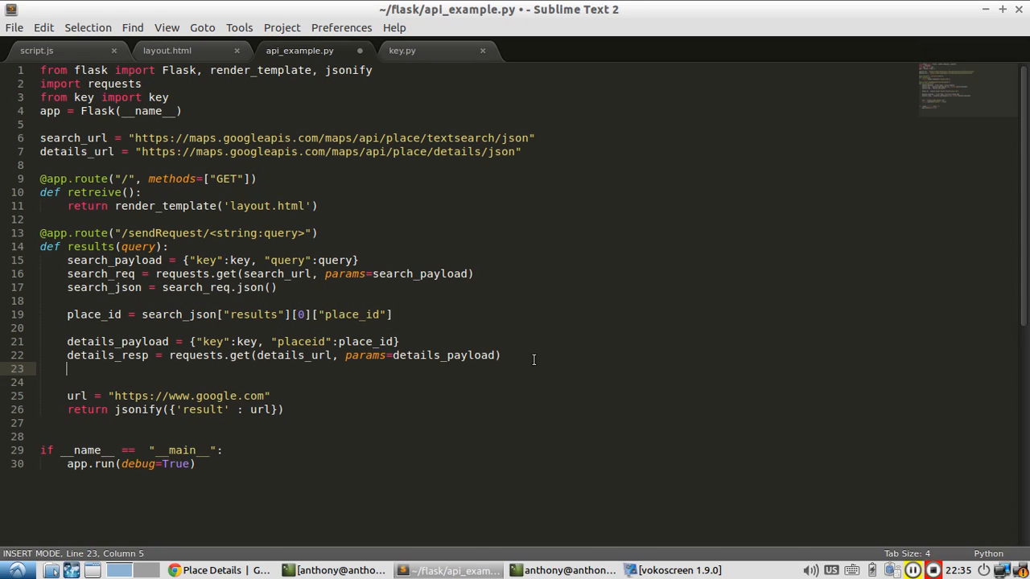
type("details_json =")
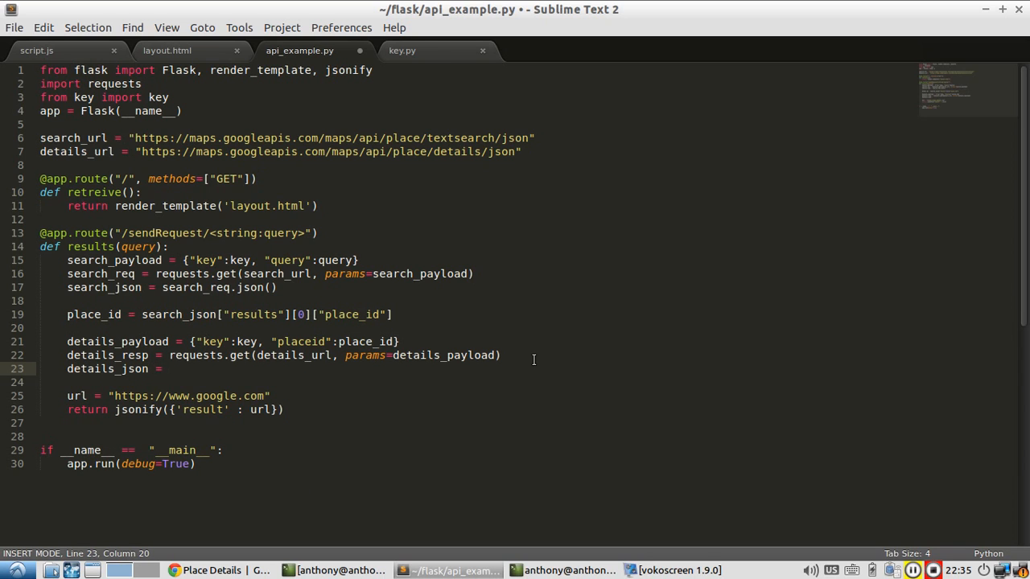
type("detail")
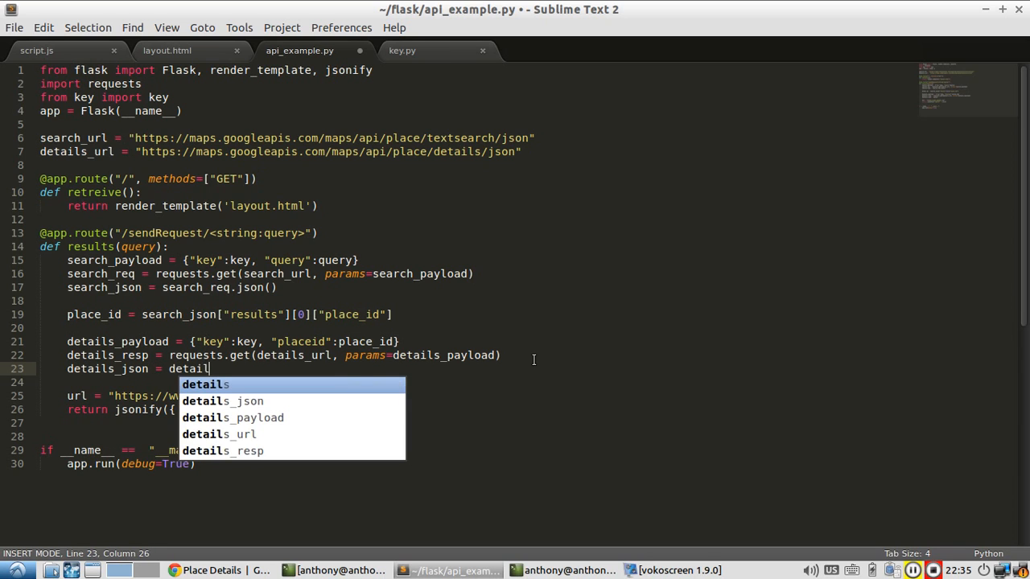
type("s.resp.json(")
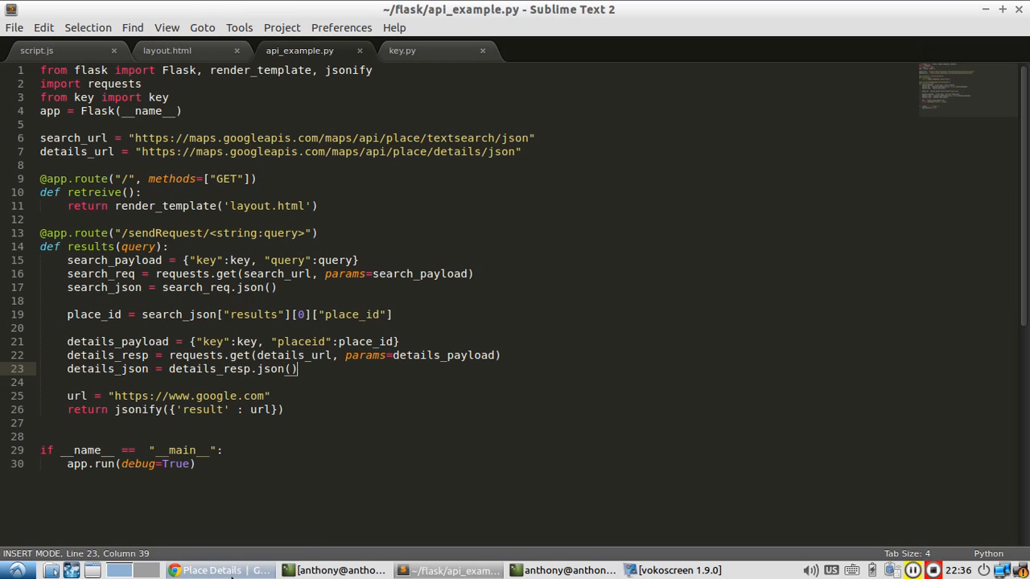
Replace the hard-coded google.com url with details_json["result"]["url"] after checking the docs' result JSON
left_click(211, 569)
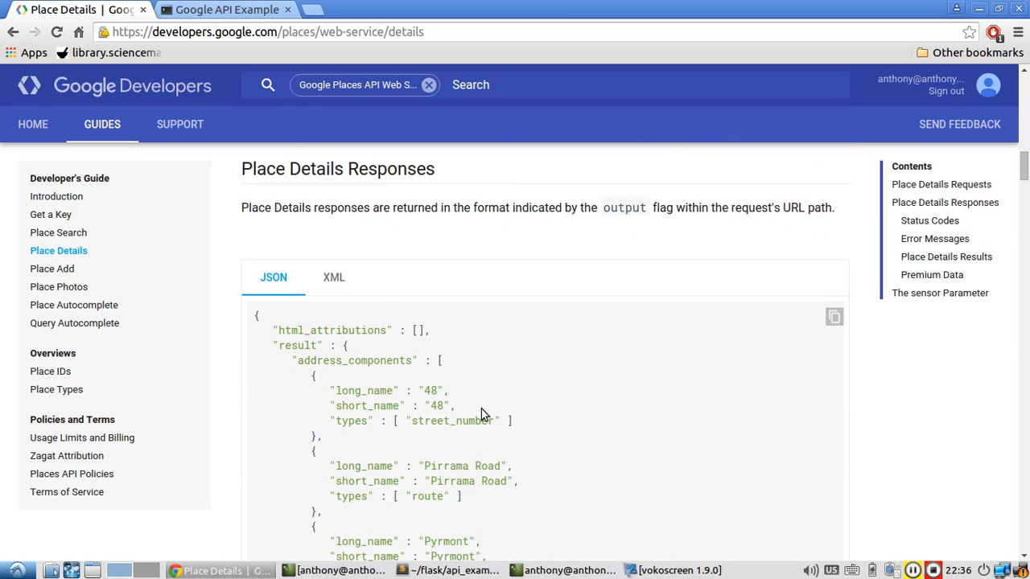
scroll("down", 3)
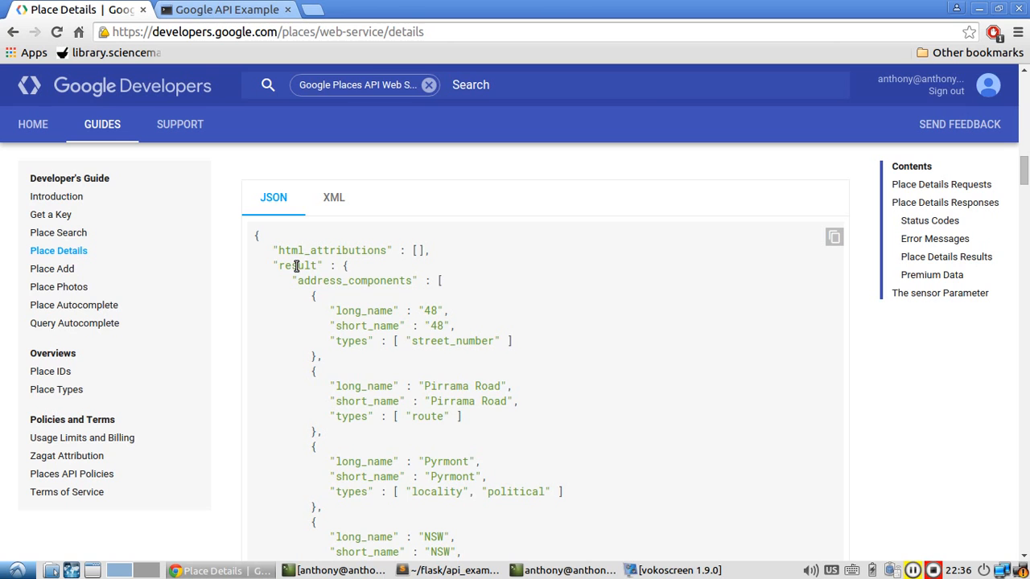
left_click(447, 570)
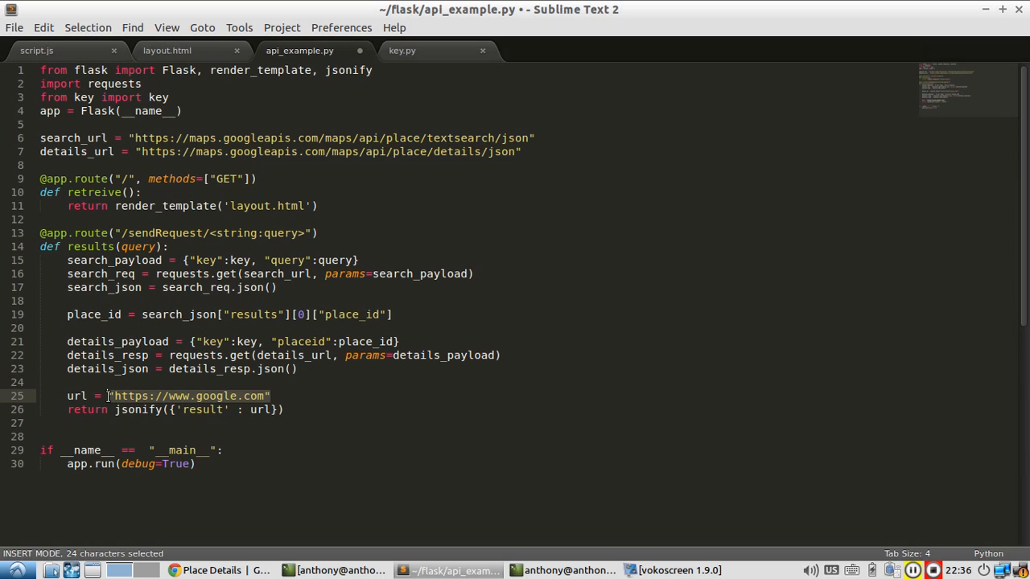
type("details_j")
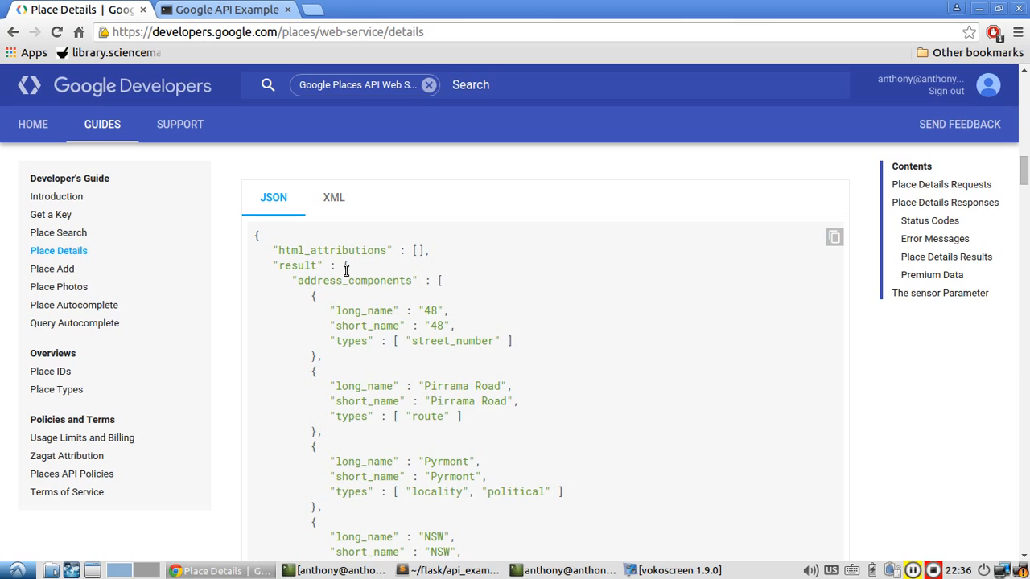
scroll("down", 3)
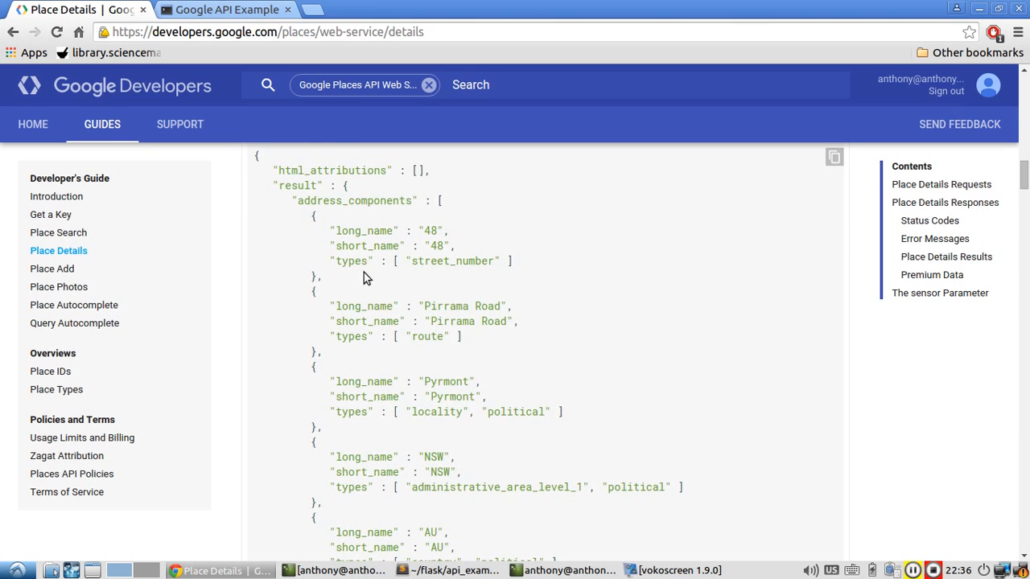
scroll("down", 3)
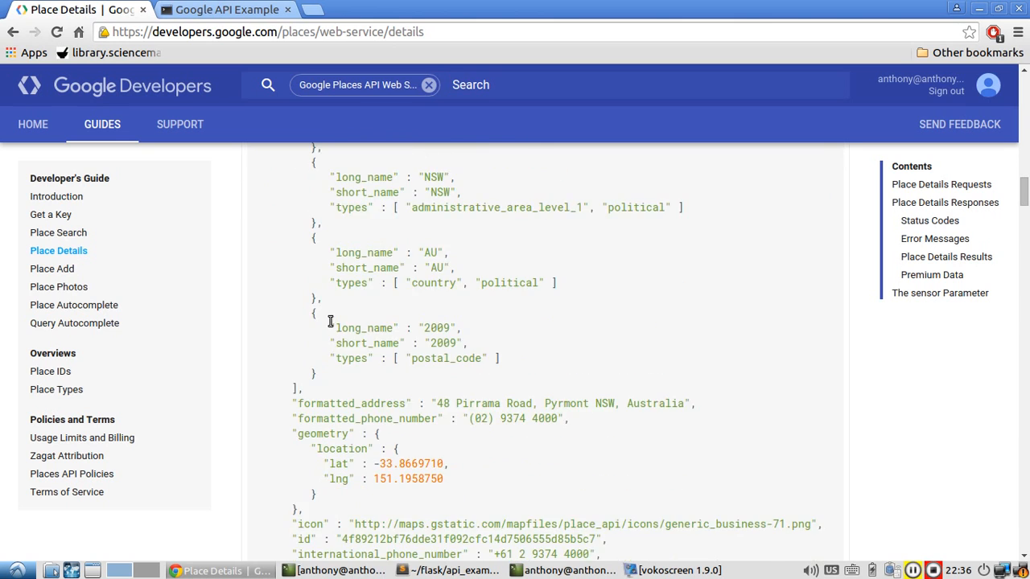
scroll("down", 3)
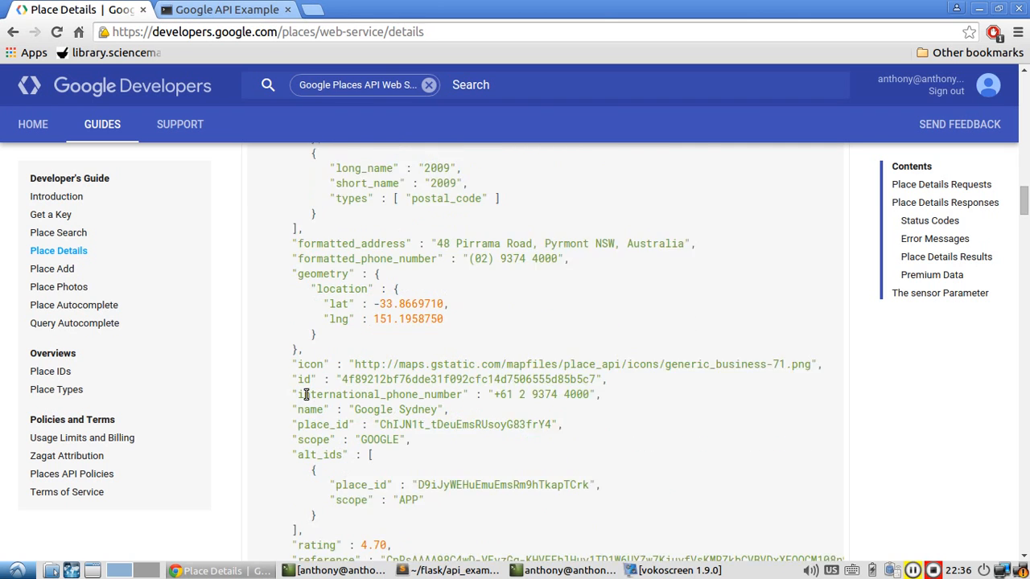
scroll("down", 3)
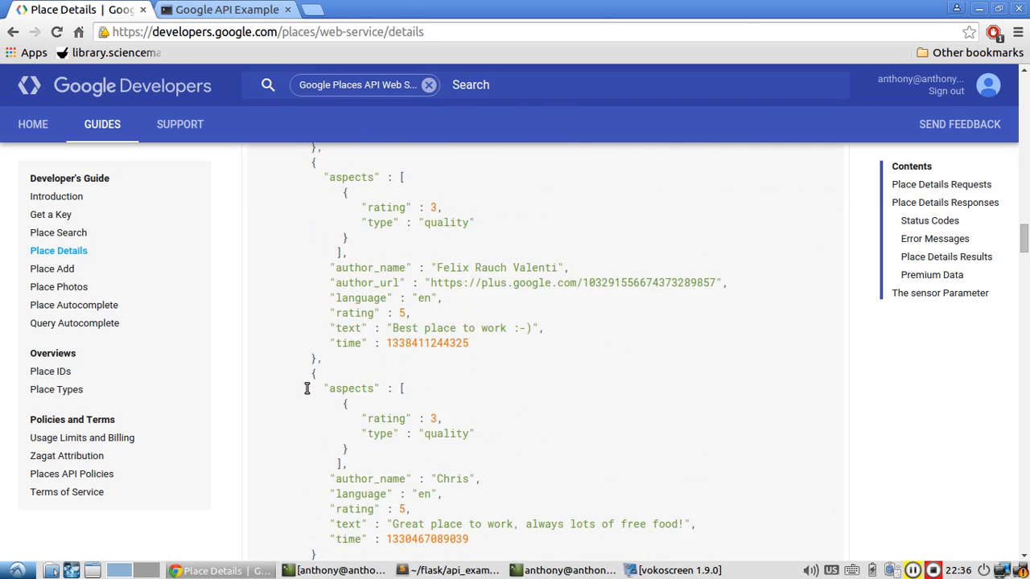
scroll("down", 3)
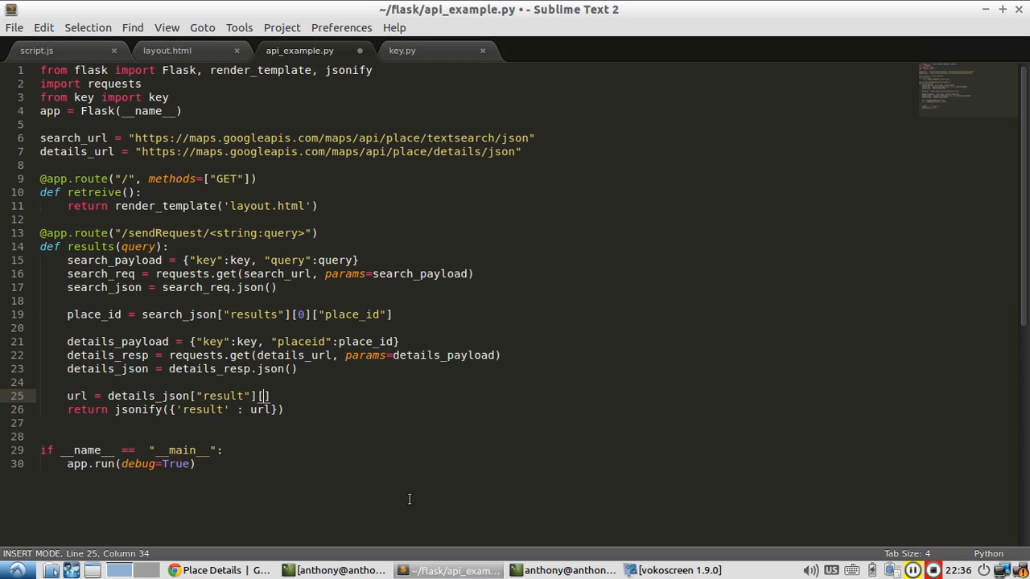
type("url\"")
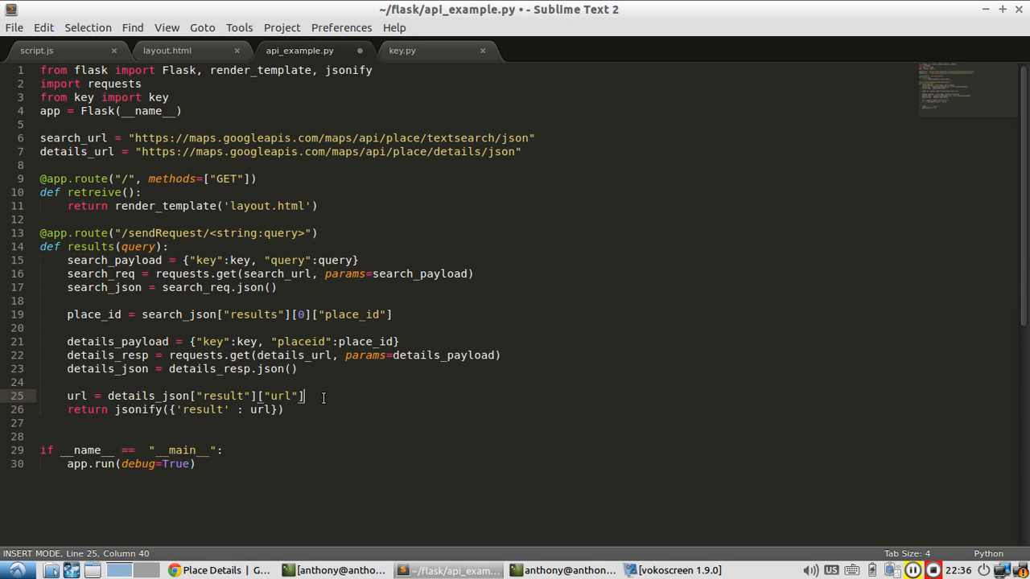
key("ctrl+s")
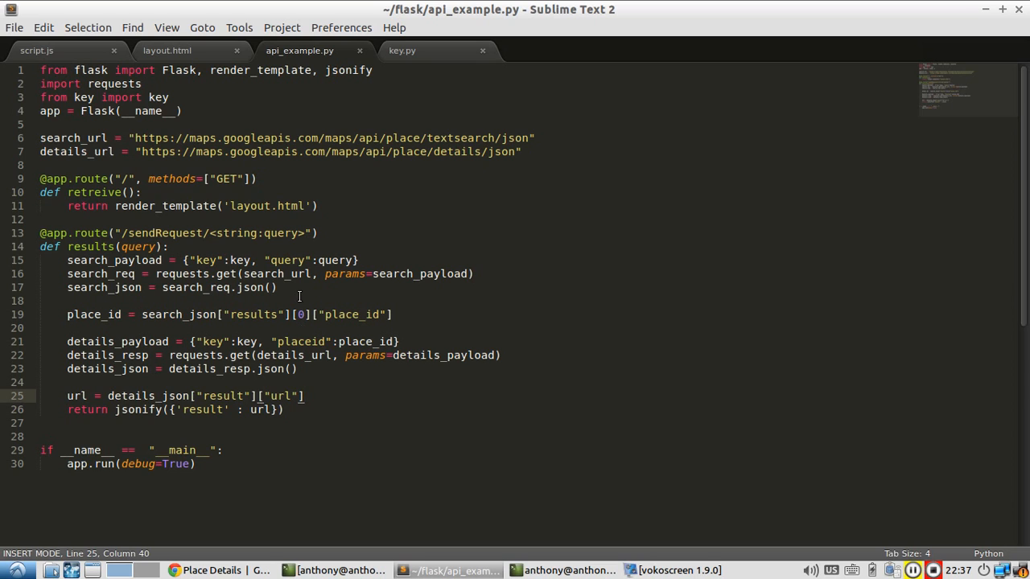
mouse_move(135, 345)
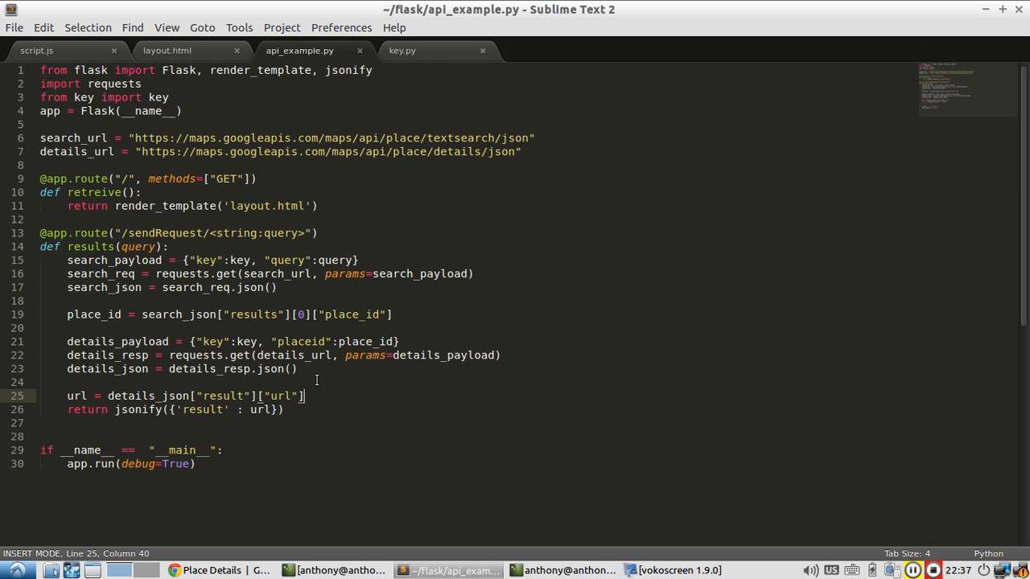
left_click(569, 570)
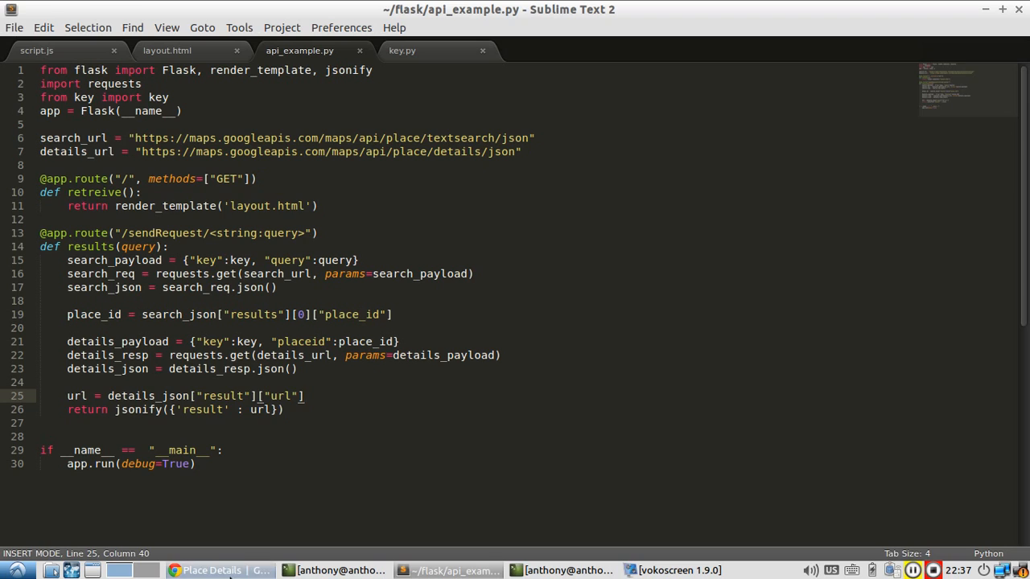
Search staples center on the local page and open its STAPLES Center Google Maps link, then return to the app tab
left_click(218, 569)
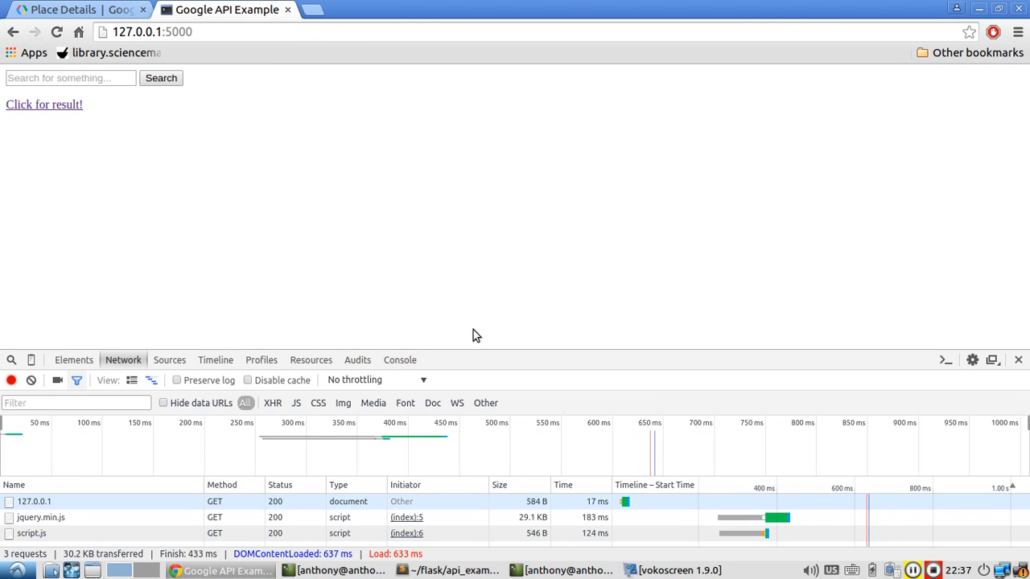
left_click(70, 77)
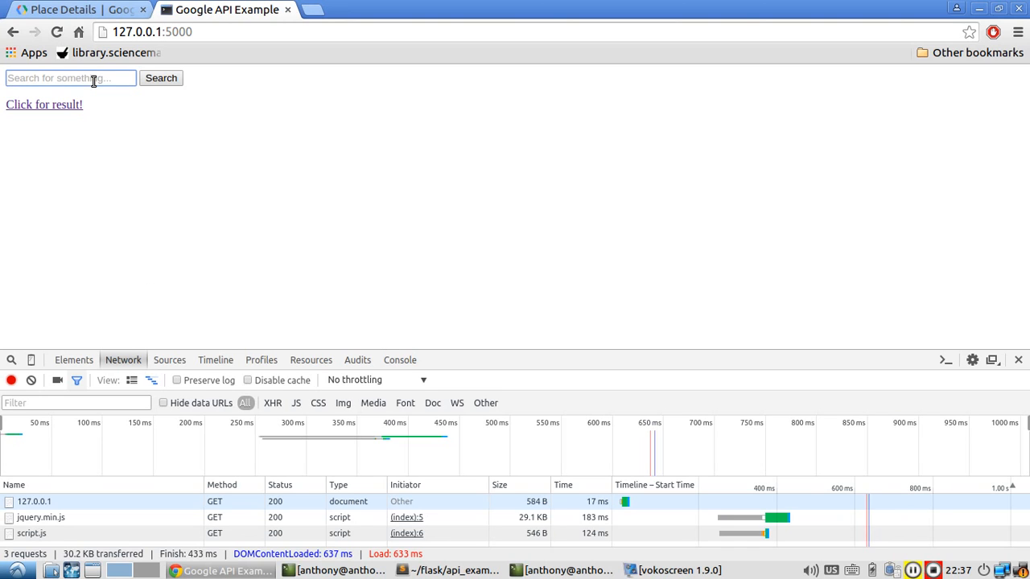
type("staples center")
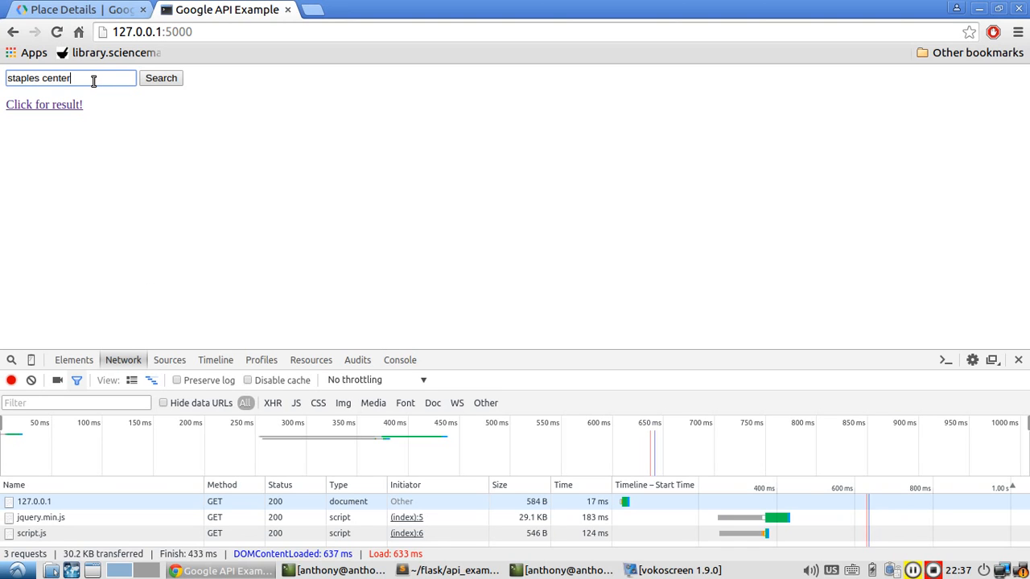
left_click(44, 103)
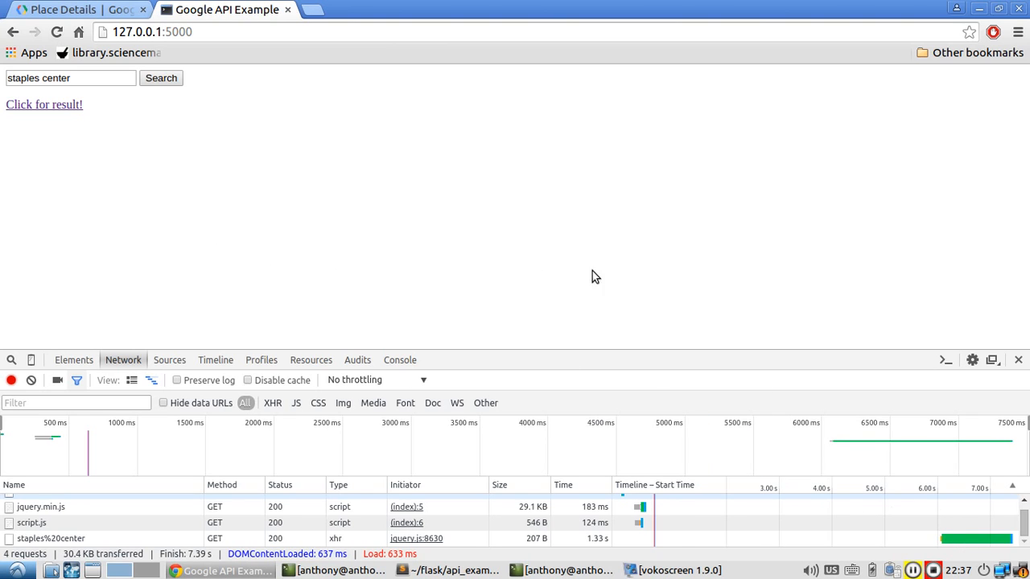
mouse_move(45, 104)
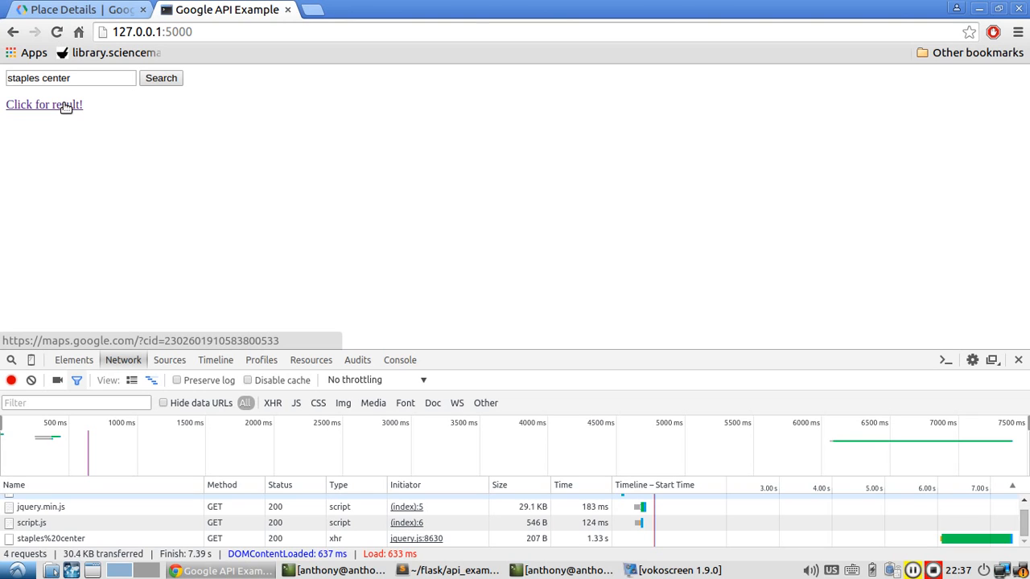
left_click(43, 105)
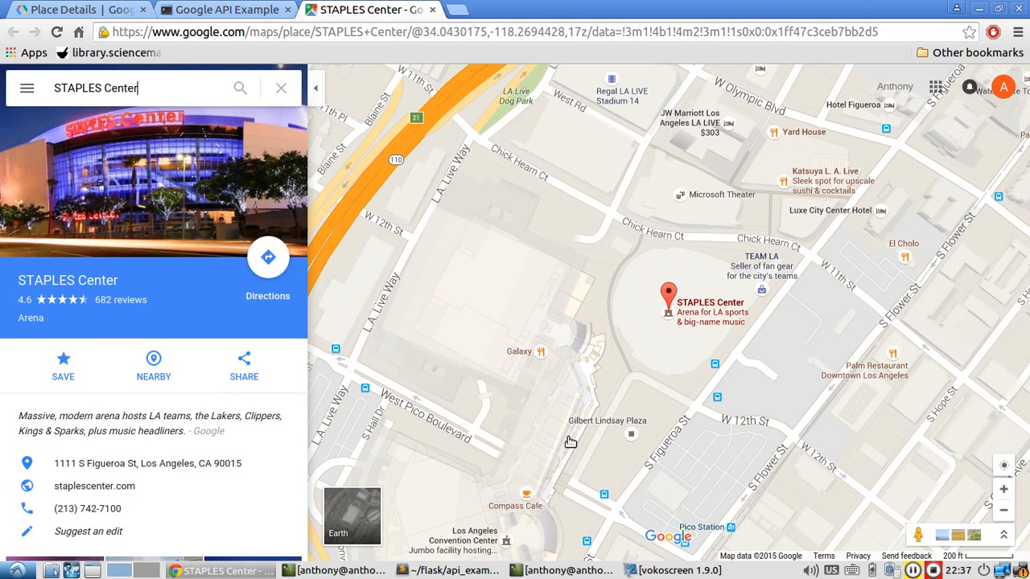
left_click(225, 10)
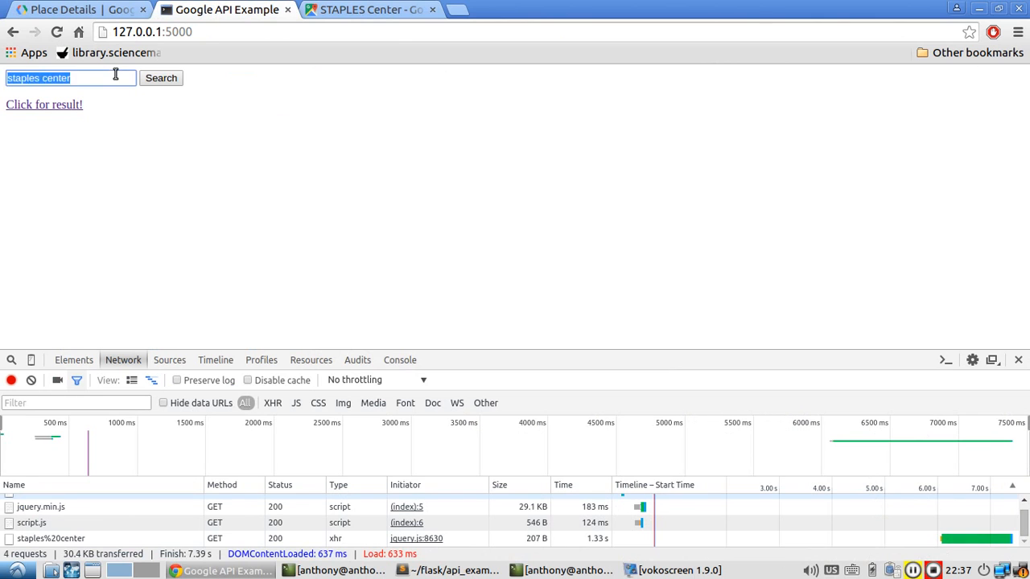
mouse_move(154, 166)
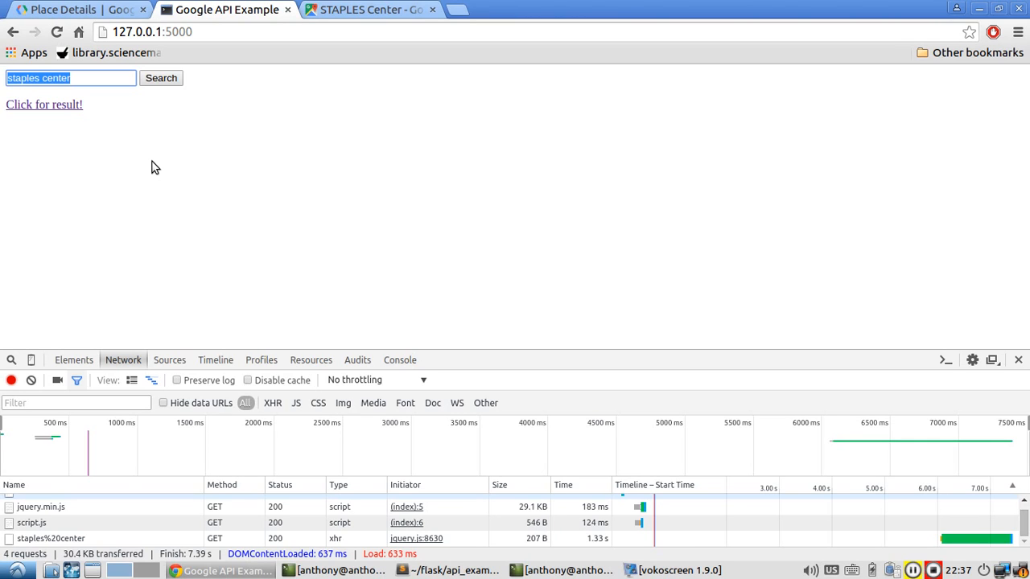
Search bellagio on the local page and open the Bellagio Hotel and Casino map link
type("bellagio")
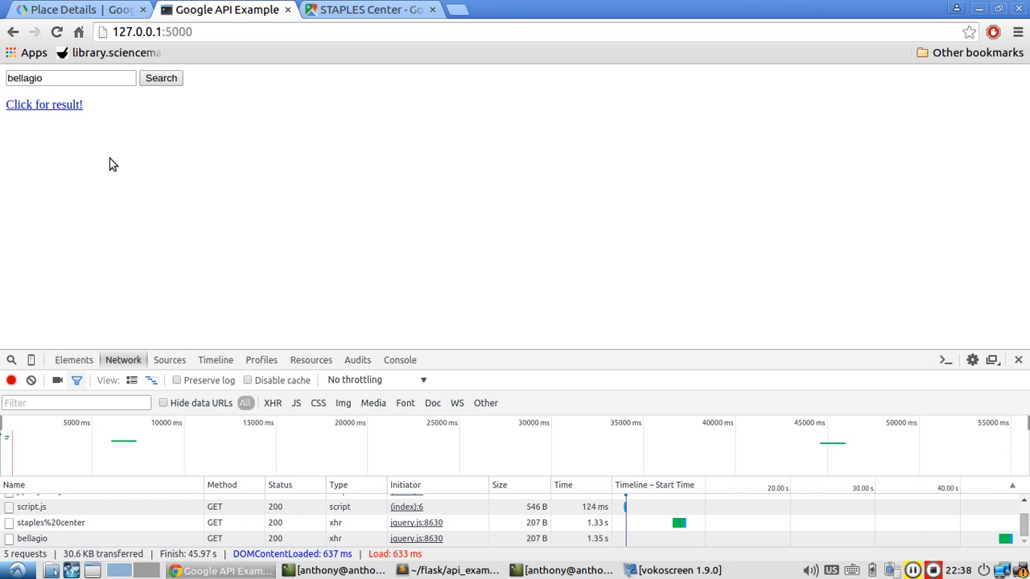
mouse_move(62, 127)
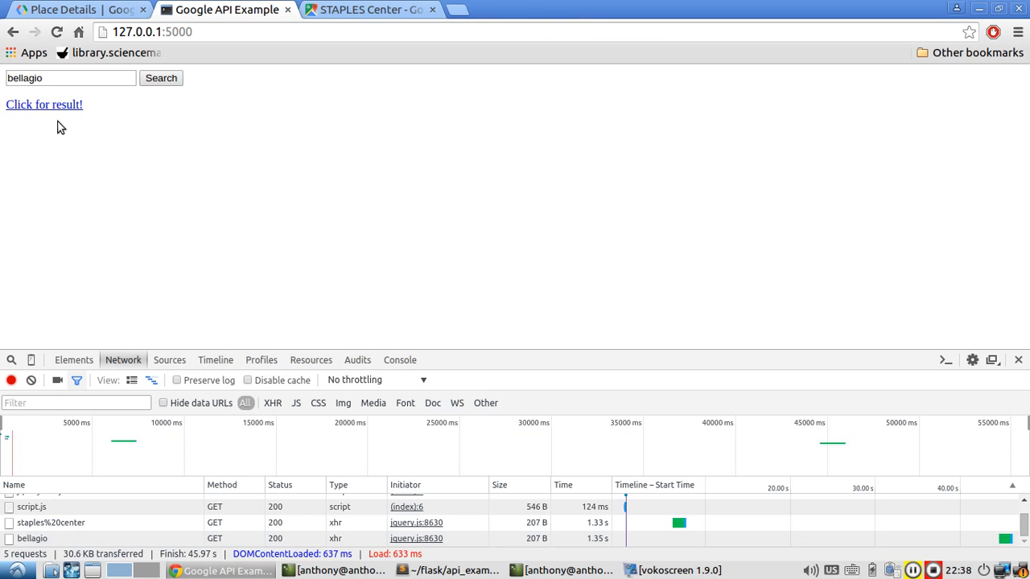
left_click(43, 105)
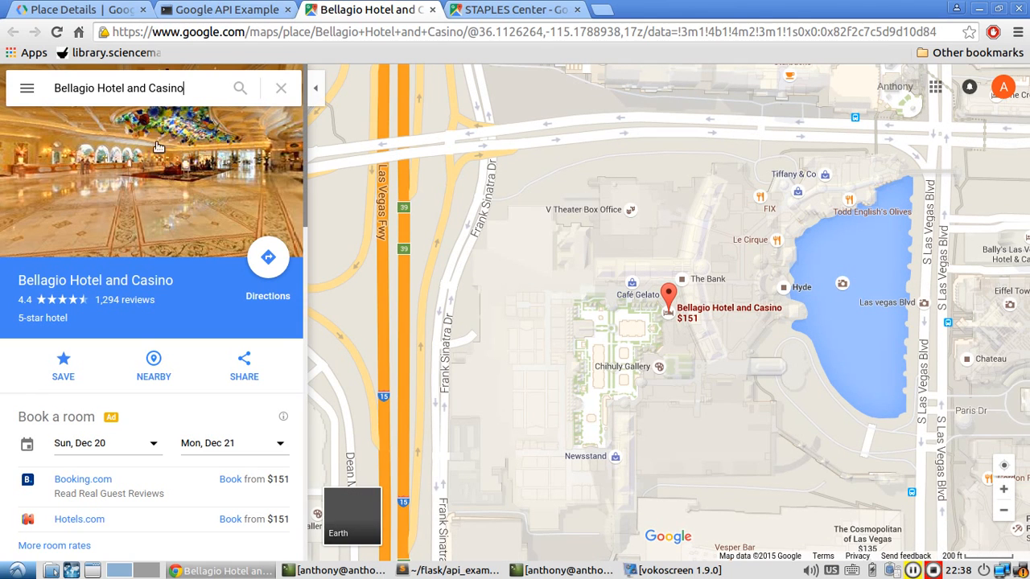
left_click(447, 570)
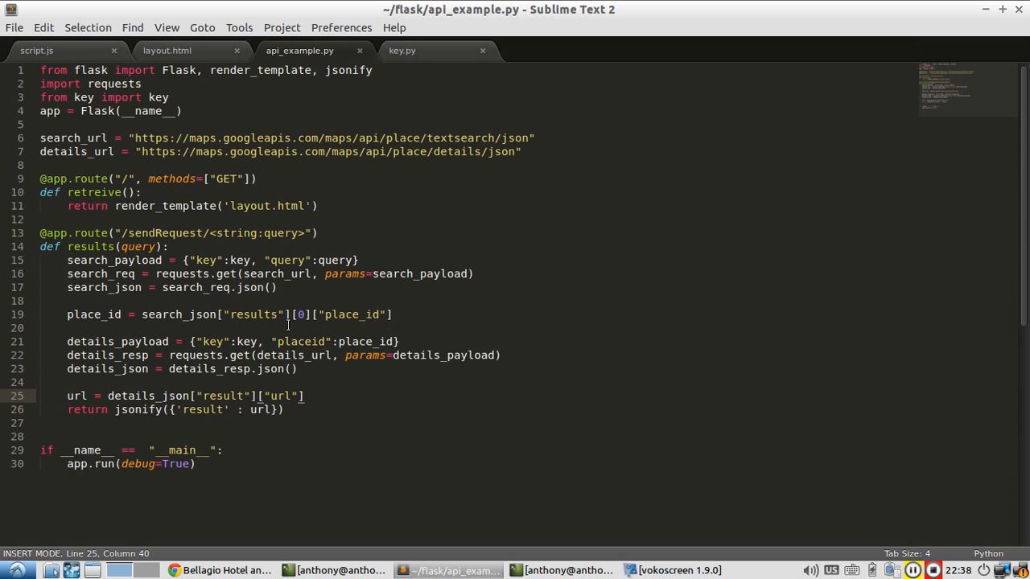
mouse_move(315, 365)
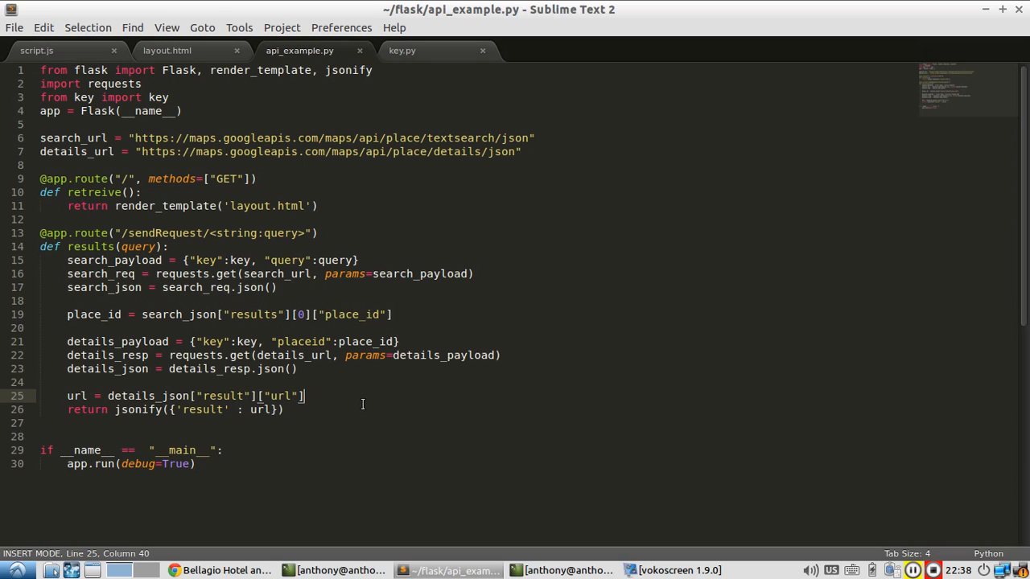
mouse_move(359, 424)
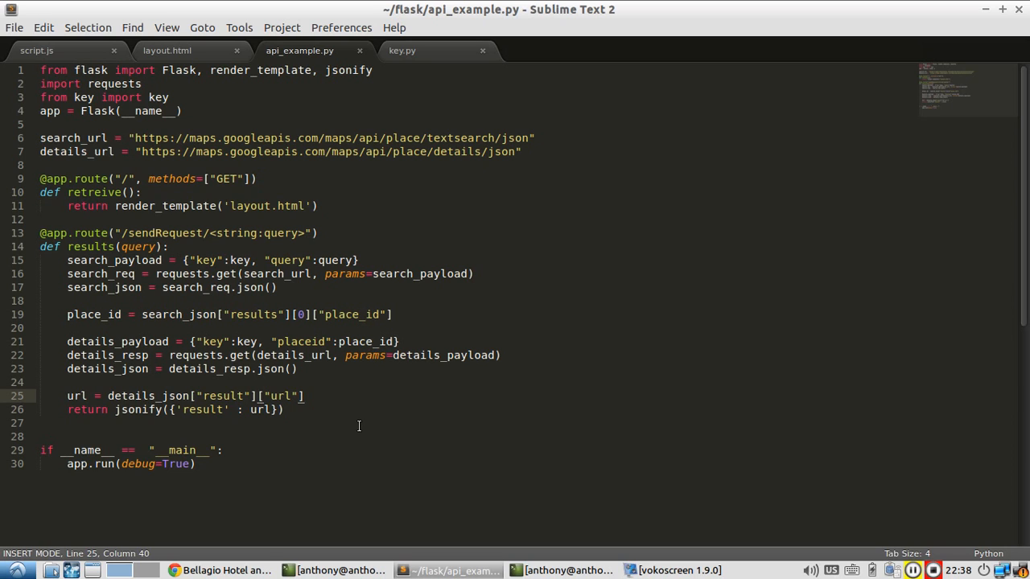
mouse_move(357, 437)
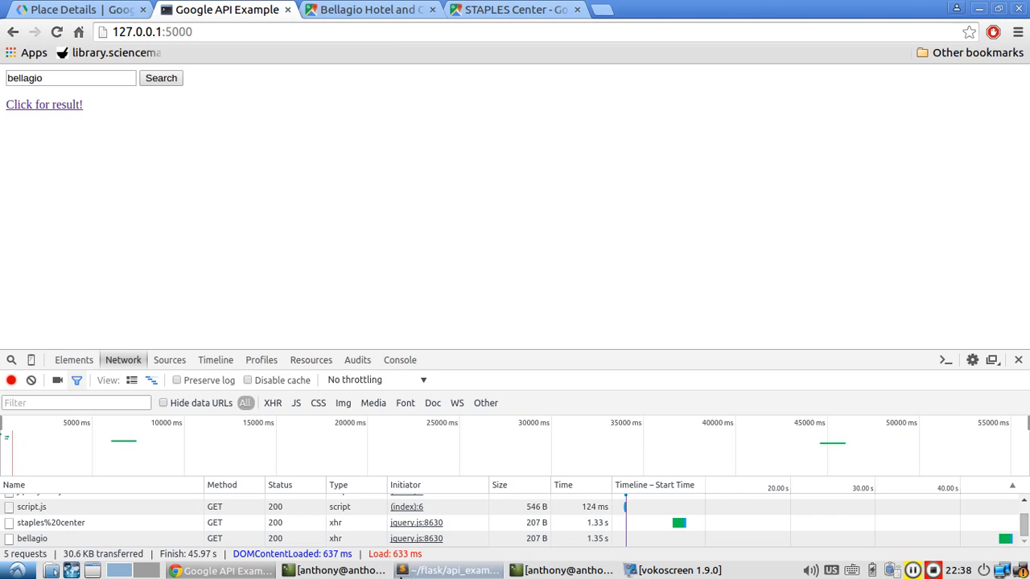
left_click(448, 570)
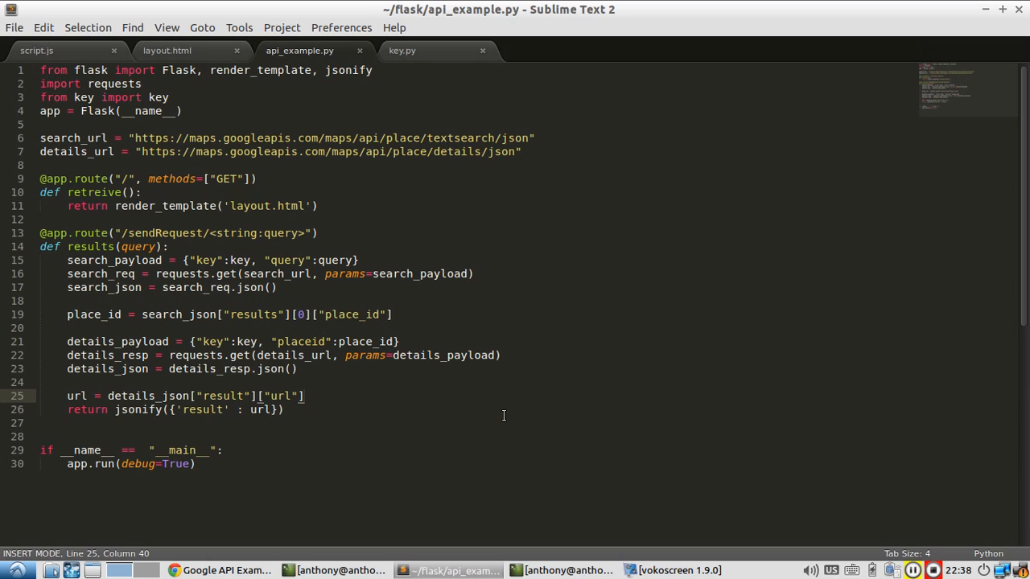
mouse_move(684, 491)
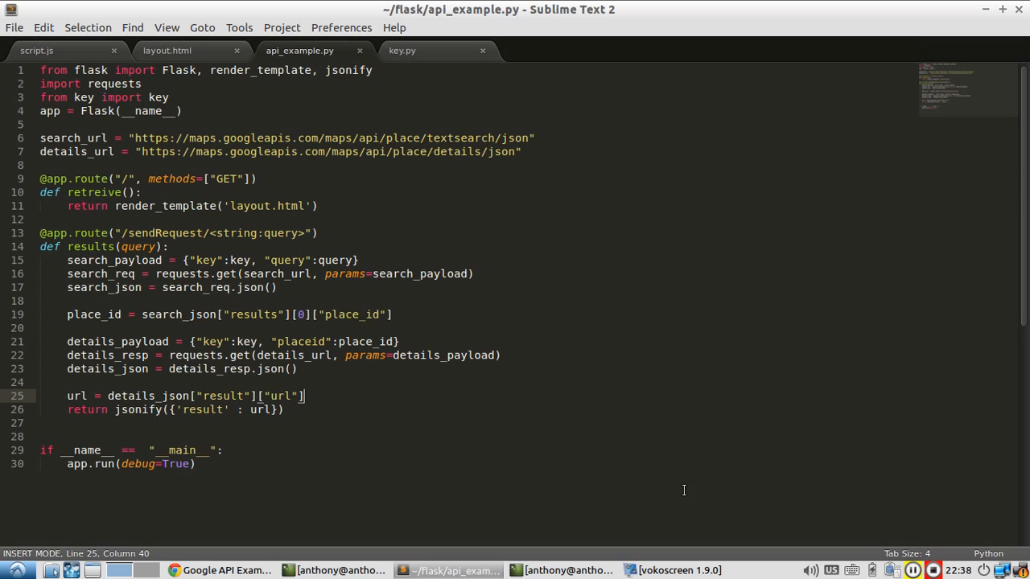